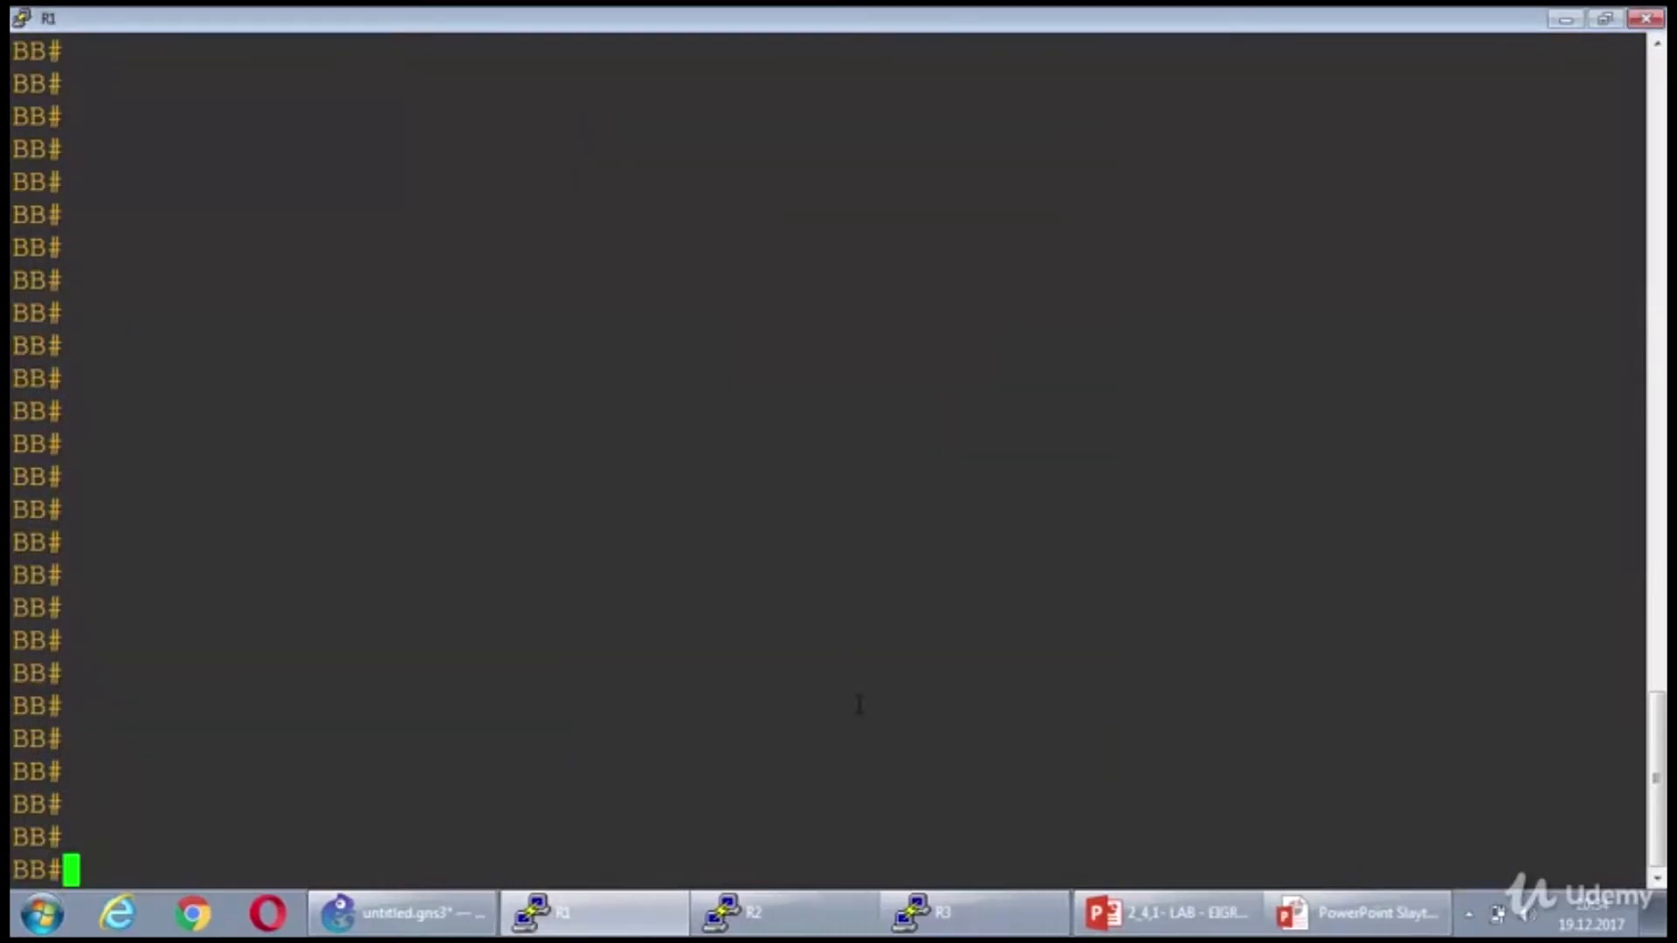
mouse_move(1185, 846)
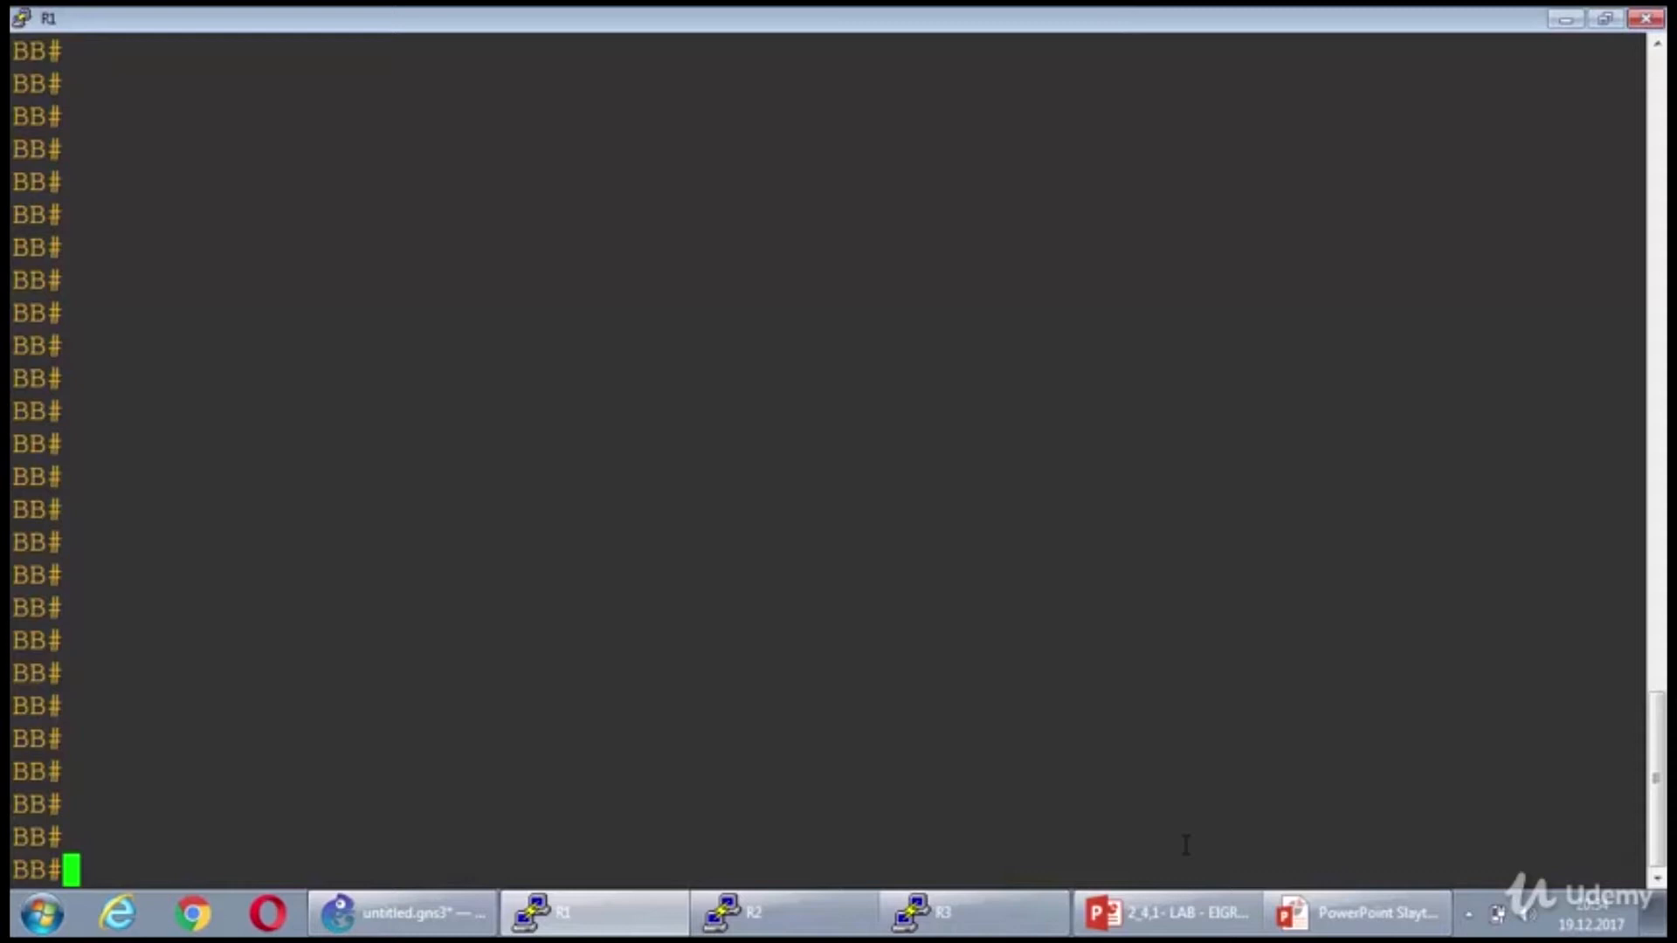
- On BB, start router eigrp 50 with no auto-summary and list interfaces via 'do show ip int brief'
text(conf t)
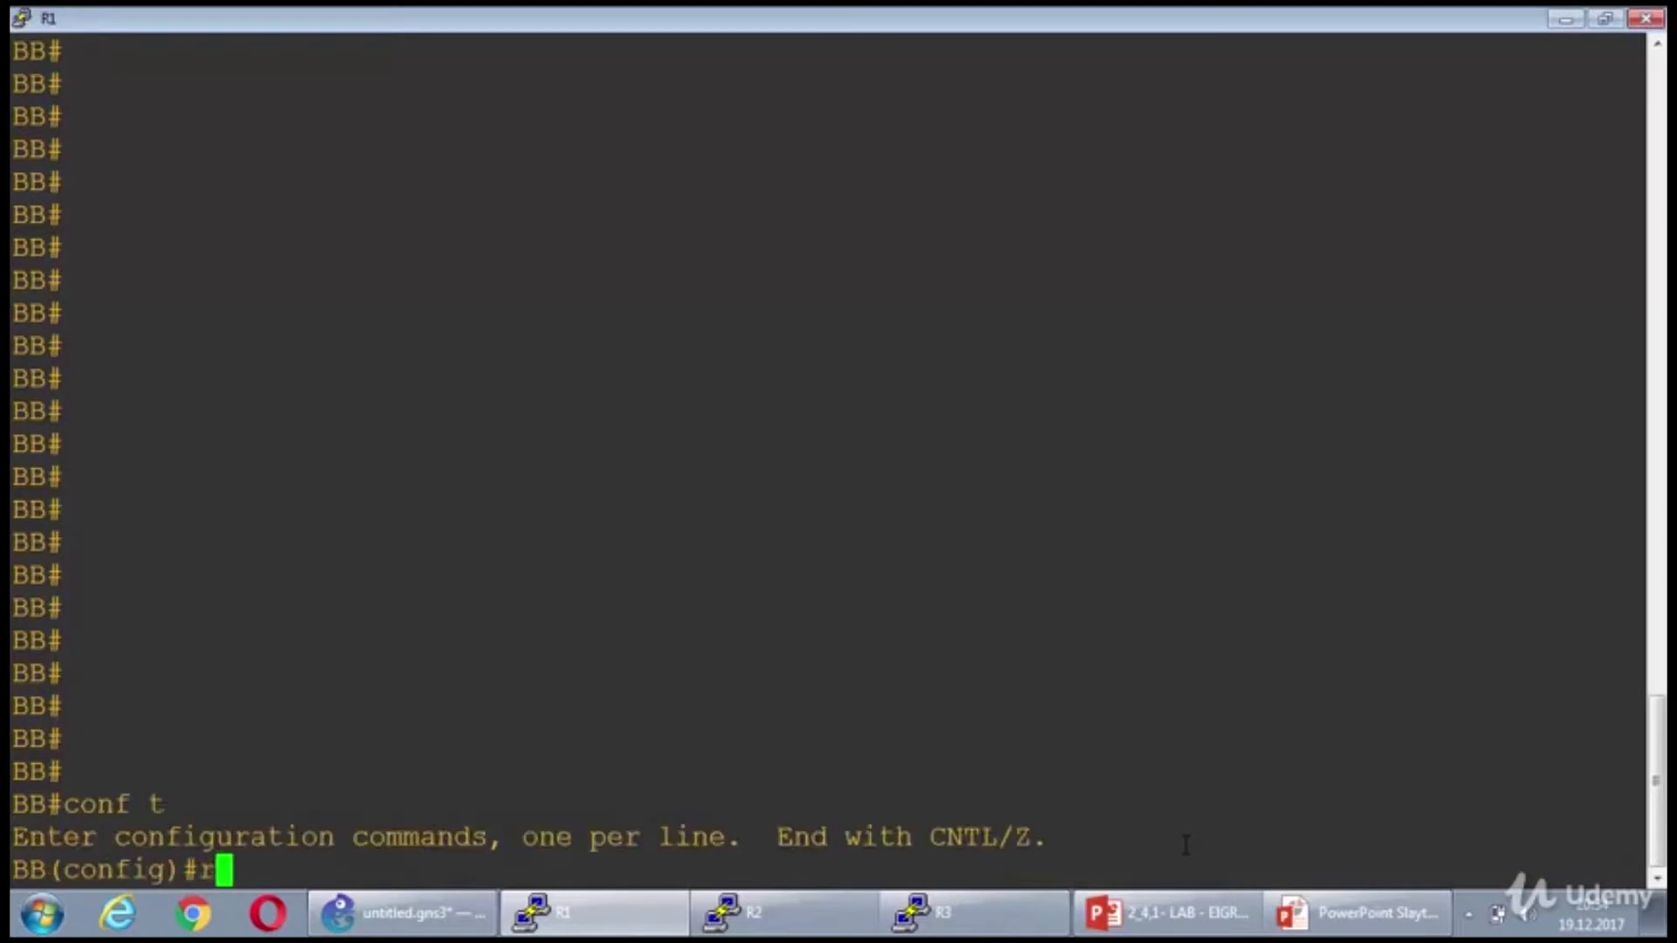
text(router)
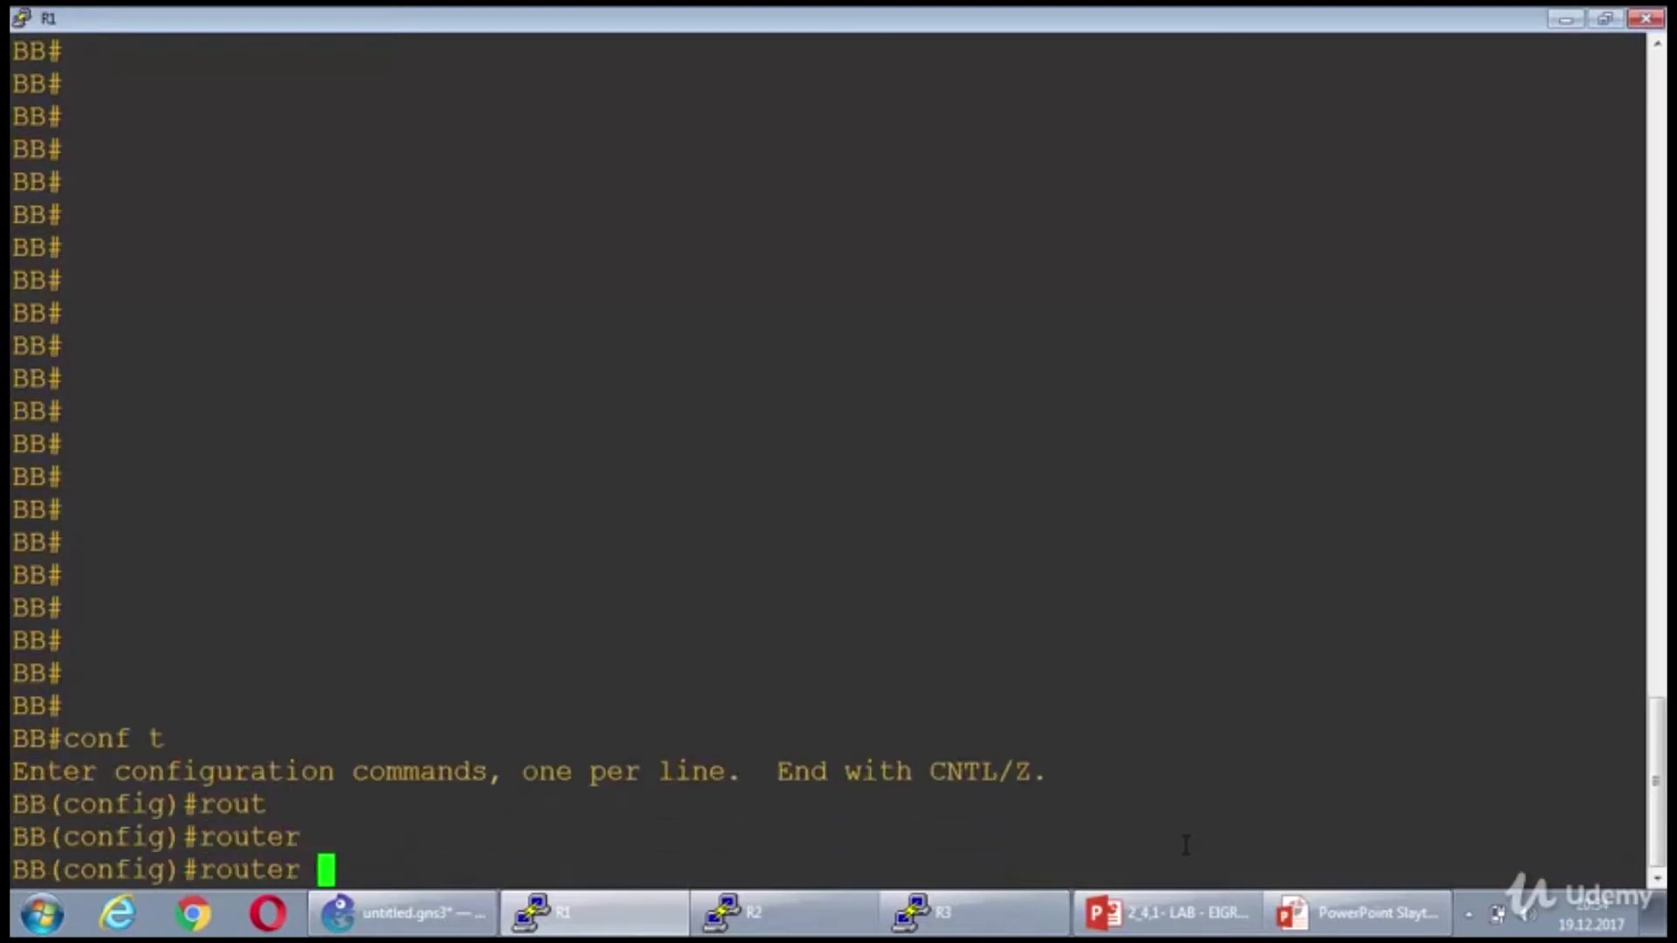
text(eigrp 50)
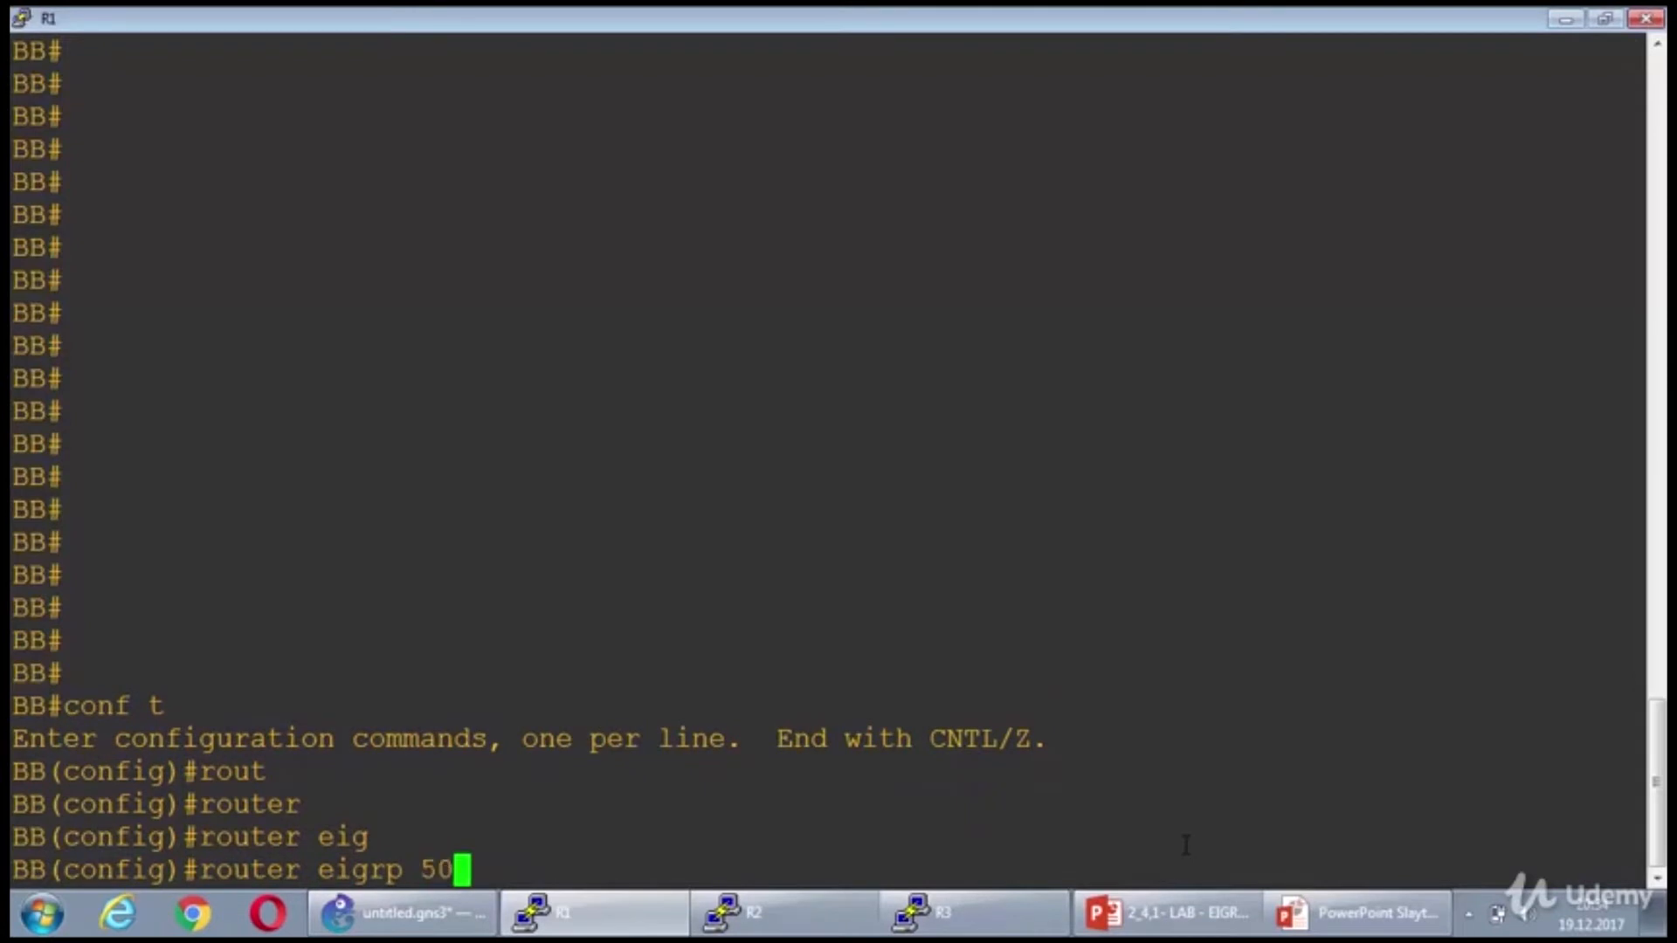
key(enter)
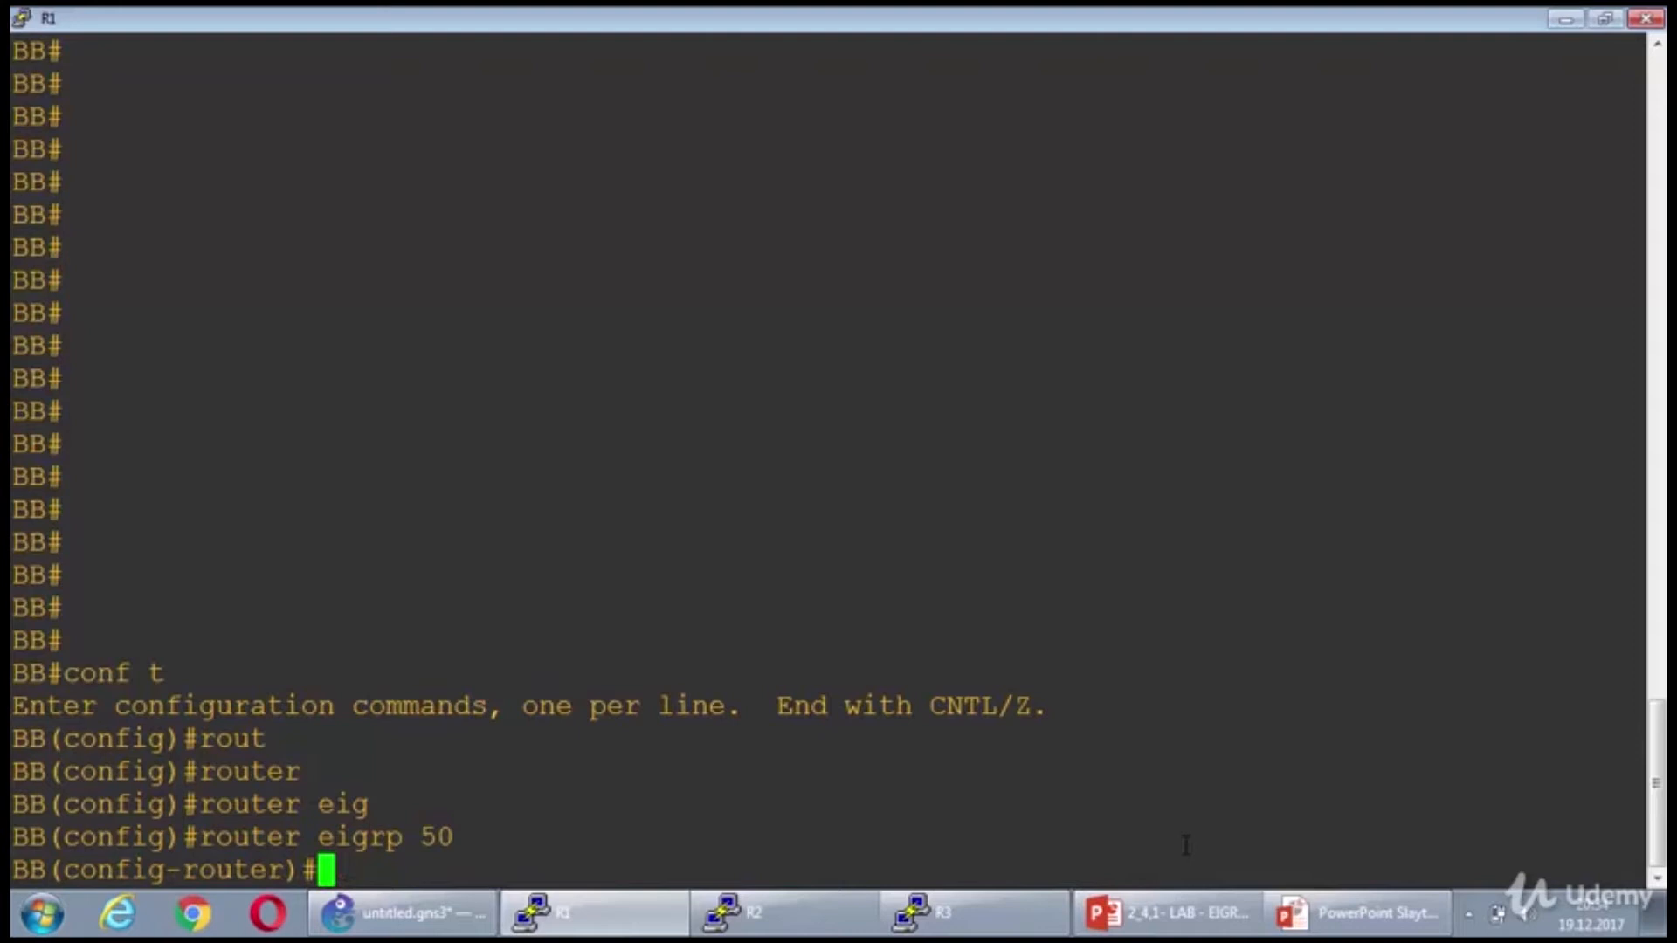
text(no auto)
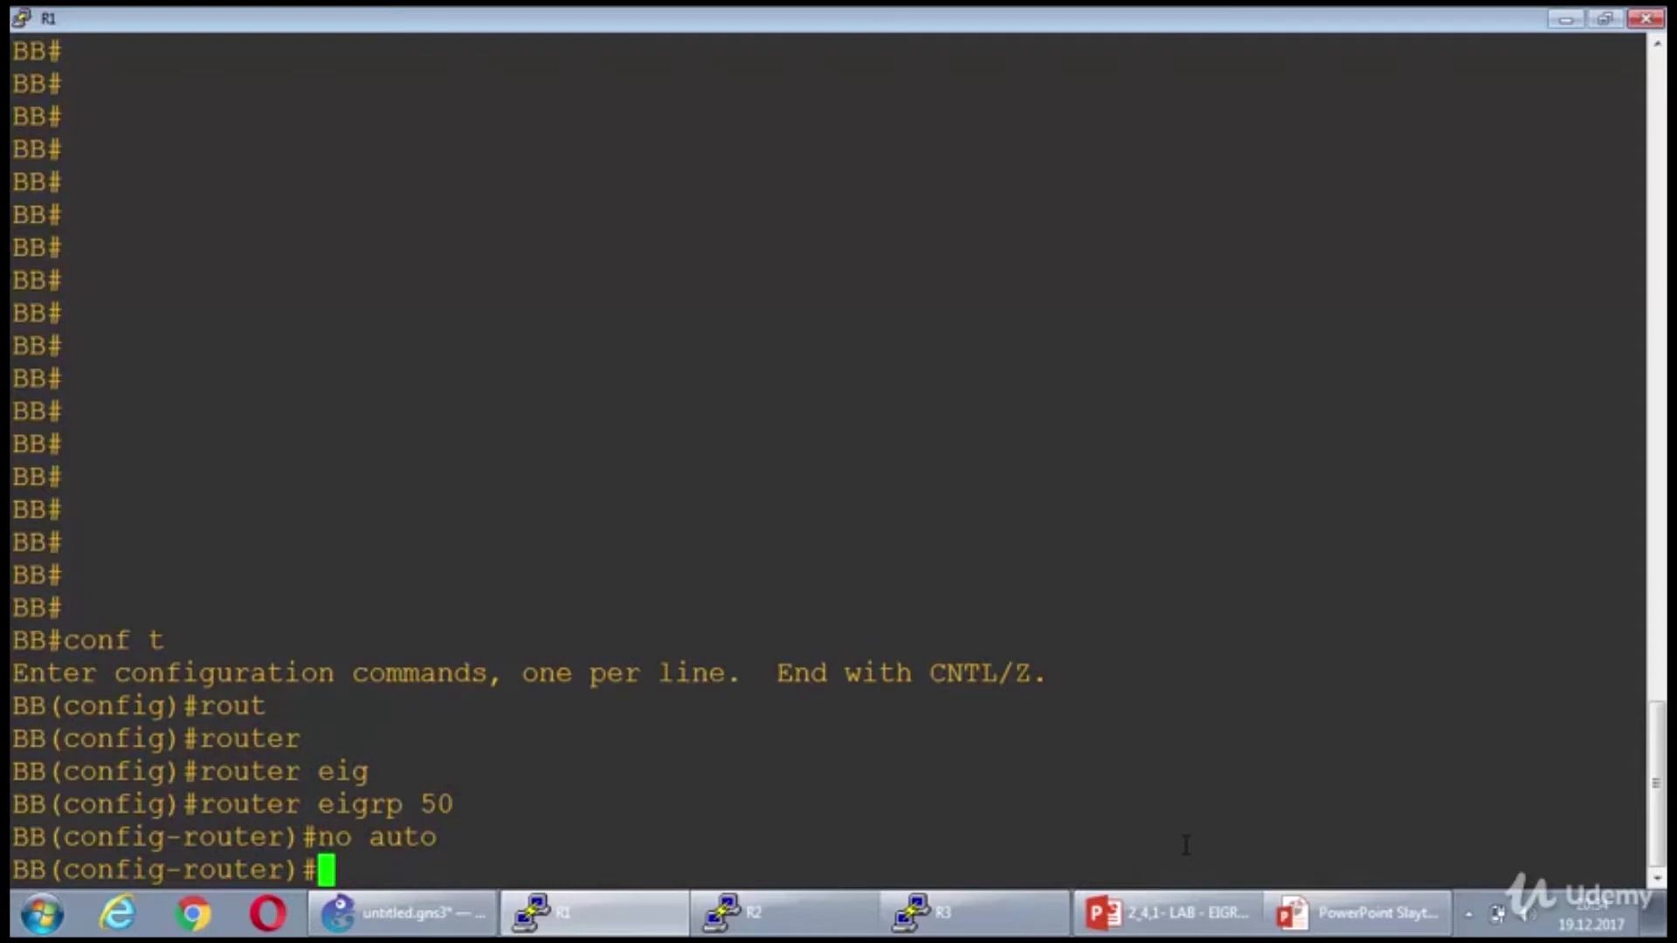
text(do sh ip int brief)
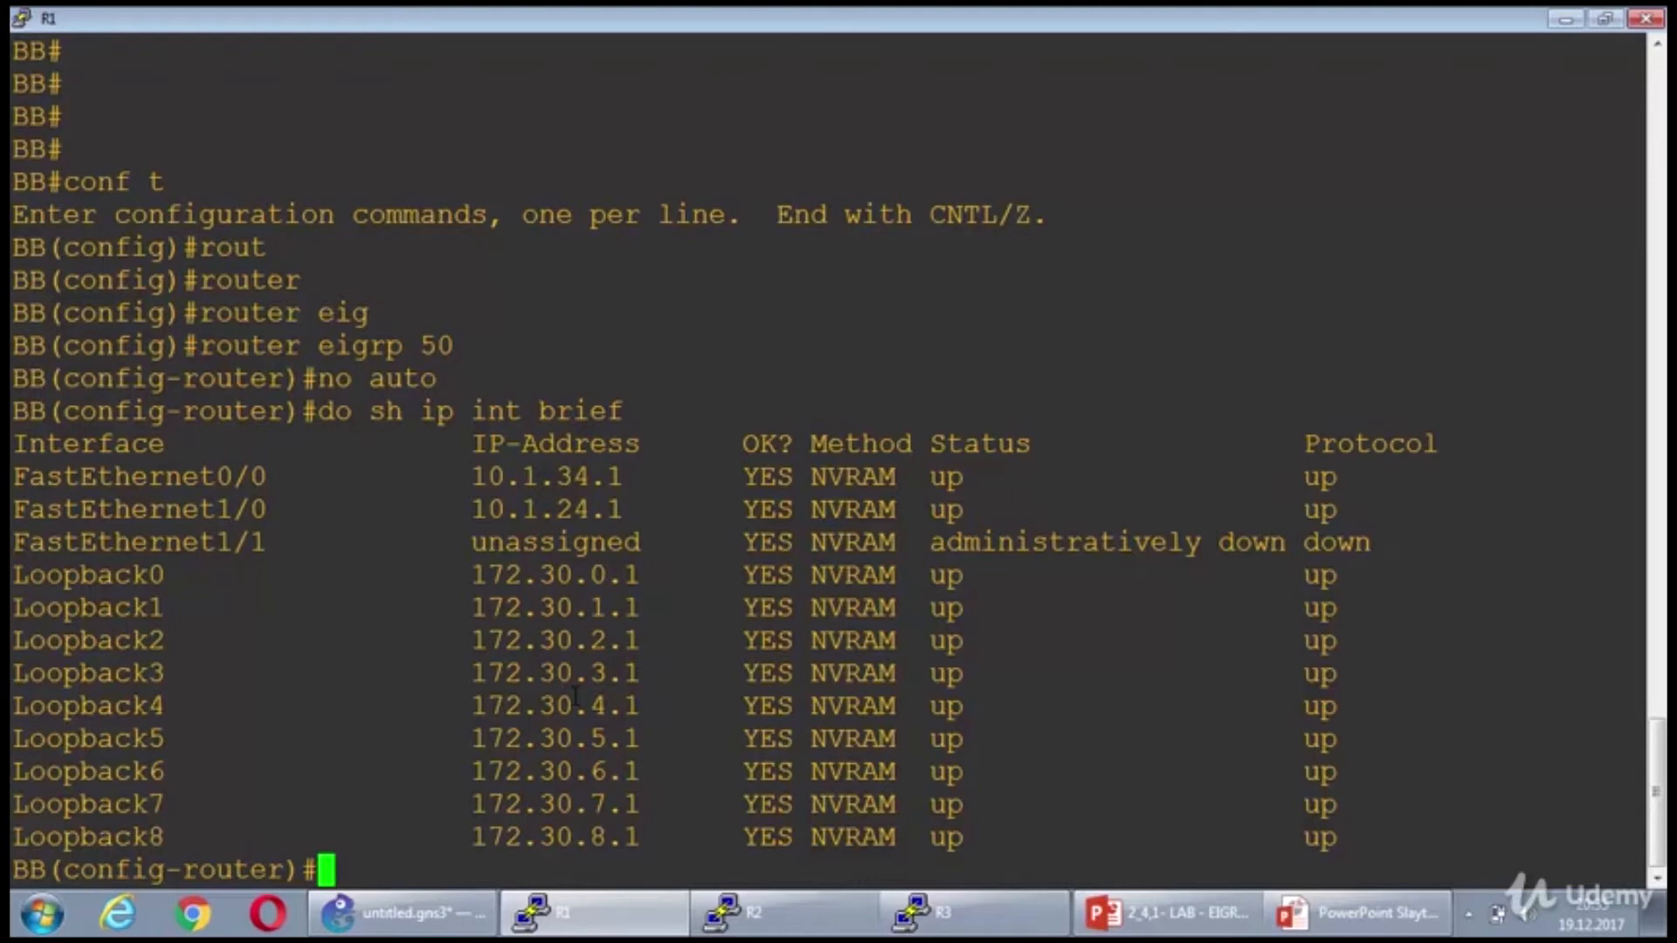
- Add network 10.1.0.0 0.0.255.255 to BB's EIGRP 50
text(network)
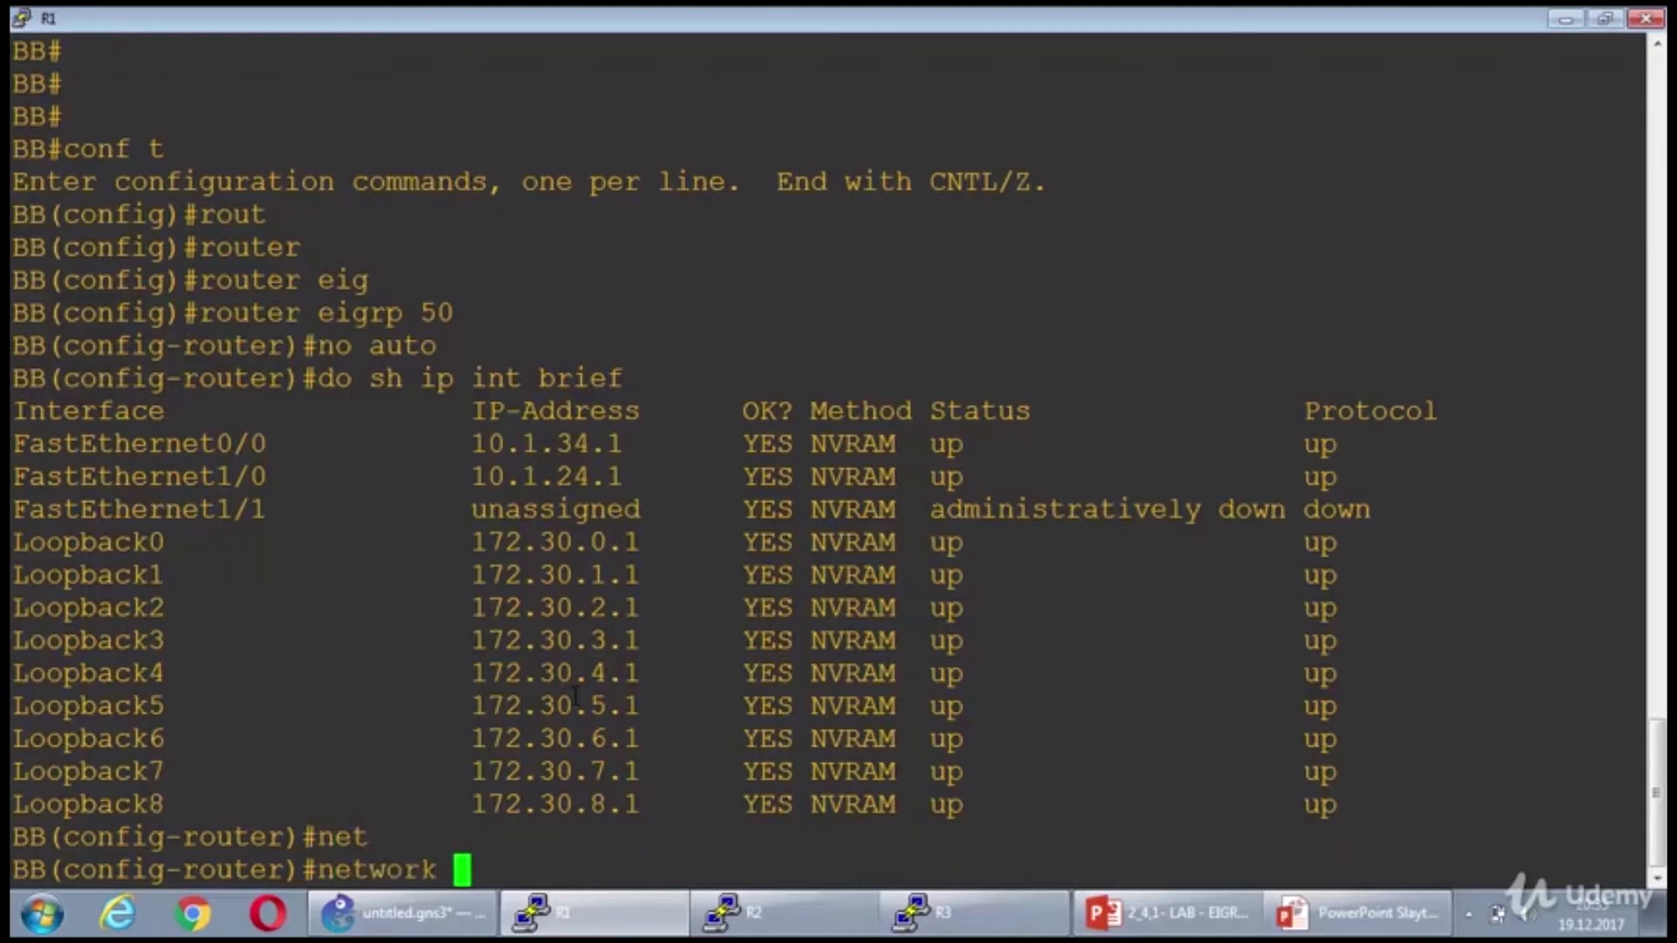
text(10.1.0)
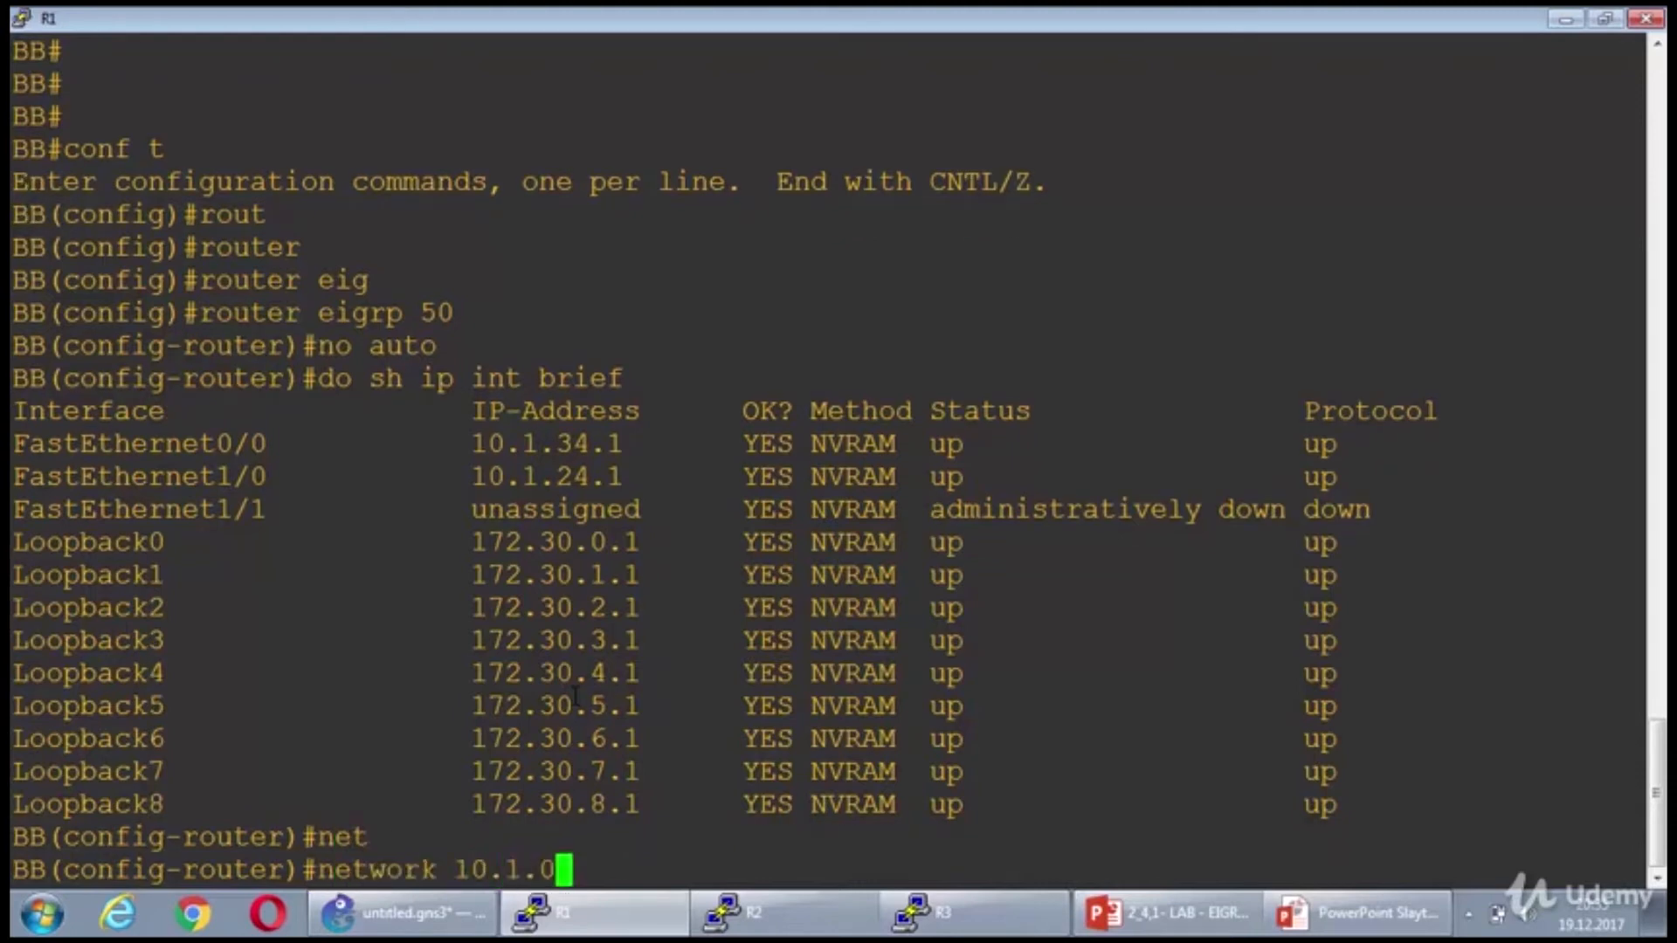
text(.0 0.0.)
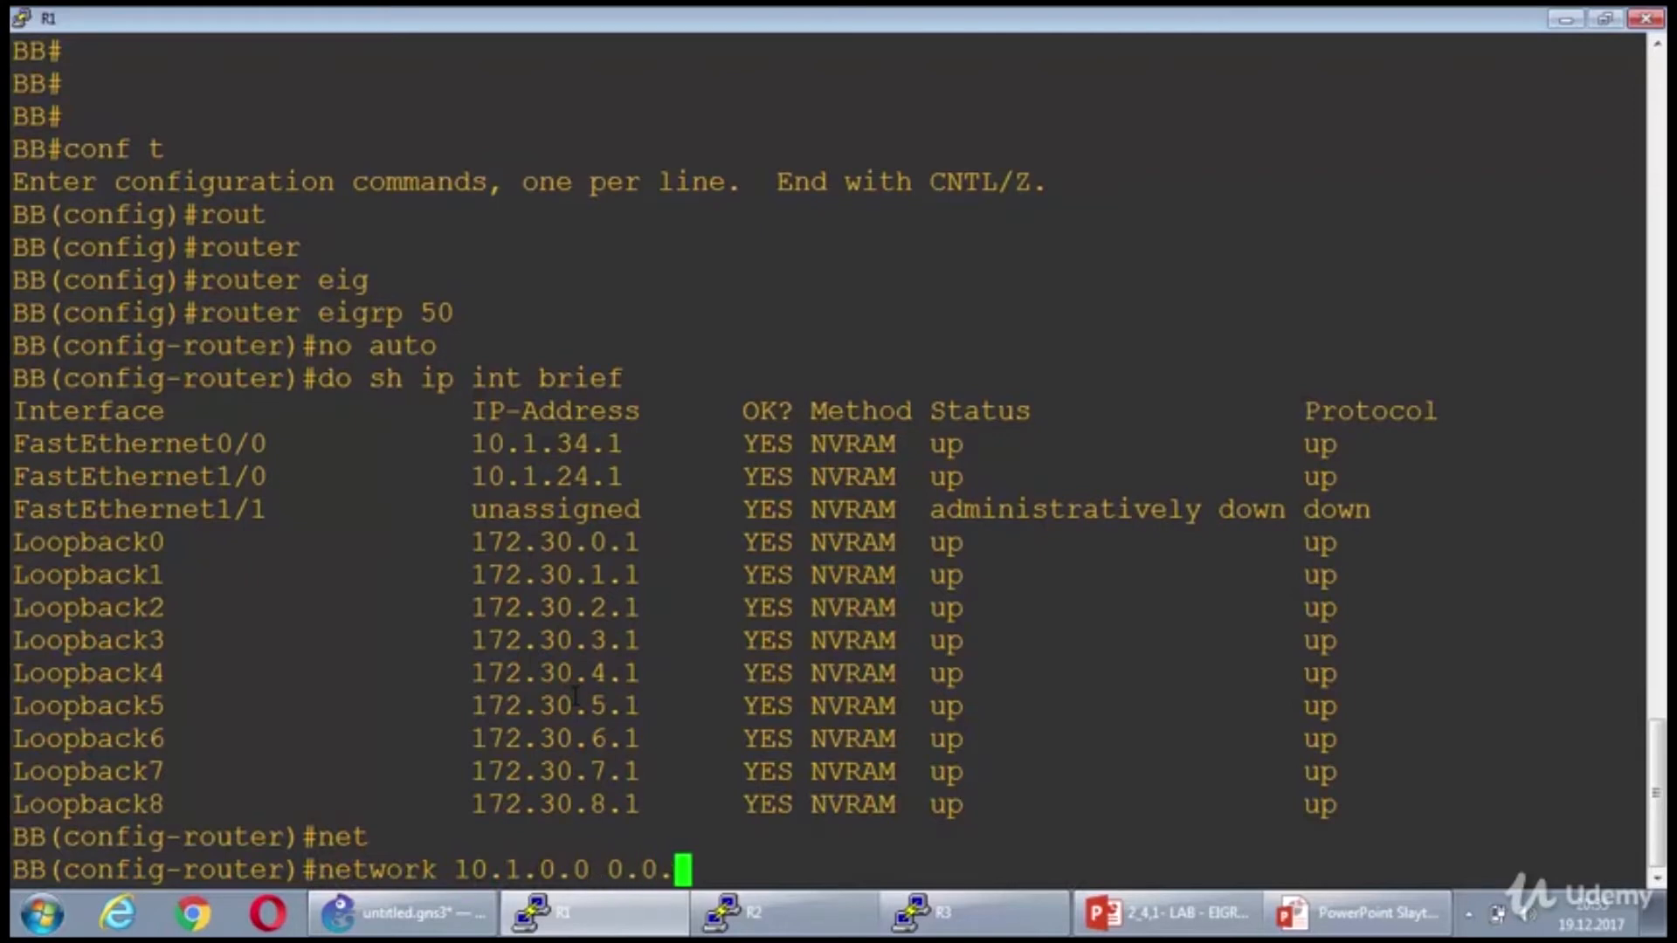
text(255.255)
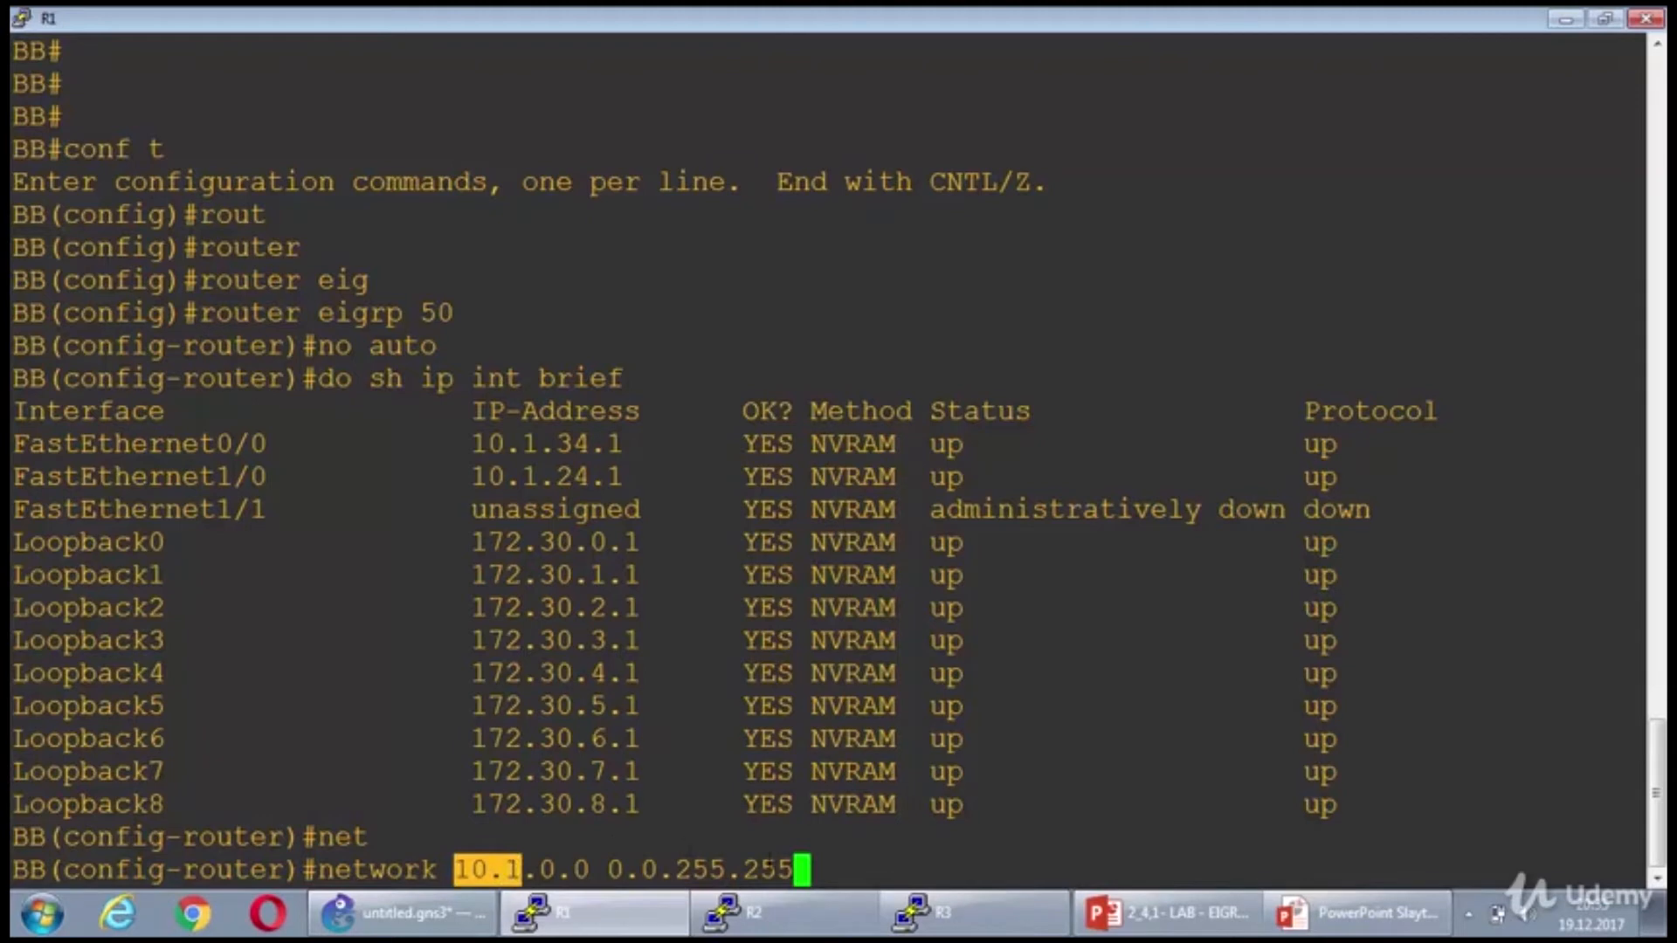
key(enter)
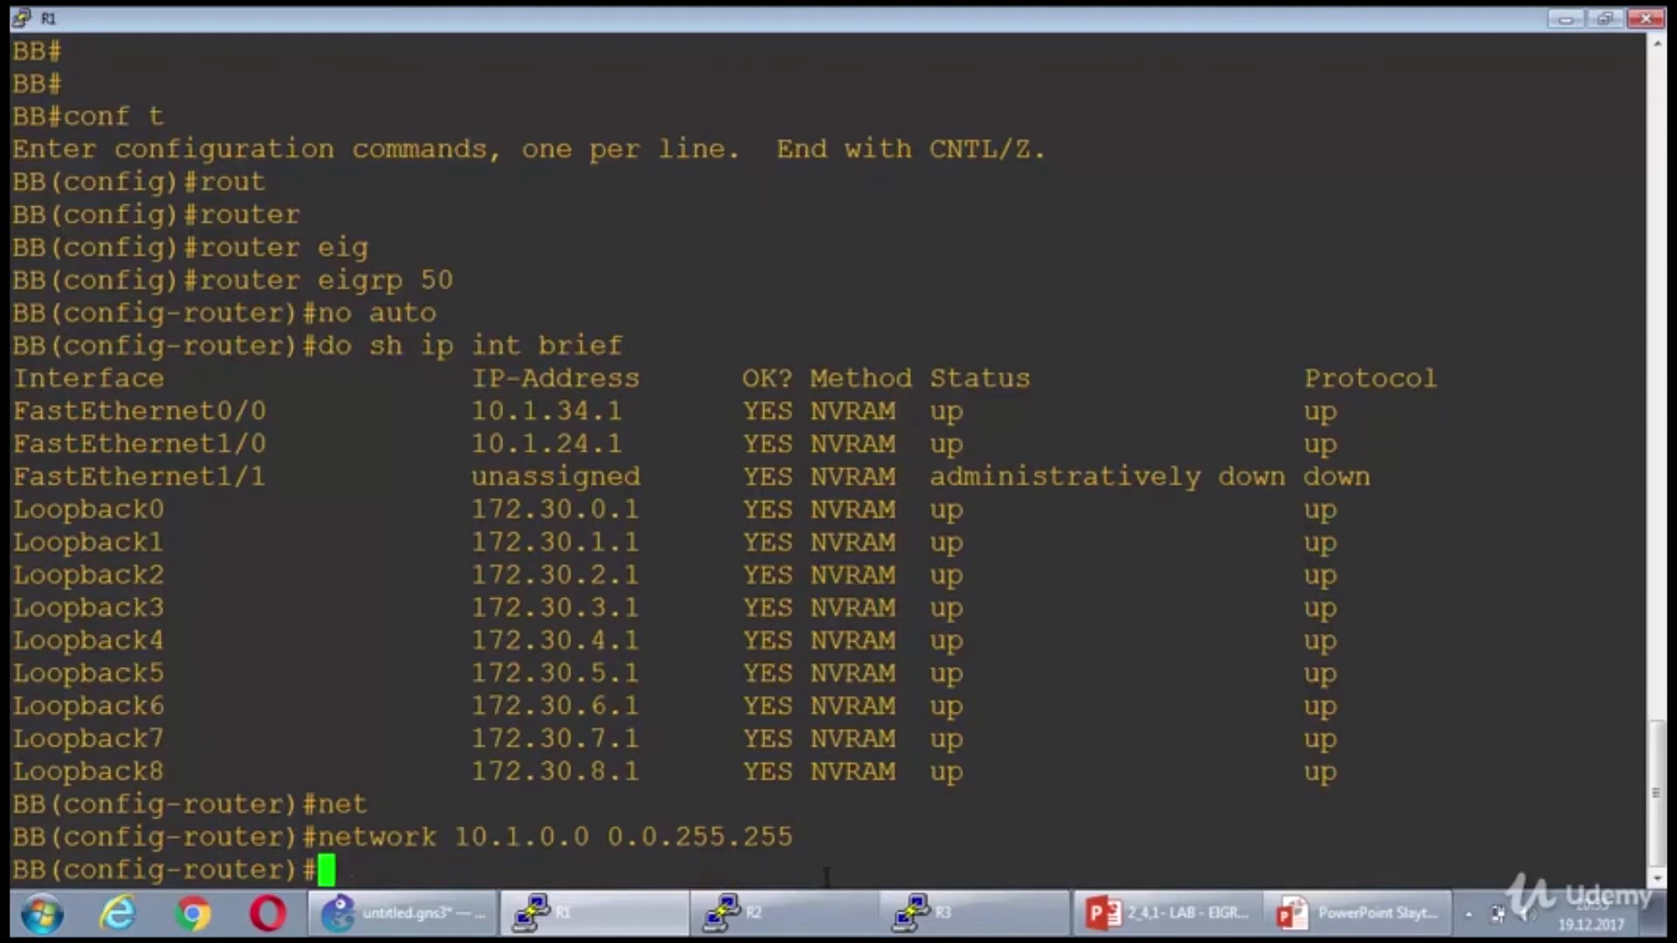
- Add network 172.30.0.0 0.0.255.255 to BB's EIGRP 50 for the loopbacks
text(network 10.1.0.0 0.0.255.255)
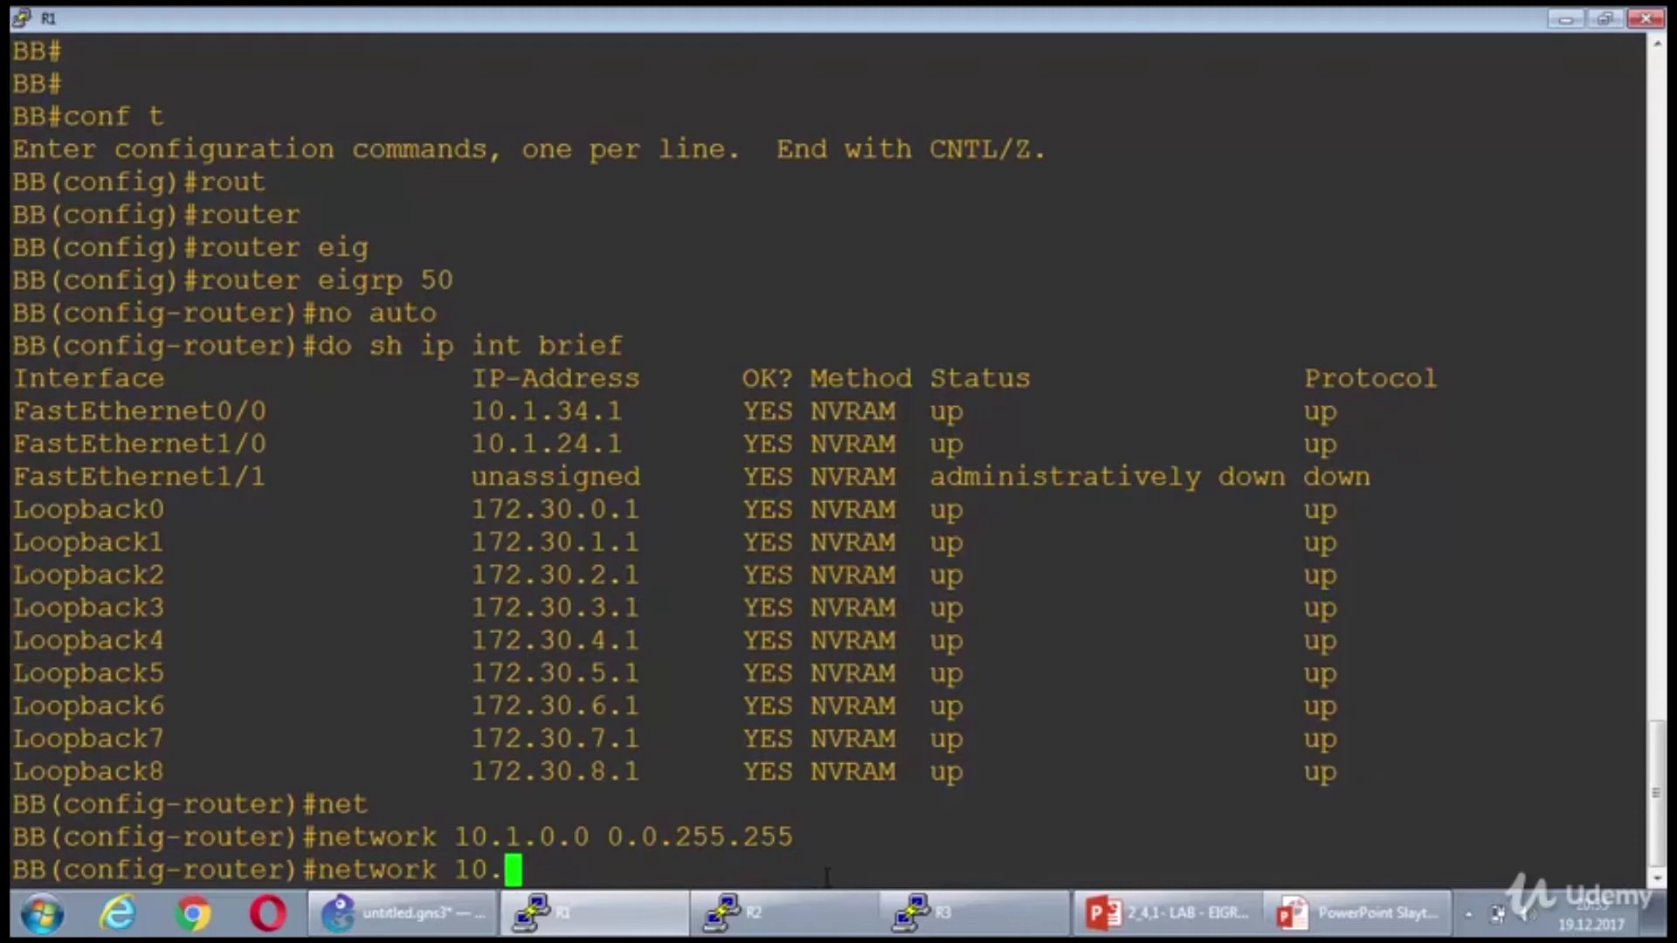
text(172)
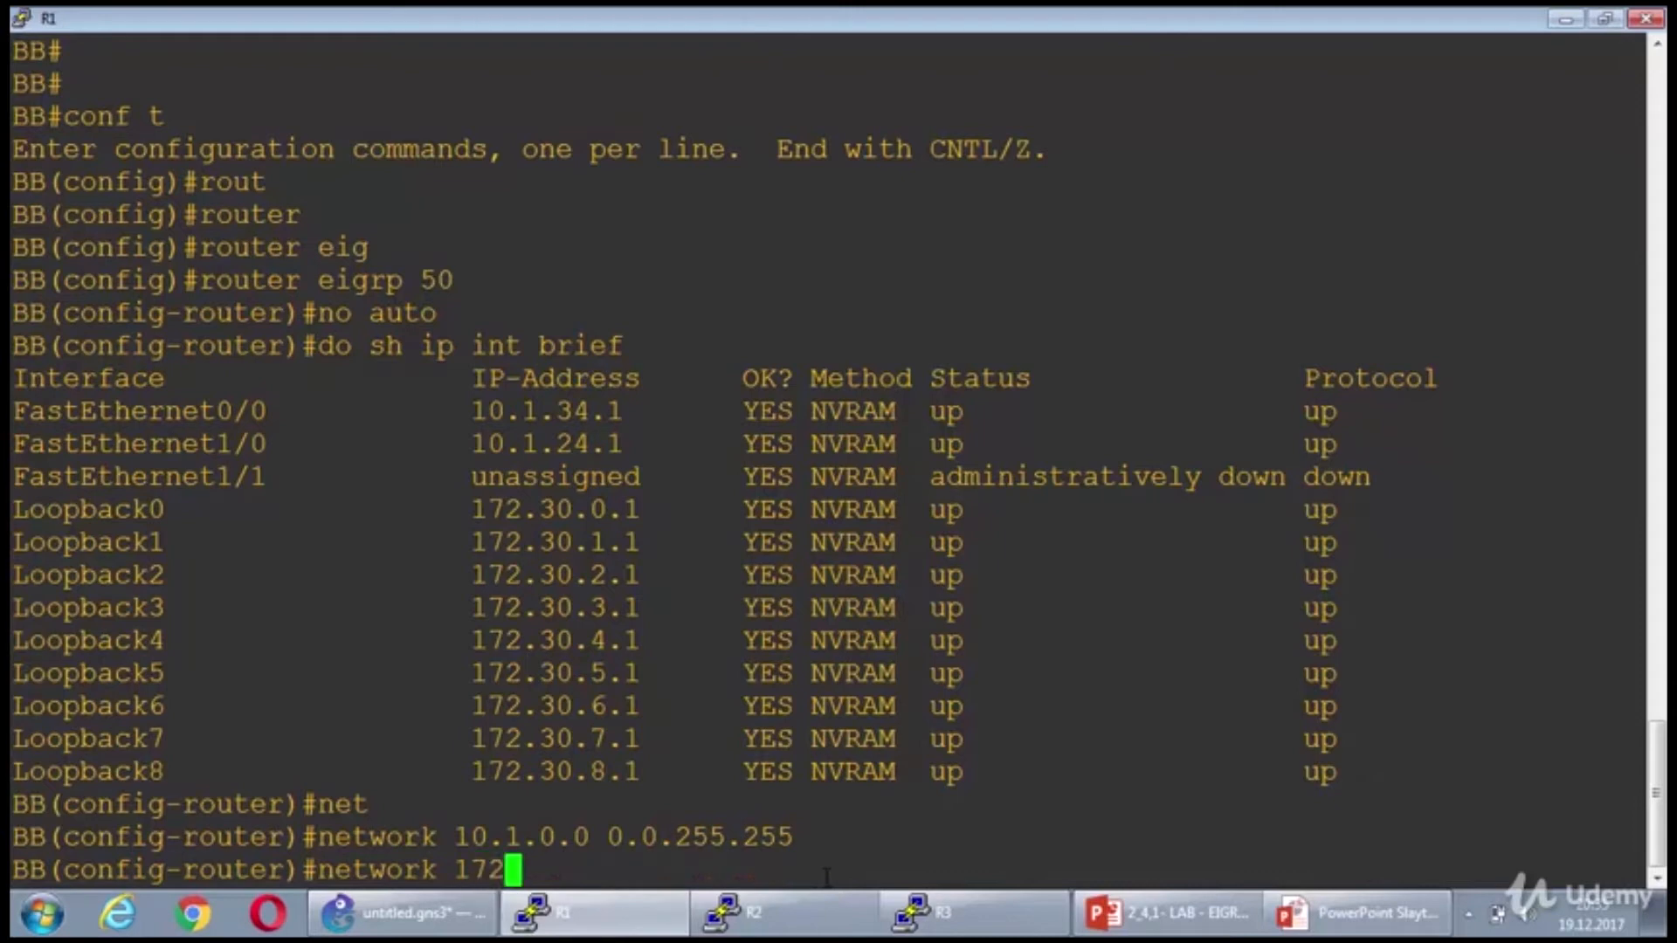
text(30.0.0 0.0.)
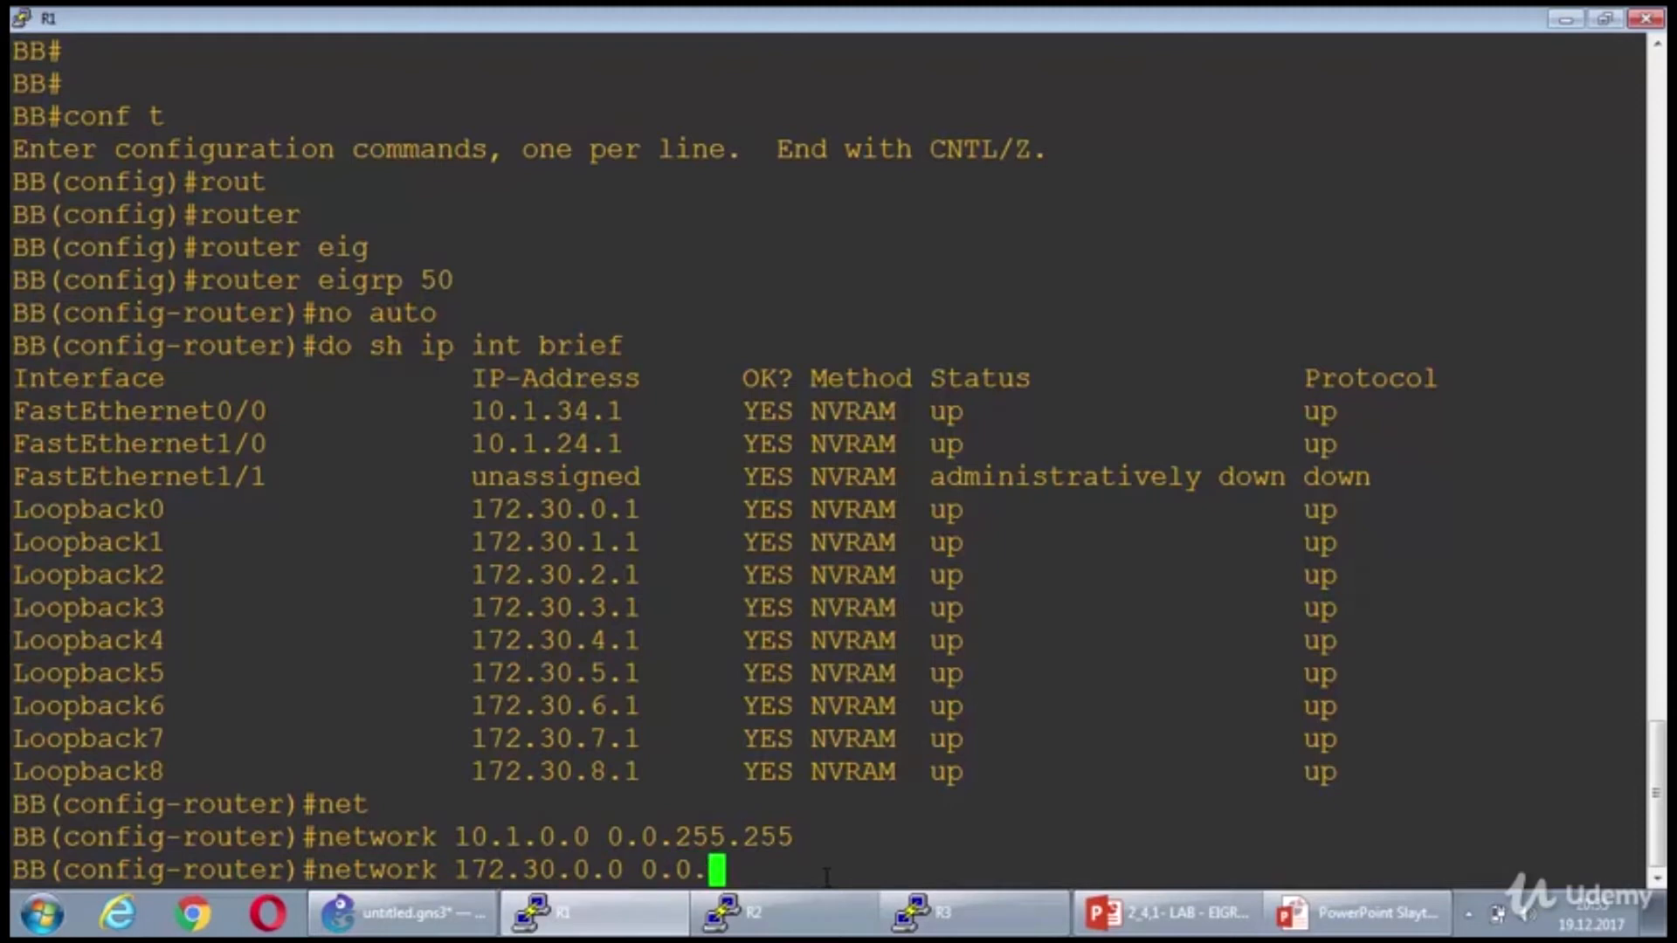
text(255.255)
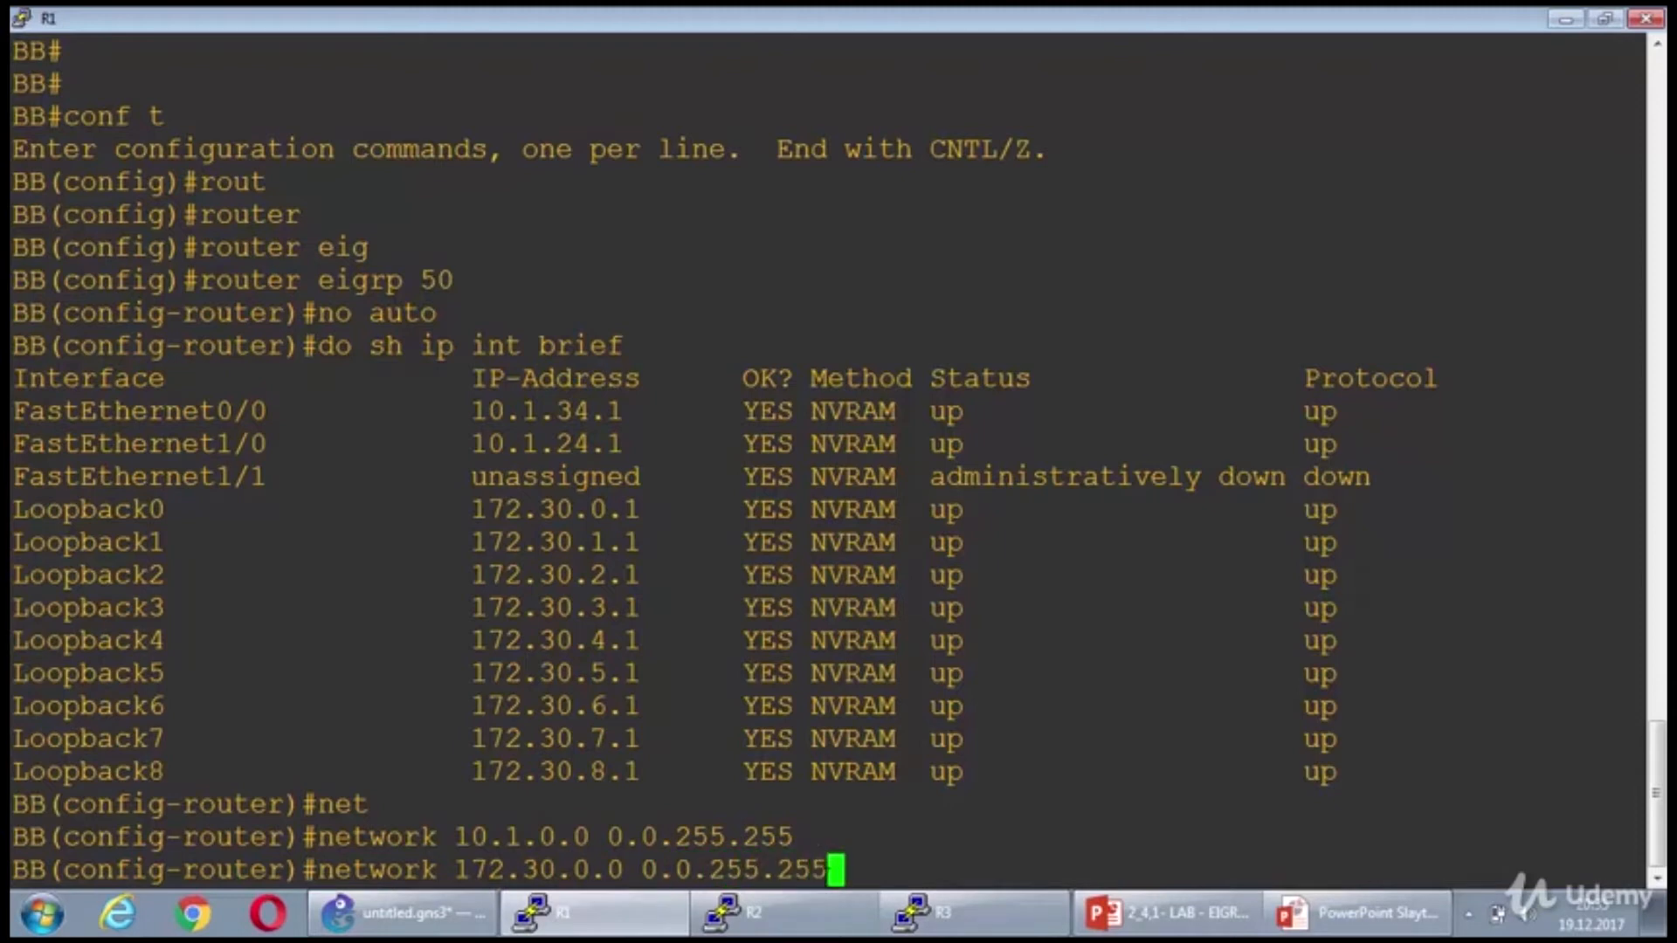
key(enter)
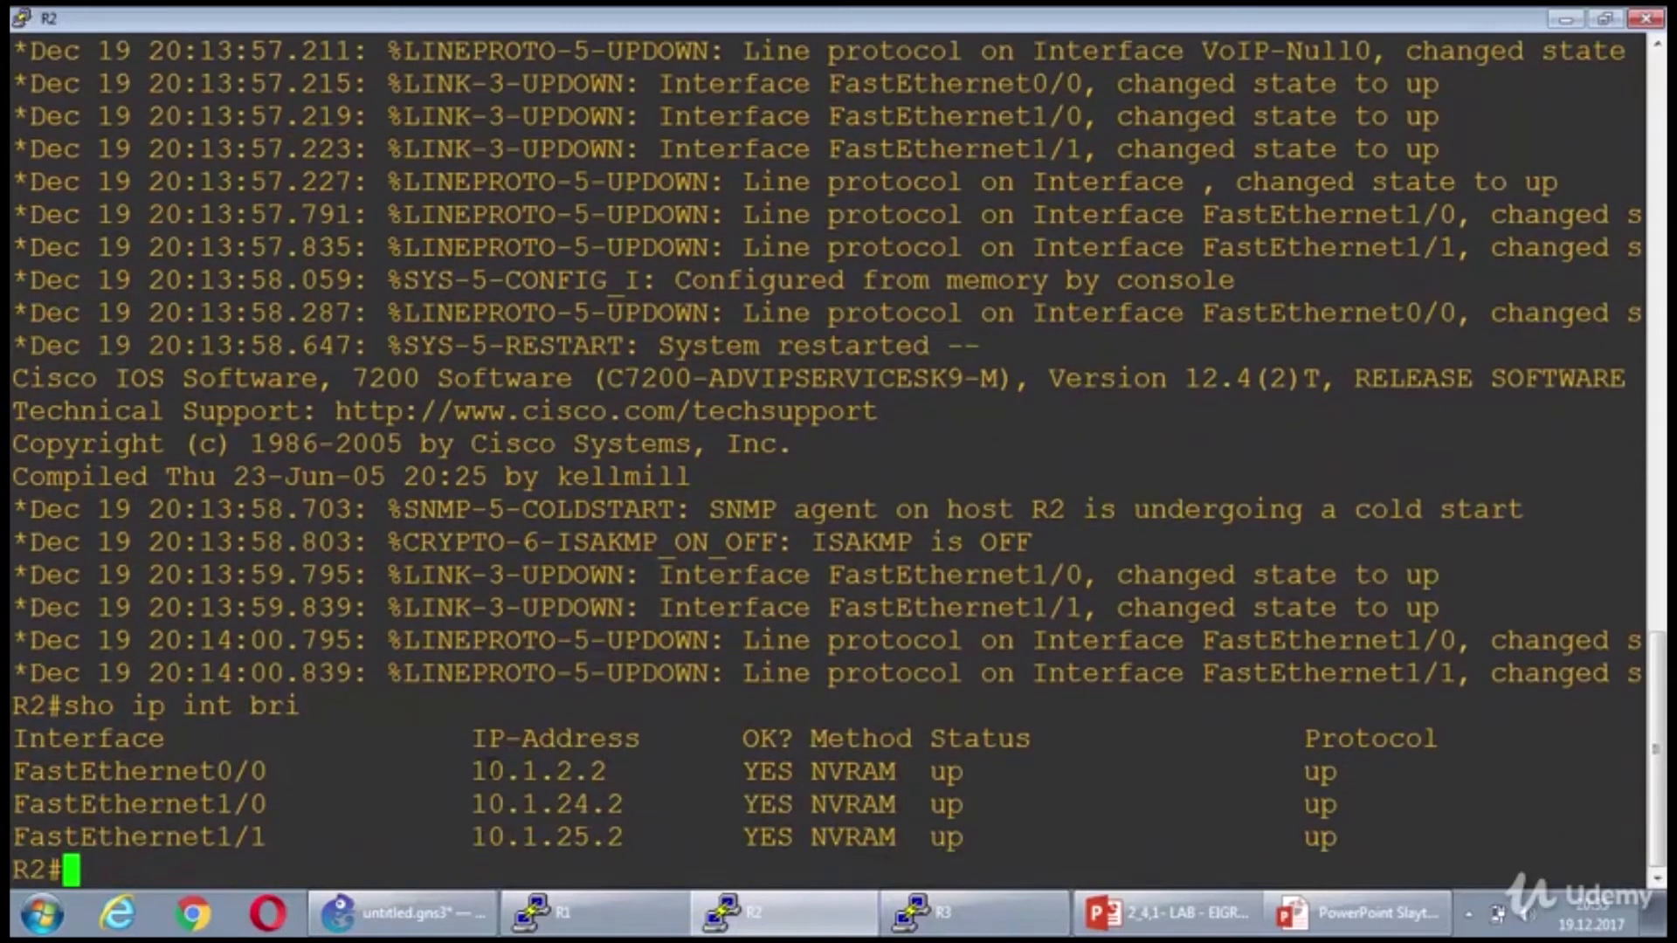
- On R2, start router eigrp 50 and advertise network 10.1.2.2 0.0.0.0, then move to R3
double_click(547, 803)
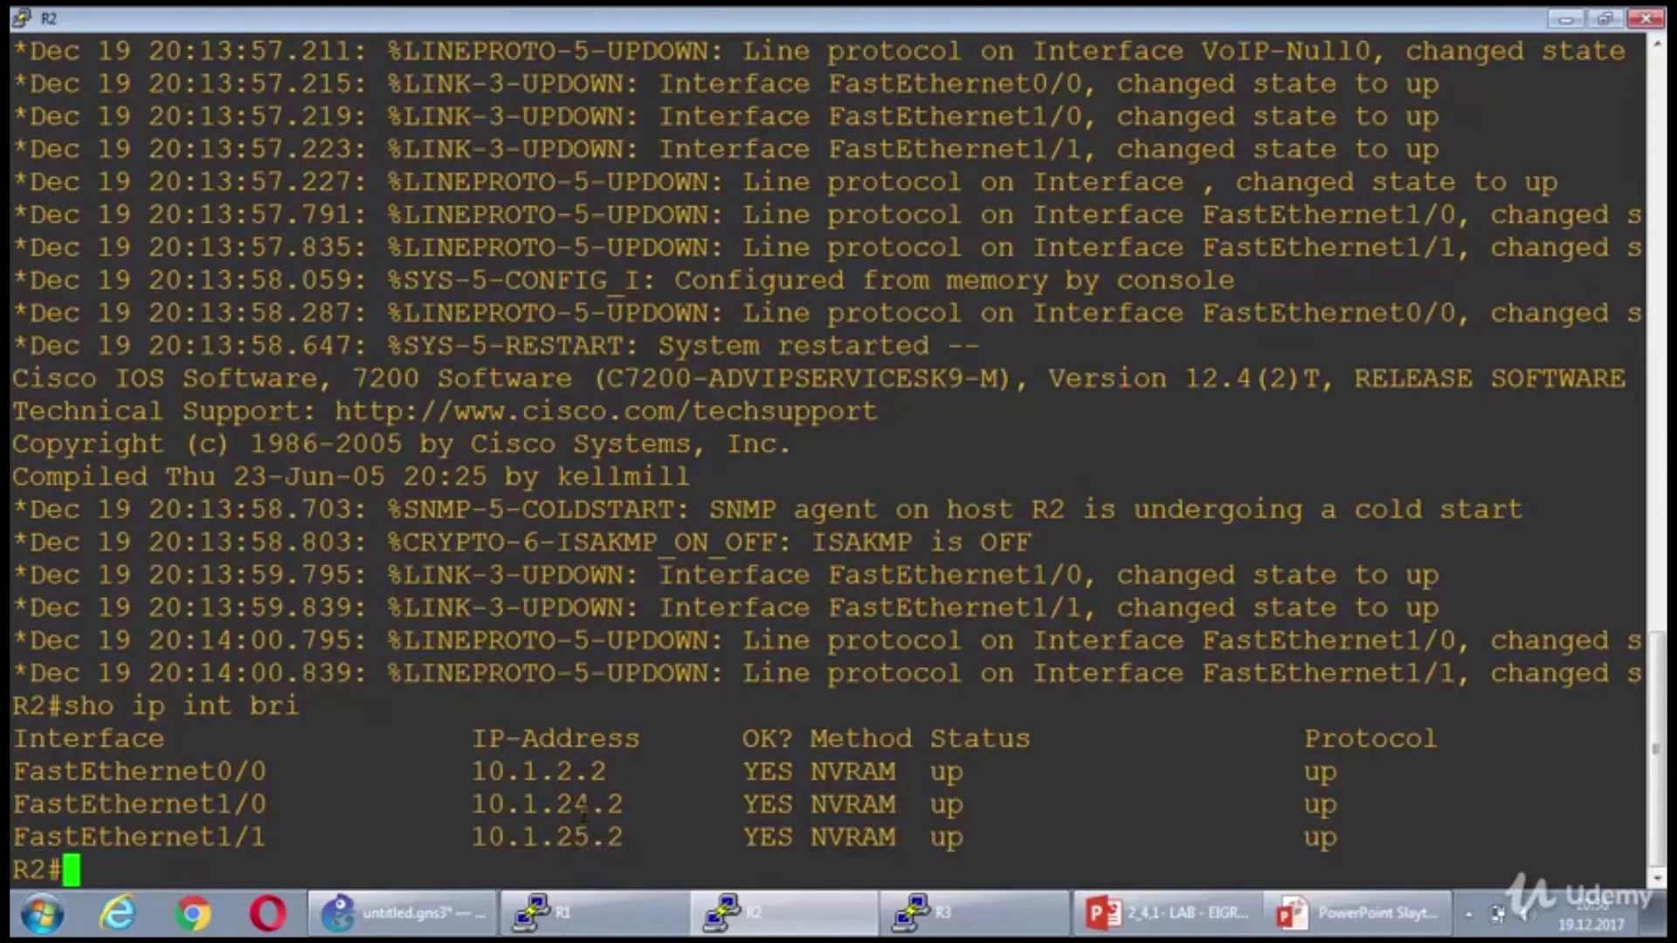
text(conf t)
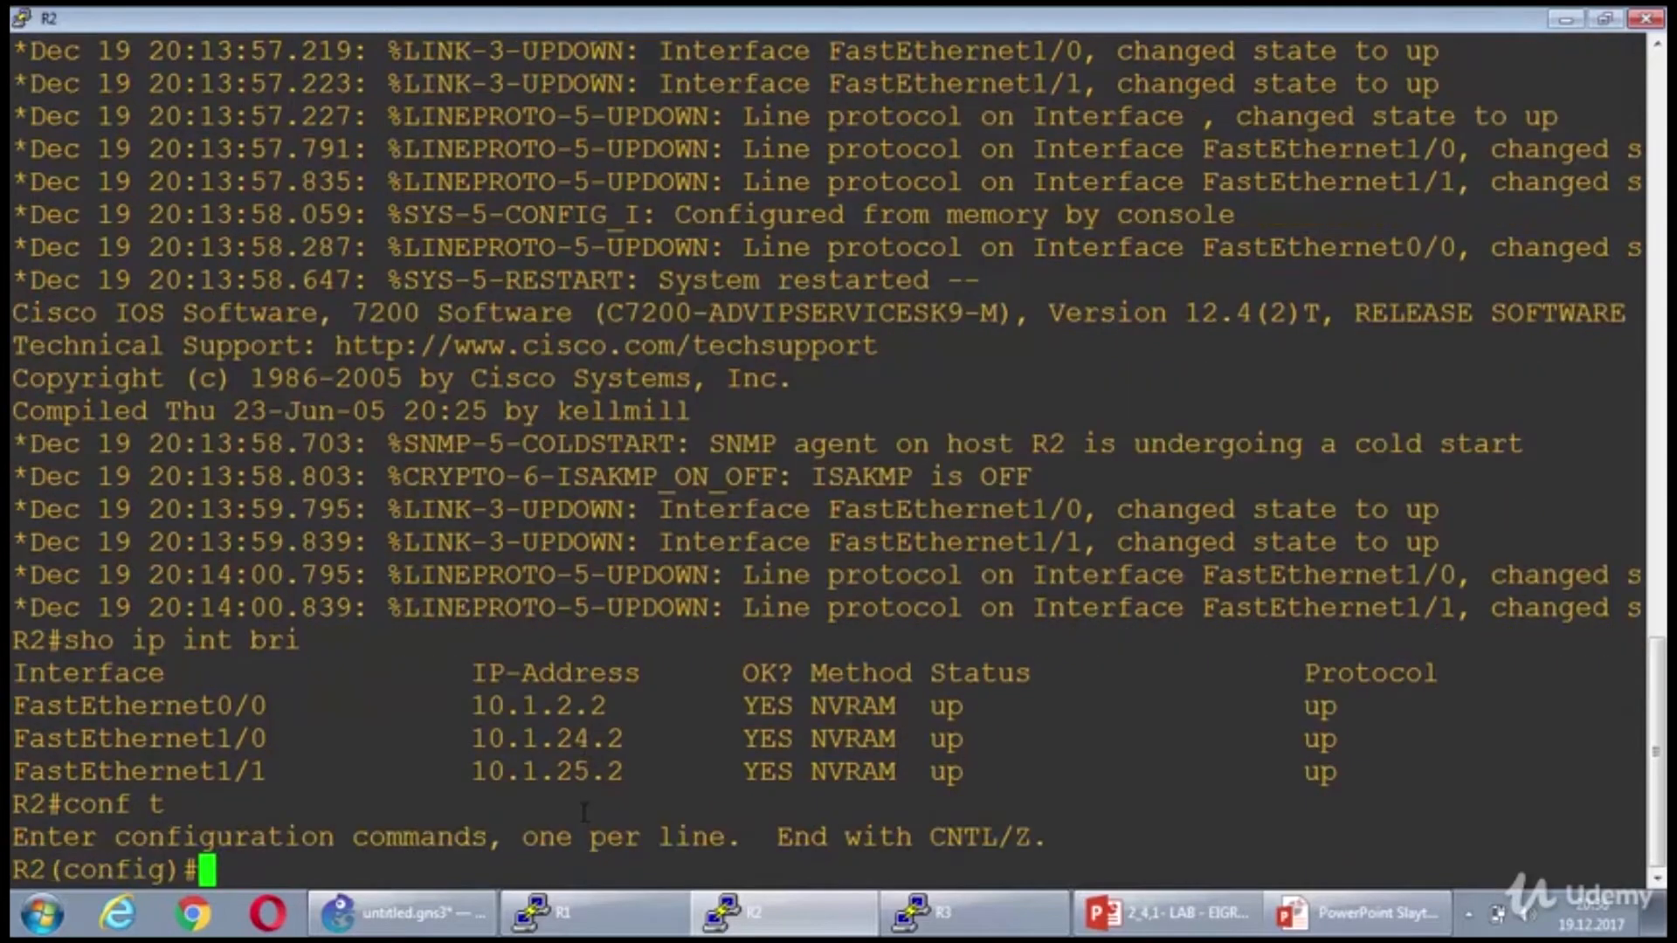
text(router eigrp 50)
text(no auto)
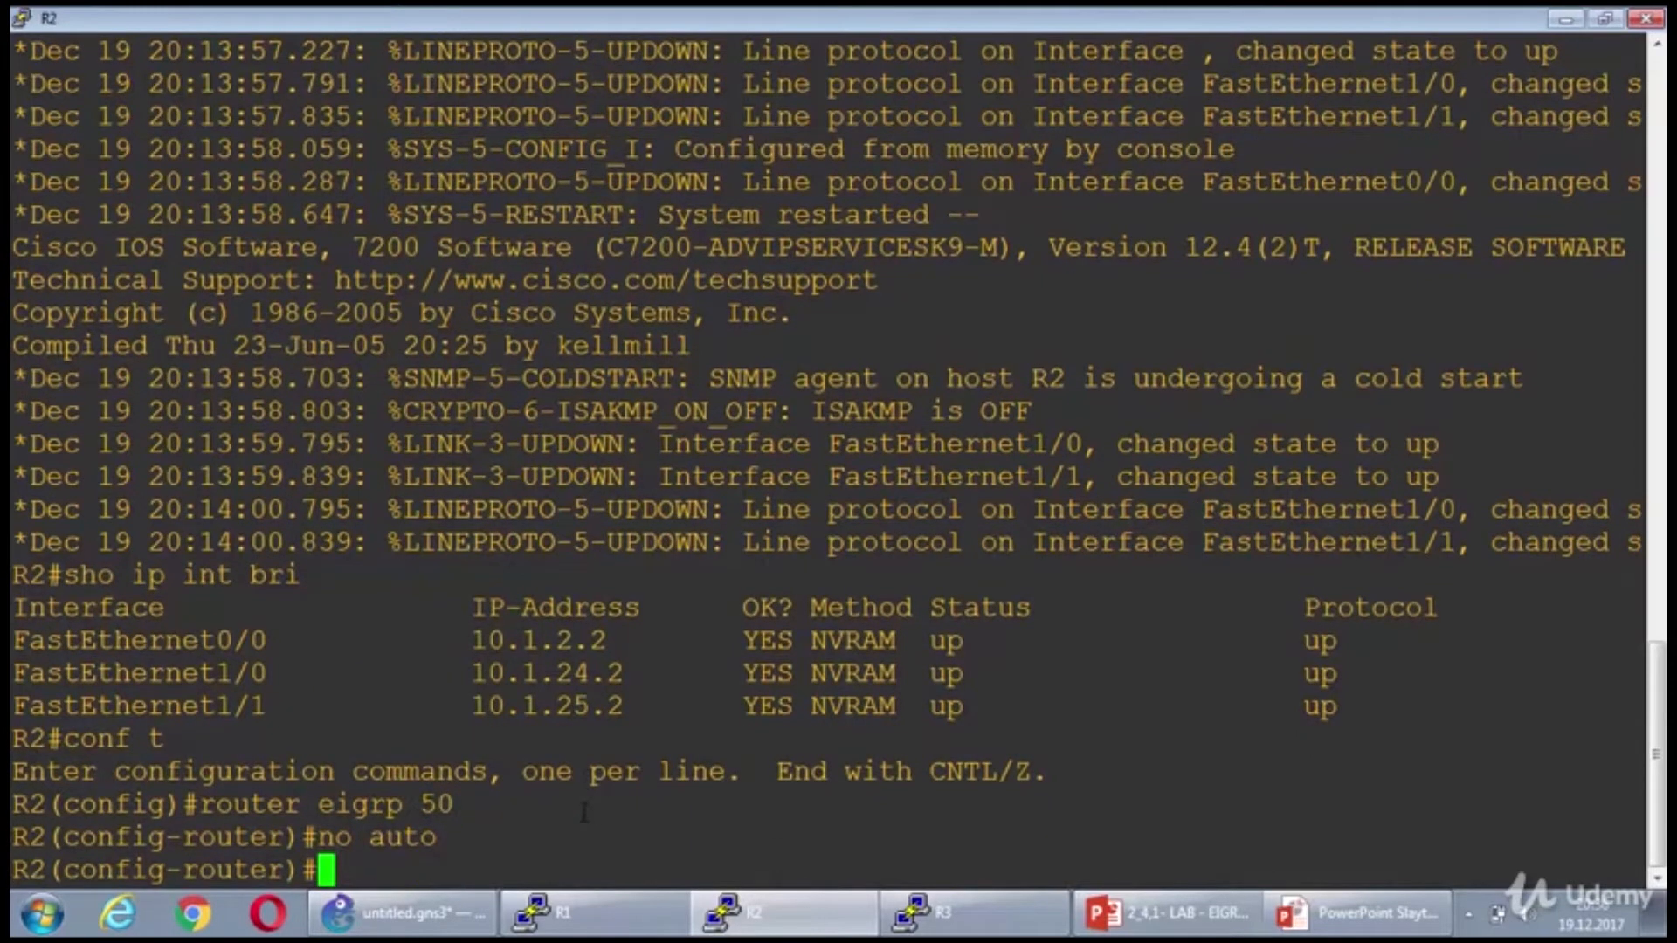
text(network 10.1.)
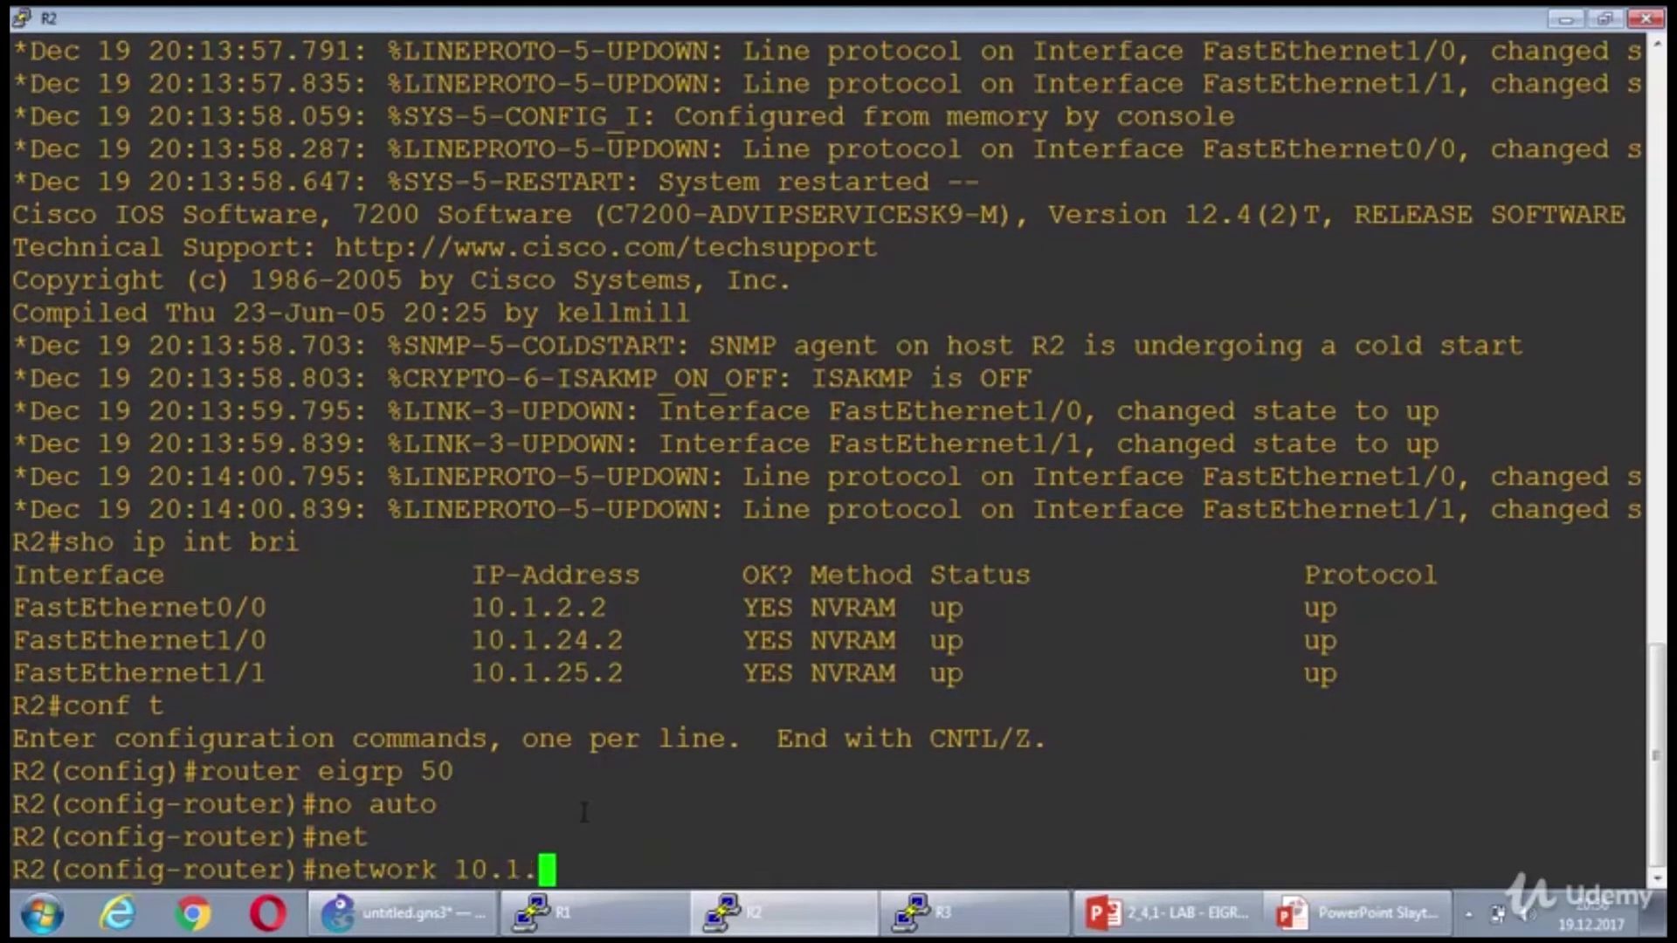
text(2.2 0.0.0.0)
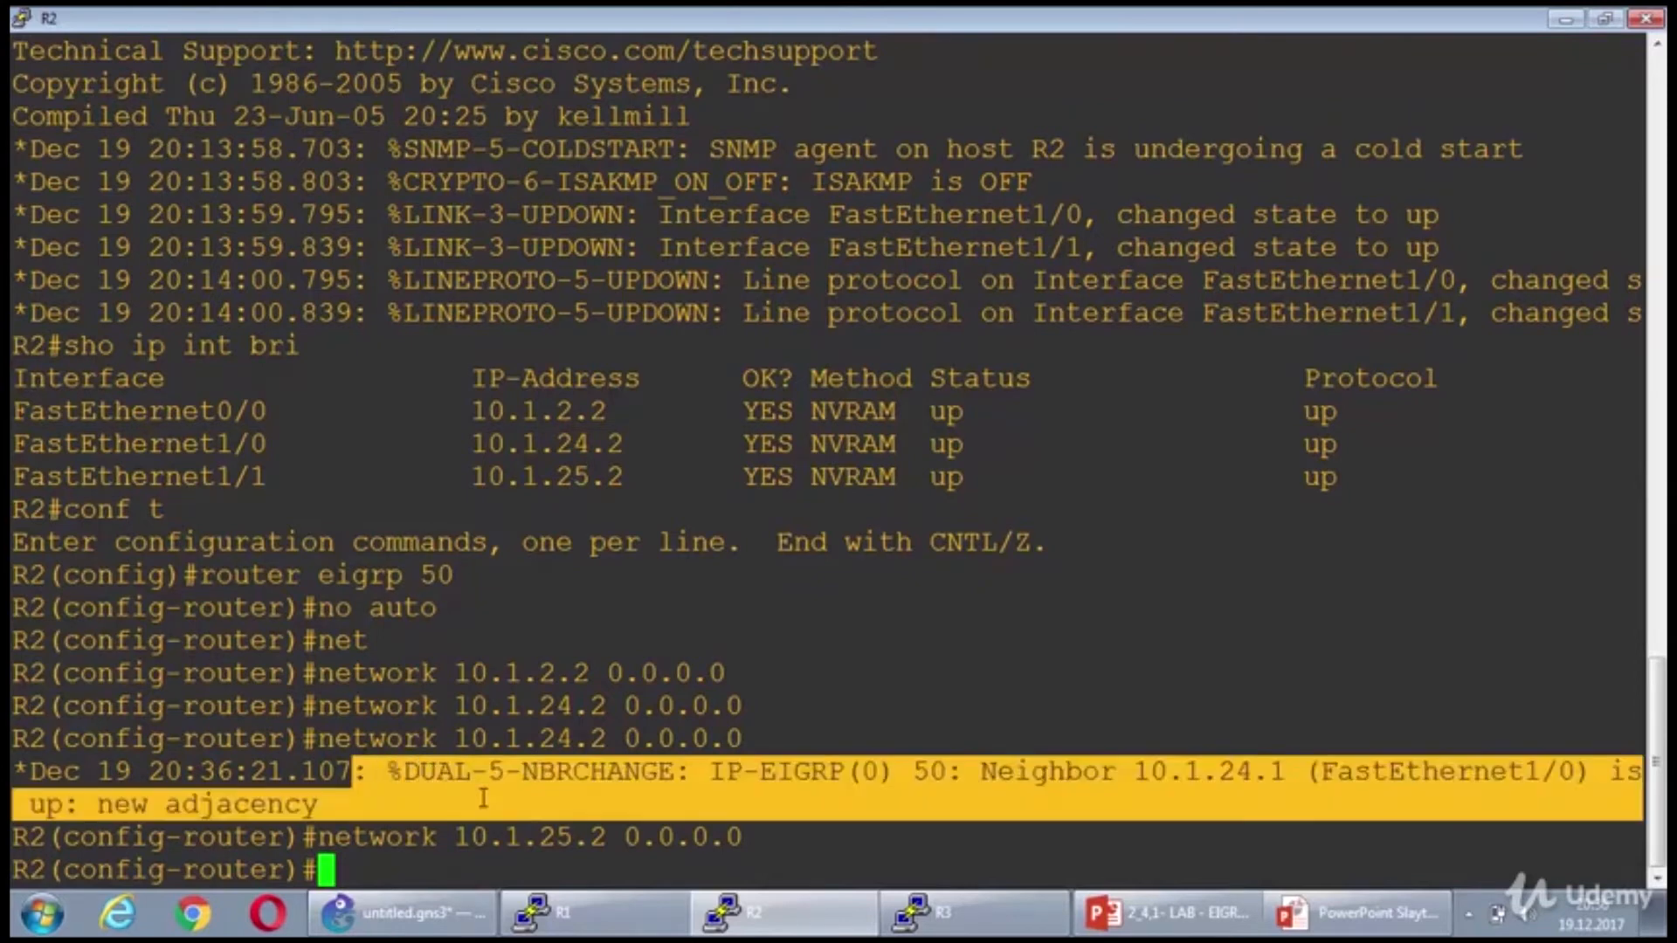
click(941, 912)
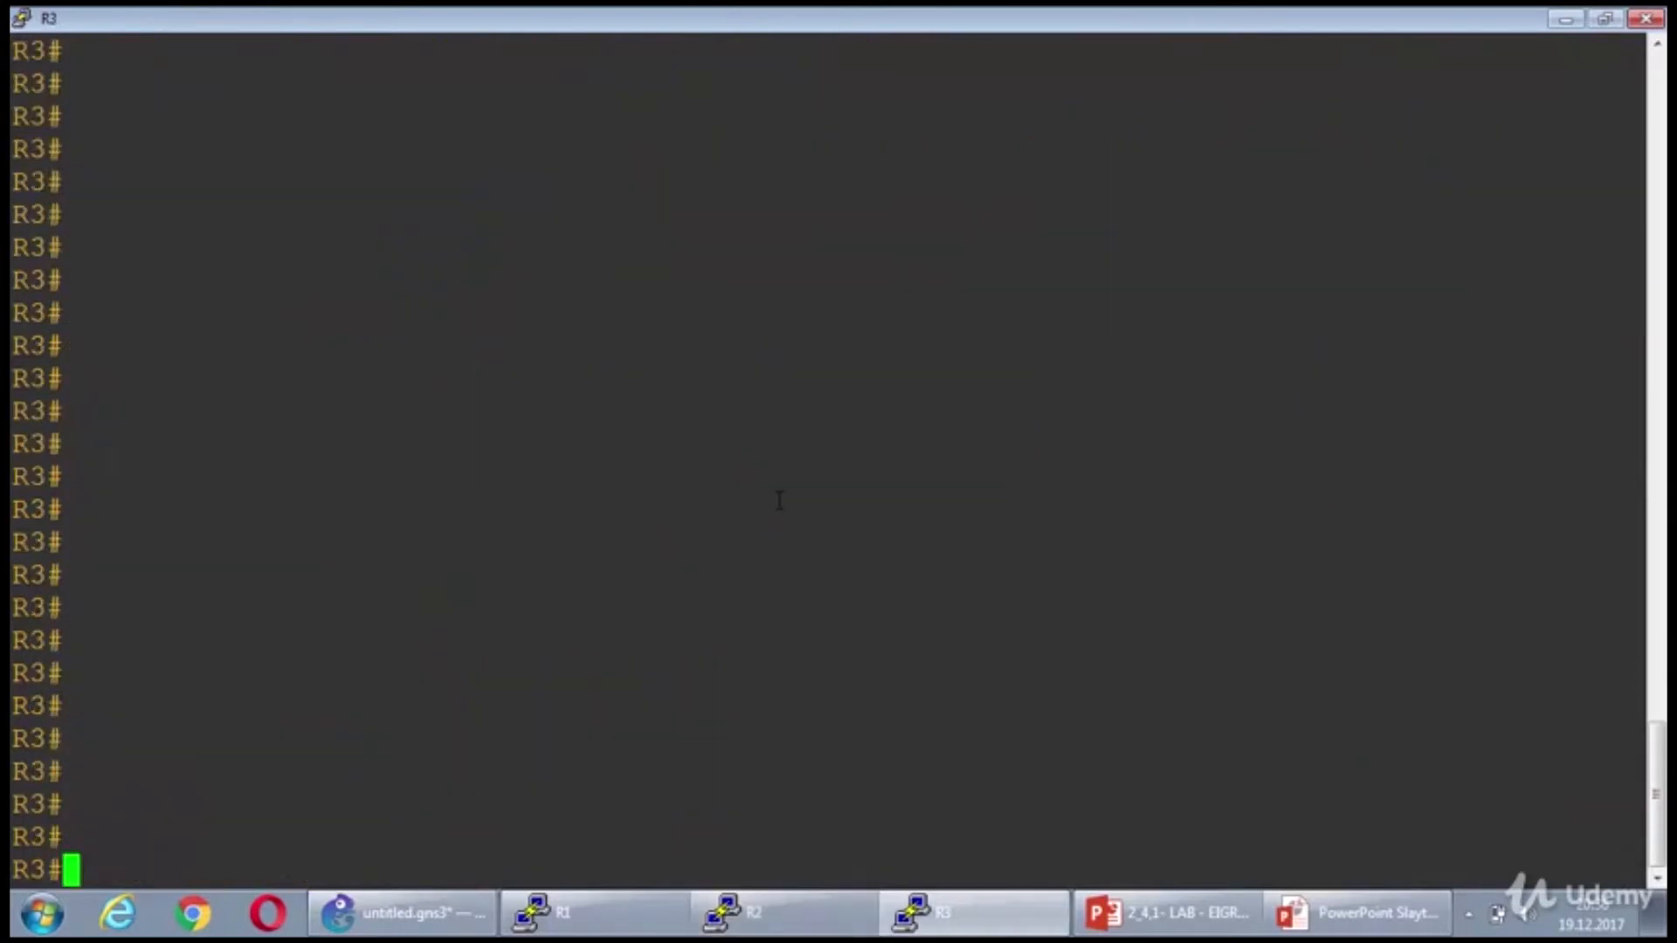
- On R3, list interfaces, start router eigrp 50 with no auto-summary and advertise network 10.1.2.3 0.0.0.0
text(sho ip int brief)
text(router e)
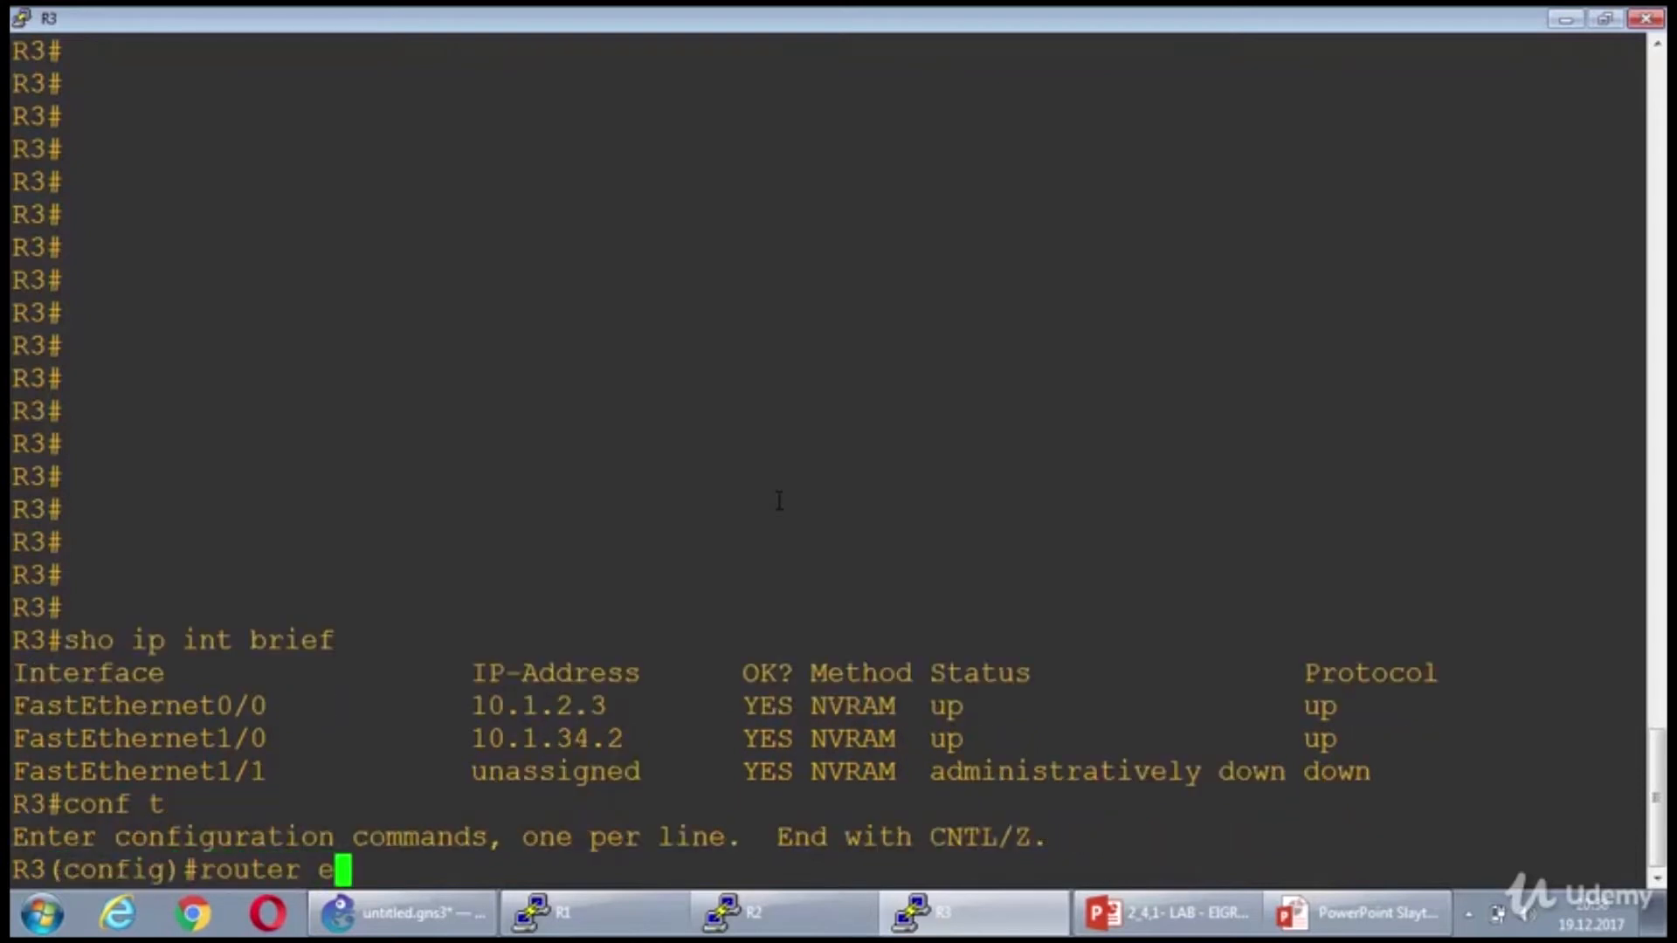
text(igrp 50)
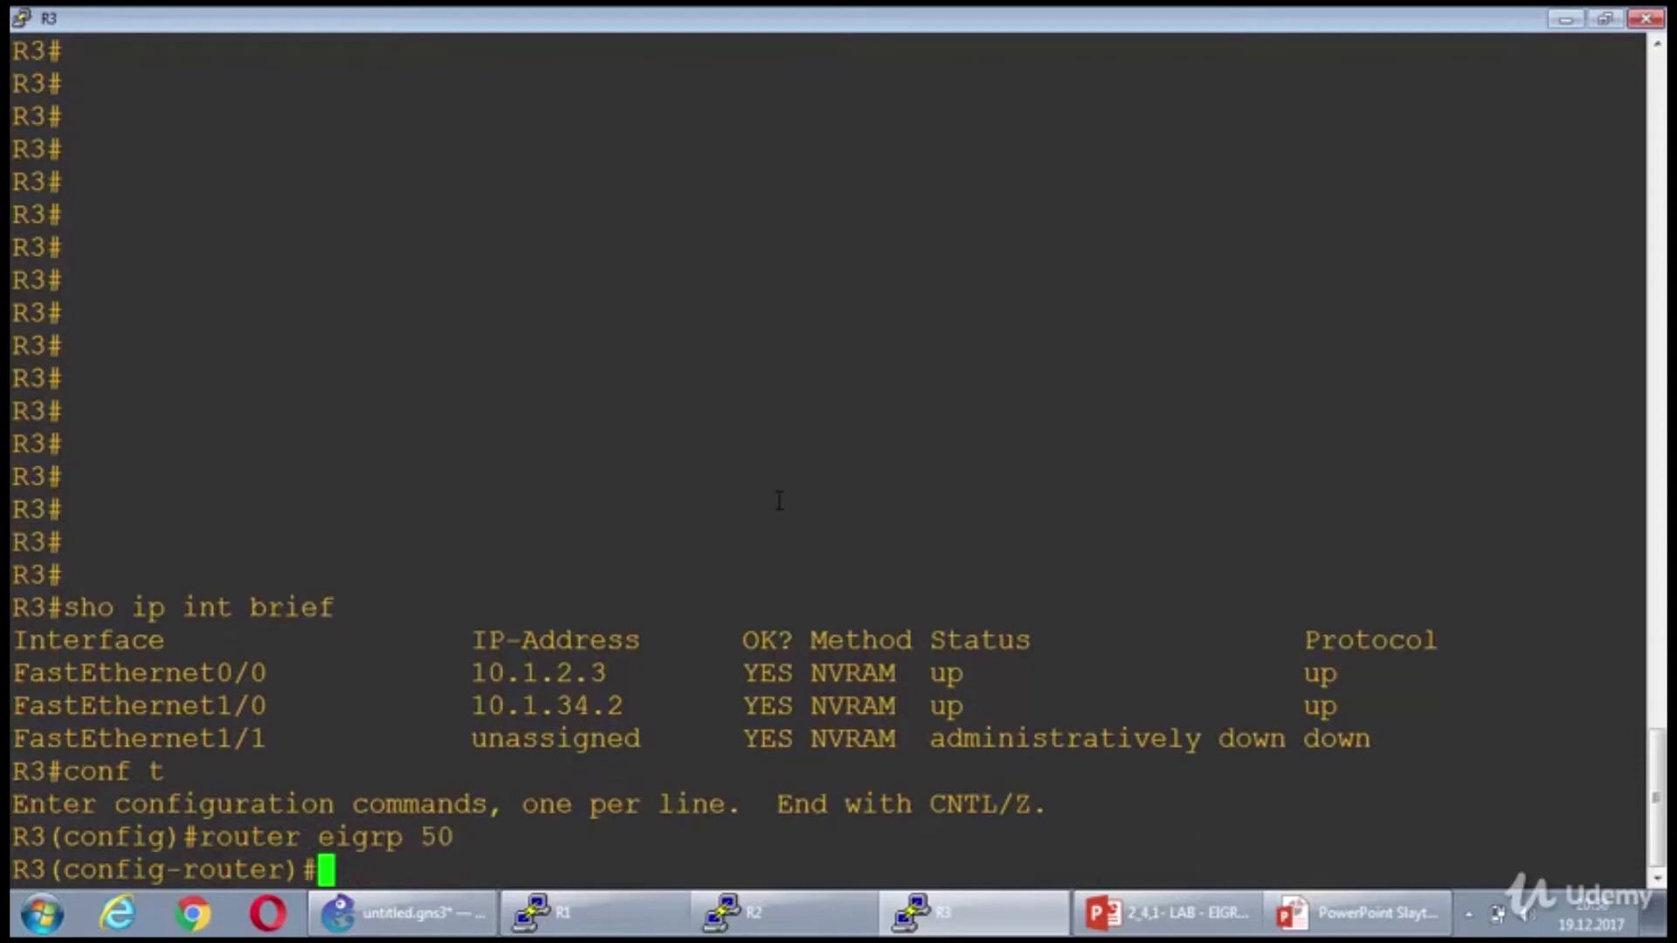
text(no auto)
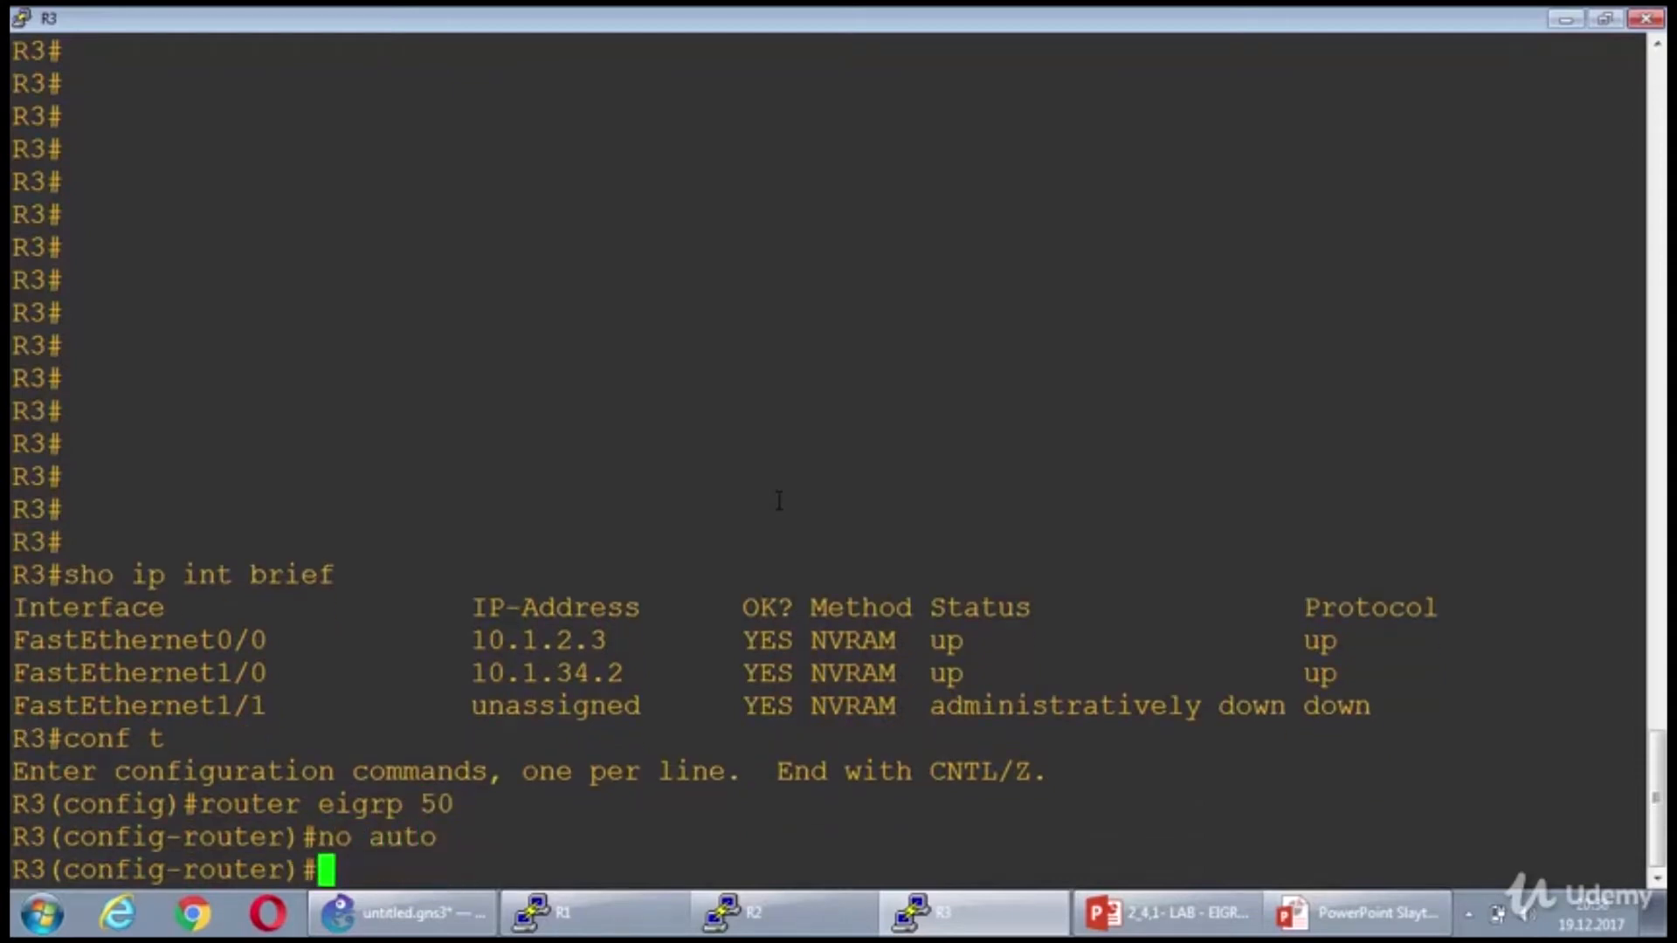
text(network 1)
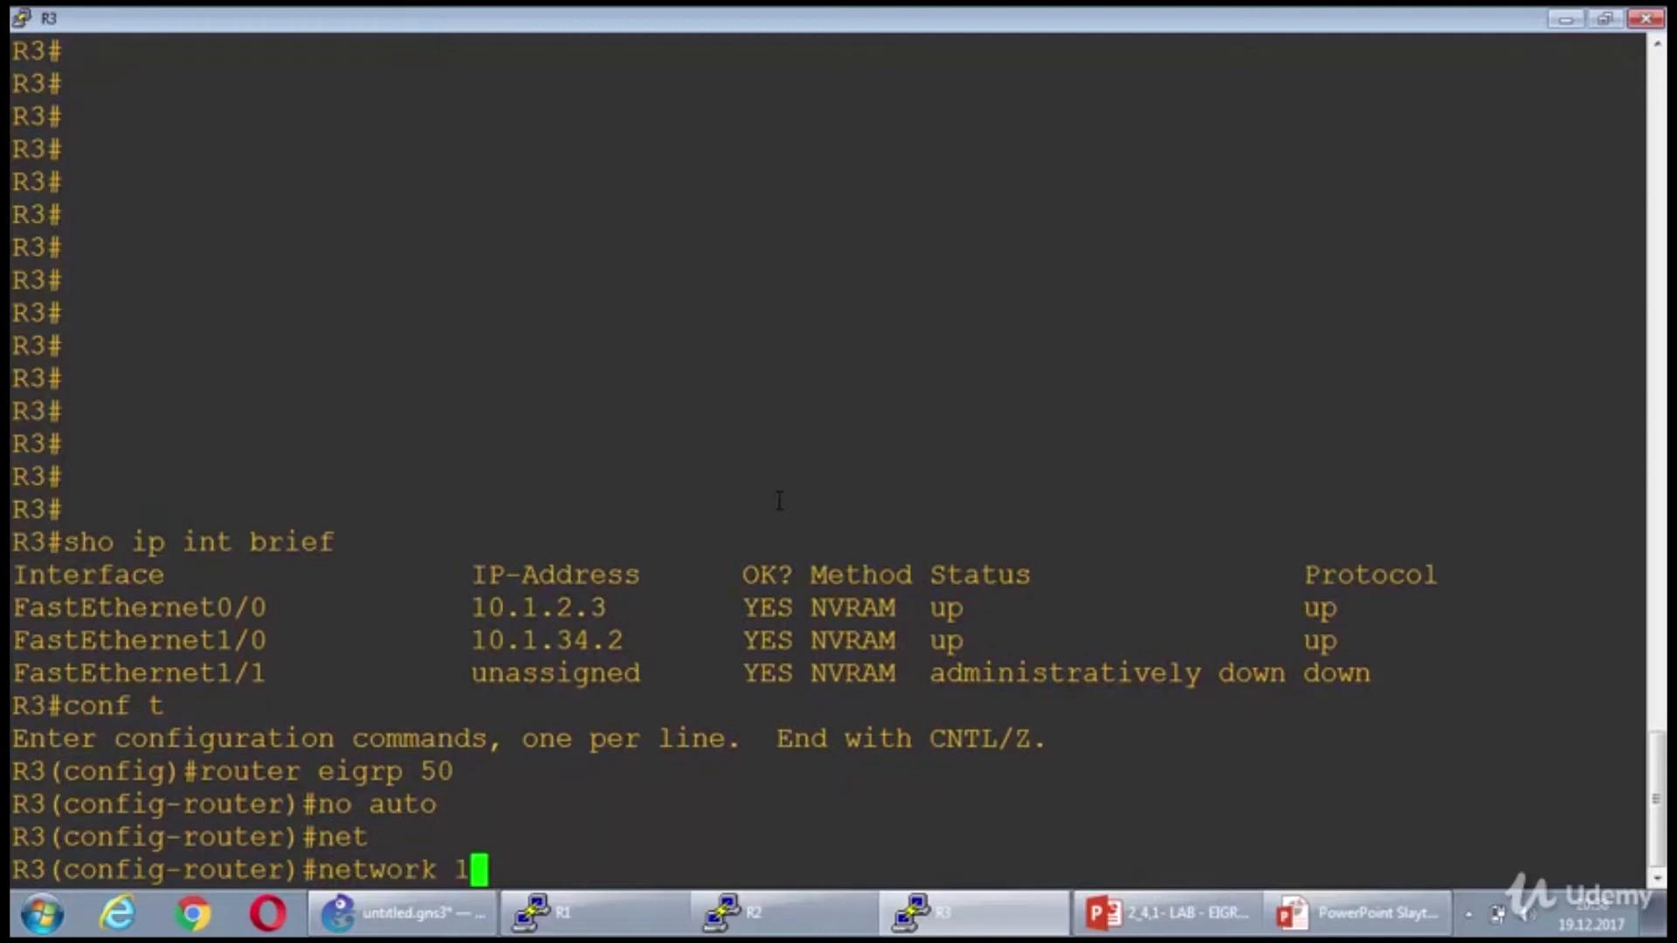
text(0.1.2.3 0.0.0.0)
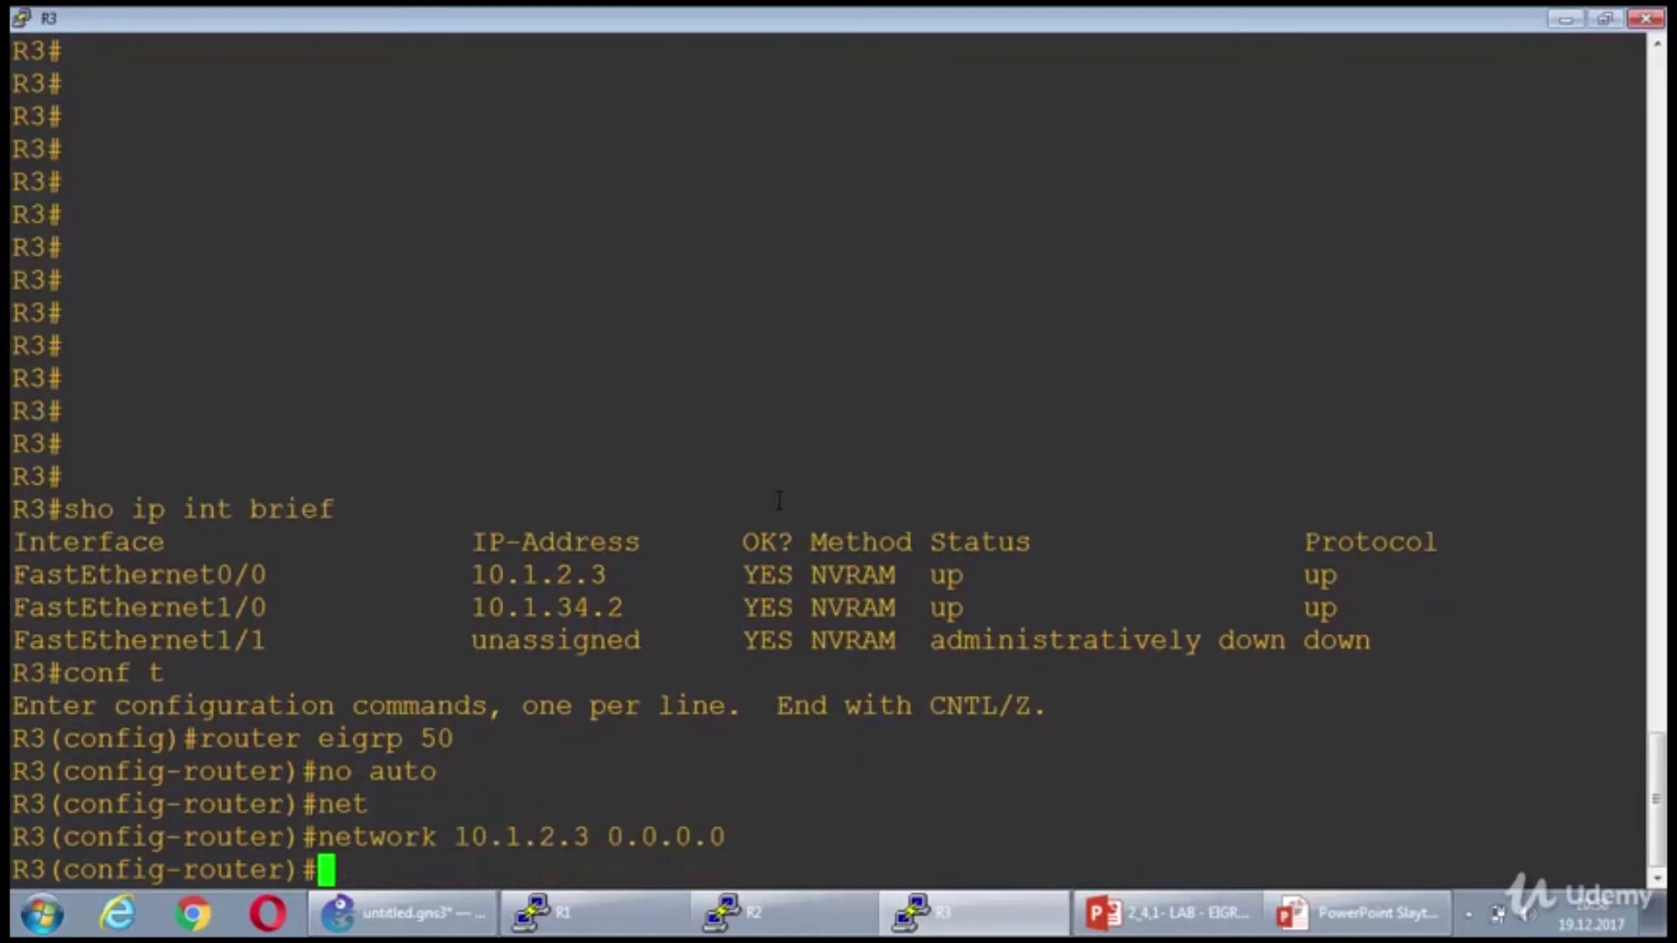
text(network 10.1.2.3 0.0.0.0)
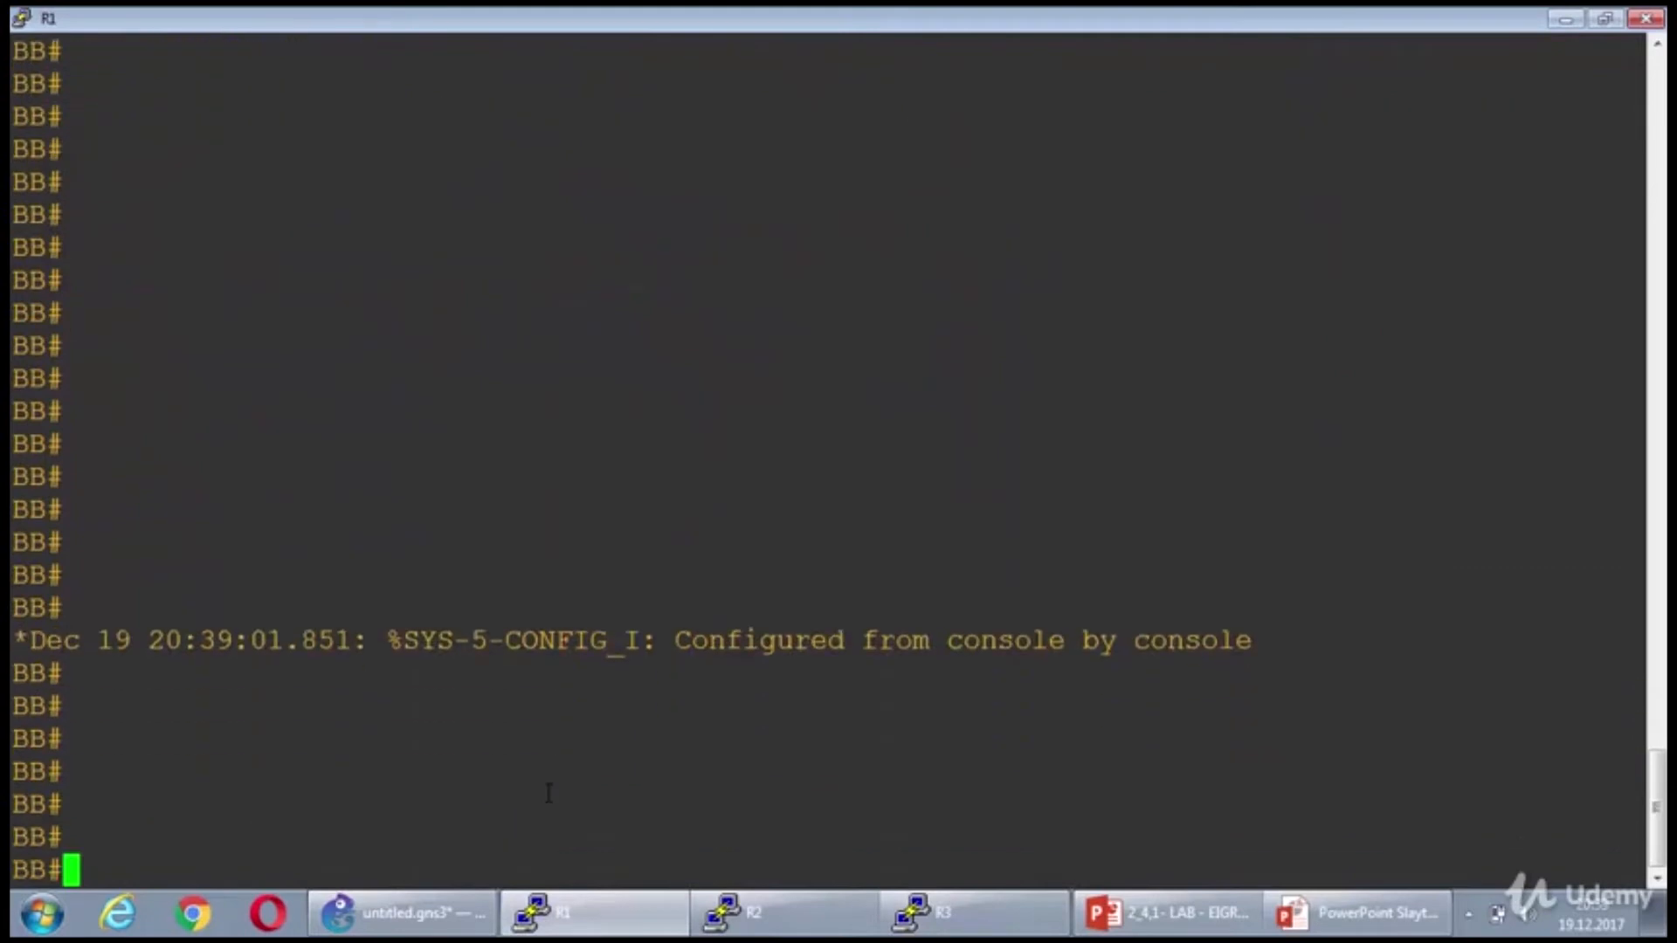
- Run show ip eigrp neighbors on BB, then check R3's neighbors and interfaces the same way
text(show ip eig)
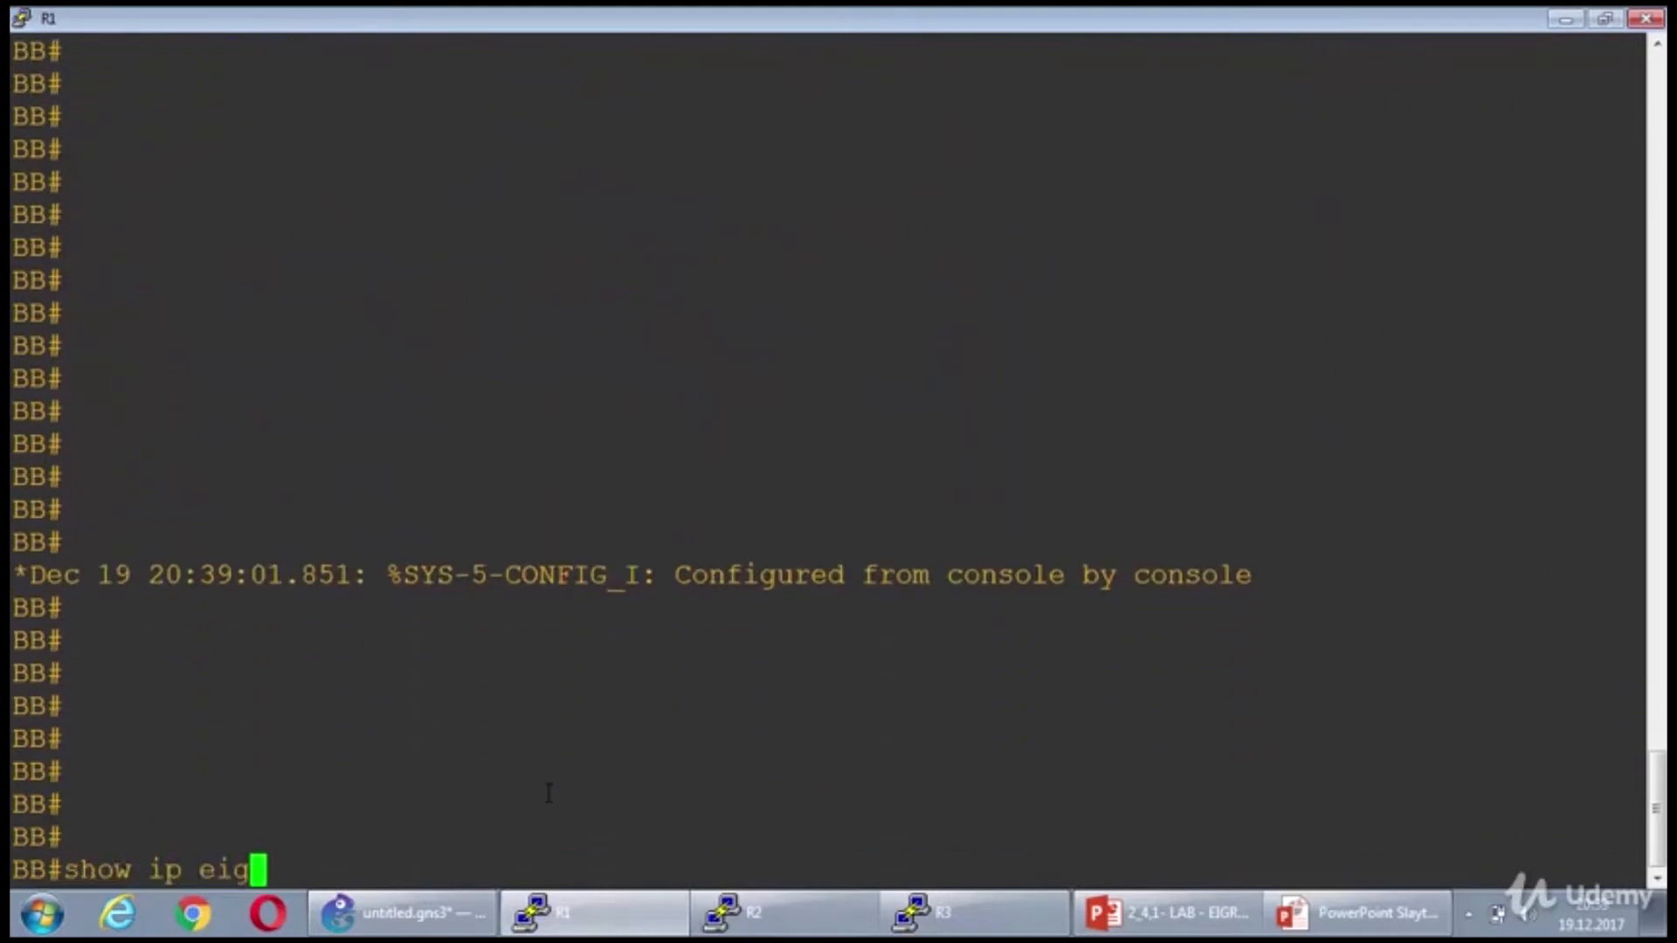
text(rp neighbors)
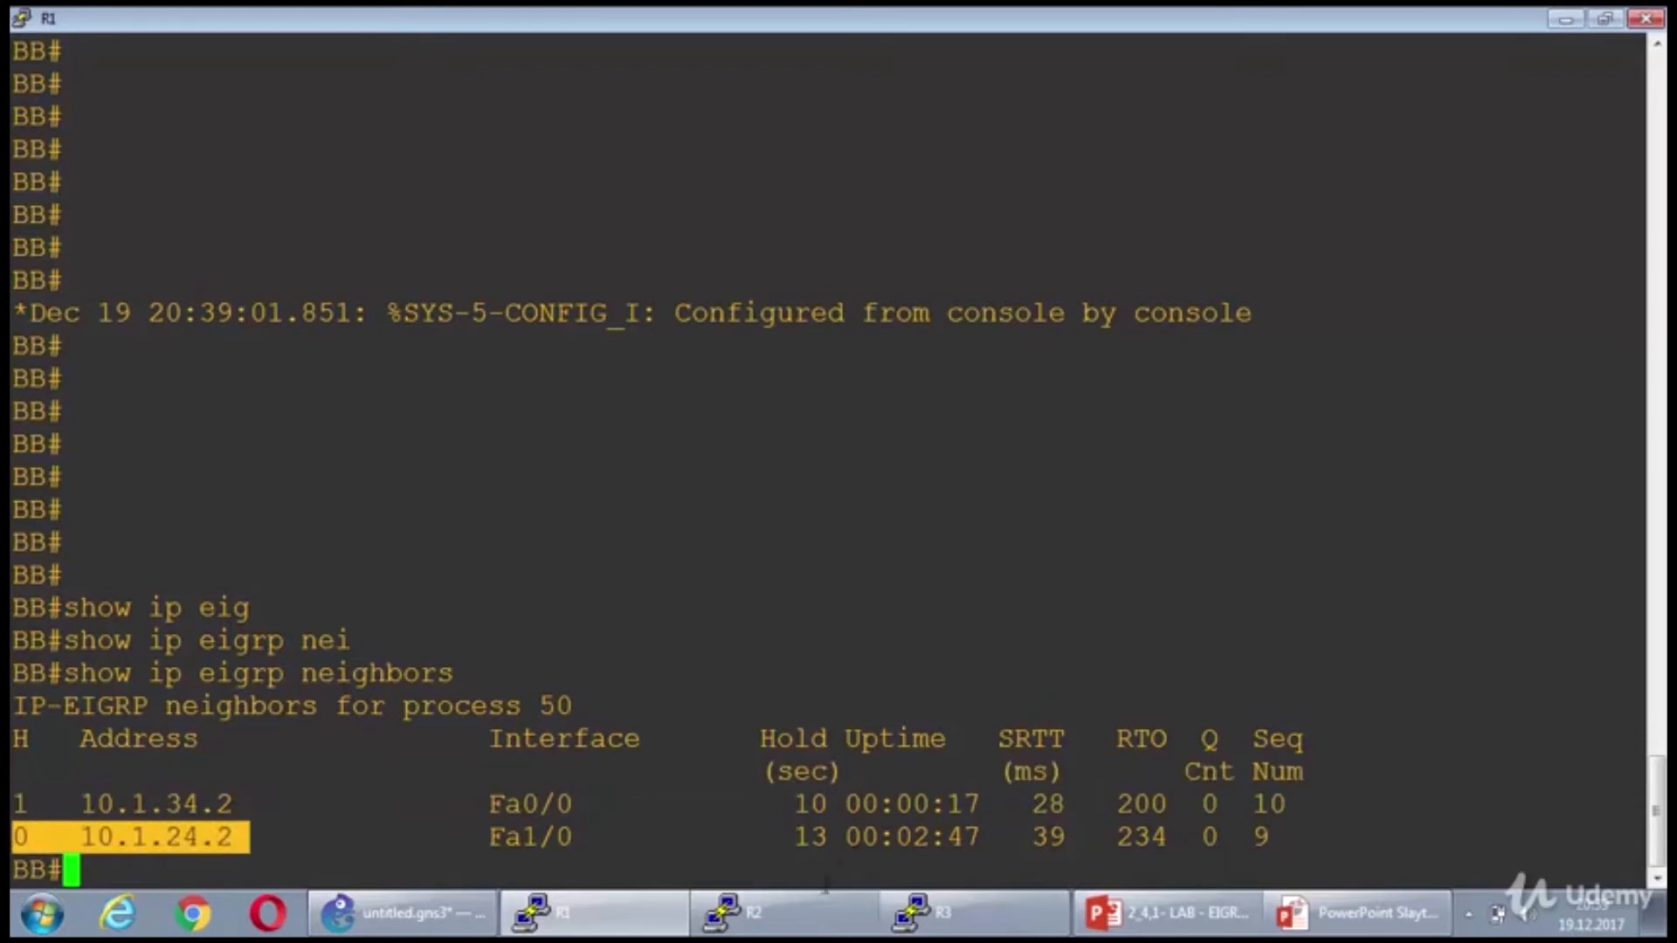
click(750, 912)
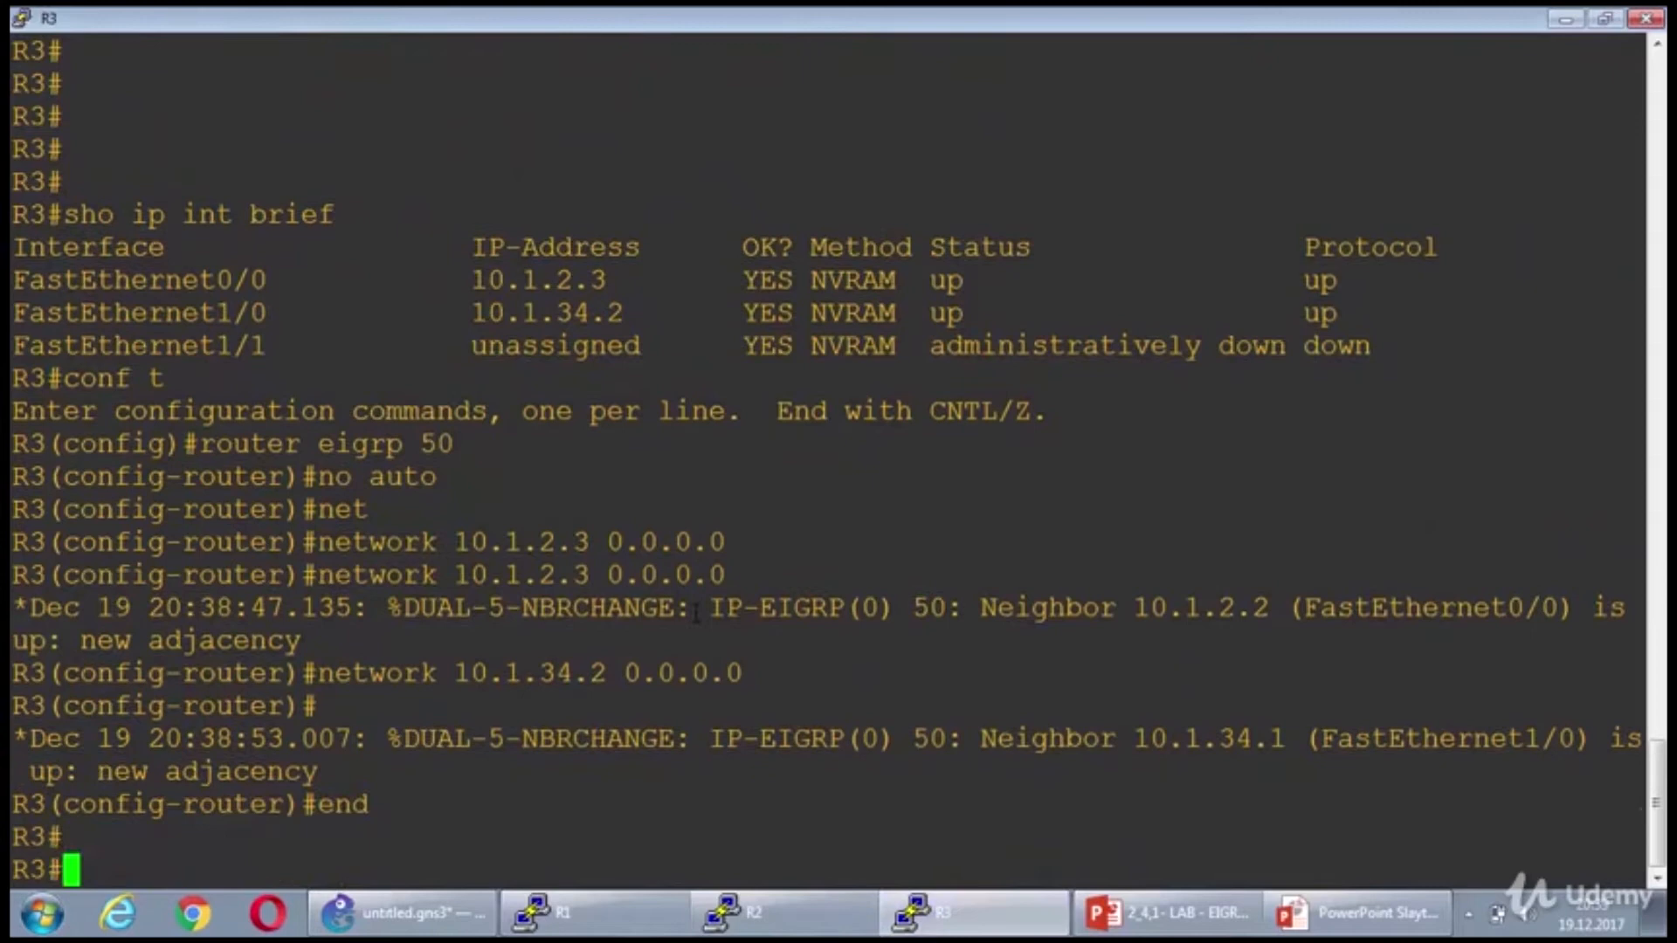
text(showi p in)
text(show ip eigrp neighbors)
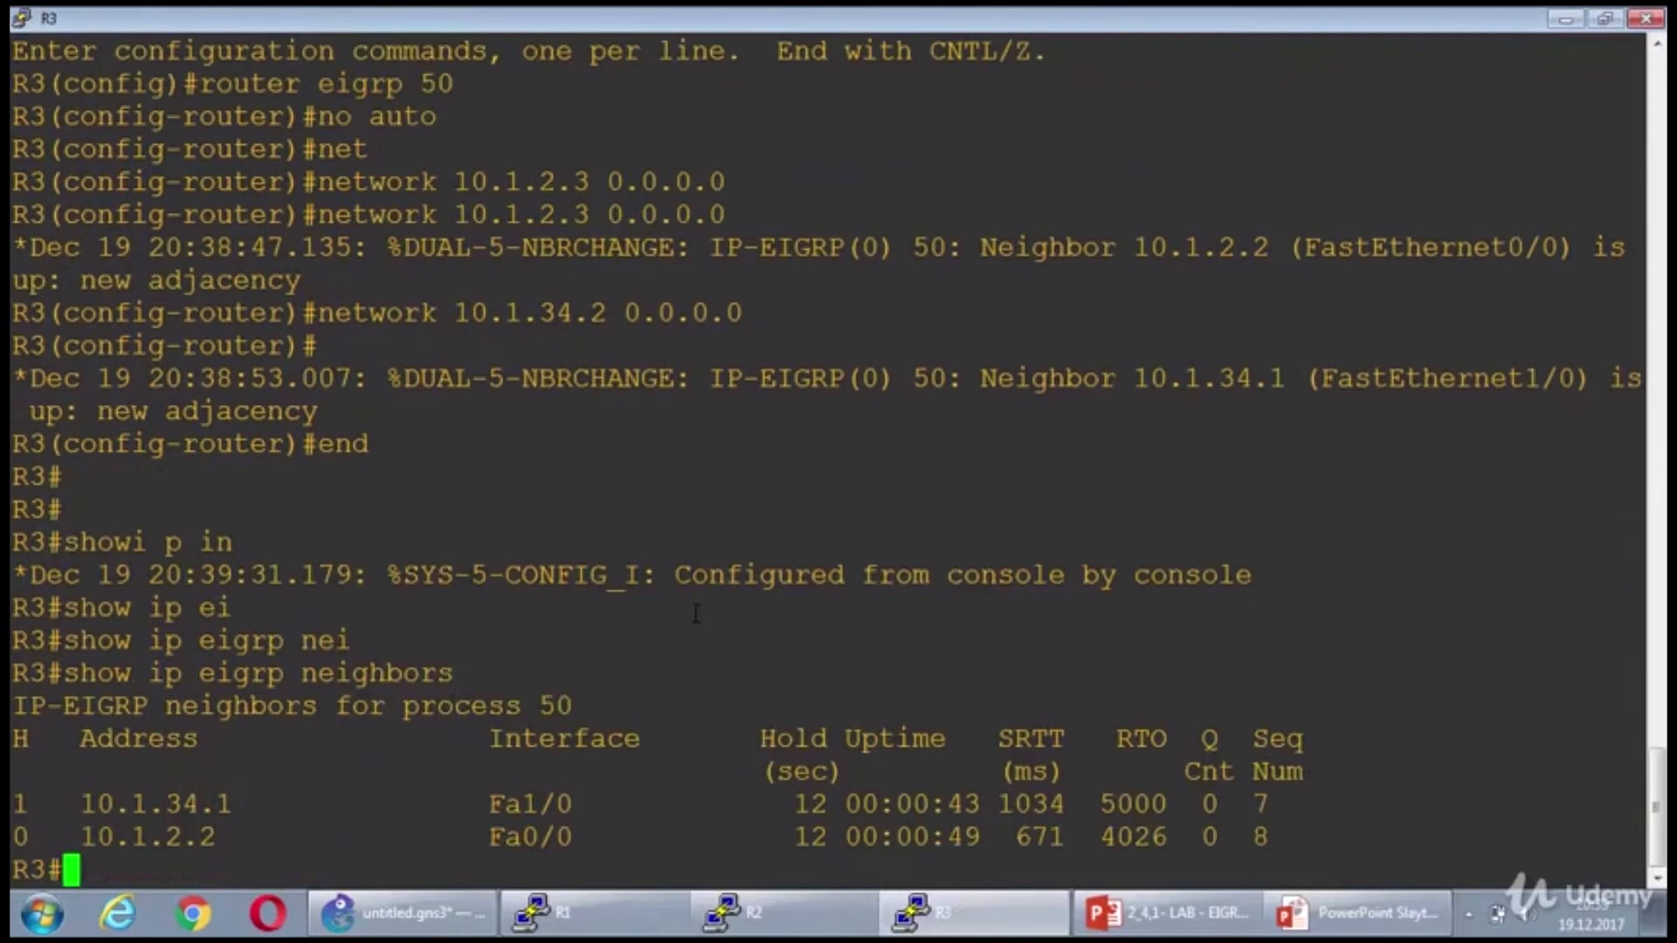
double_click(145, 837)
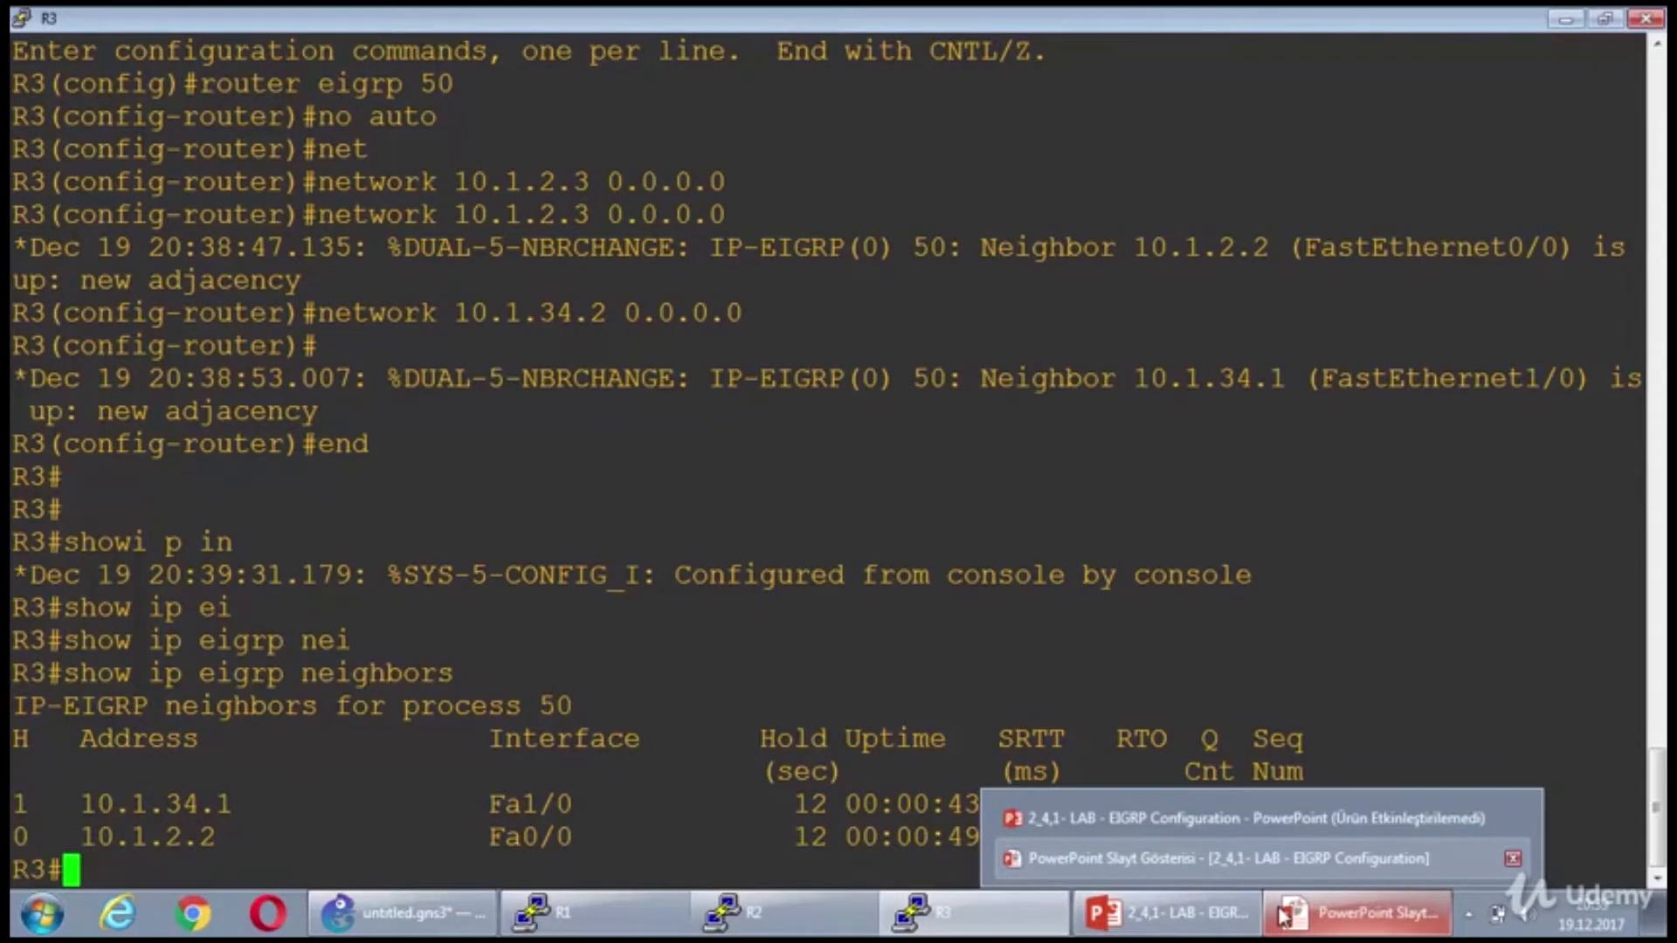
- Bring the EIGRP Configuration lab slide show to the front
click(754, 912)
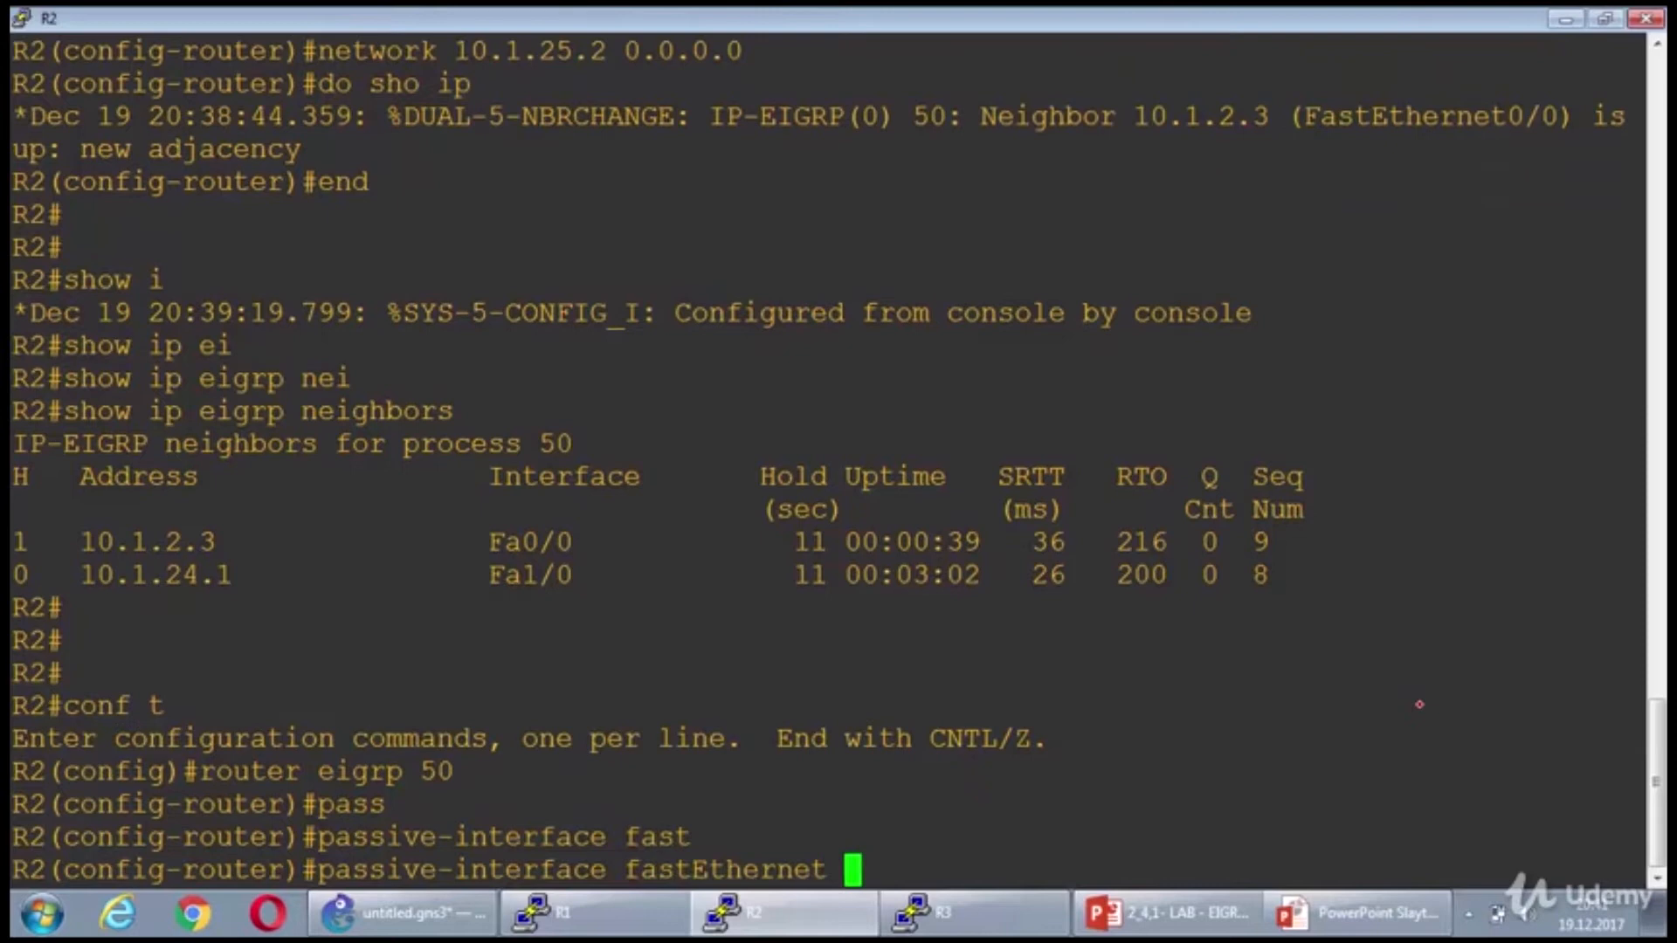
- Make FastEthernet1/1 a passive-interface under R2's EIGRP 50
text(1/1)
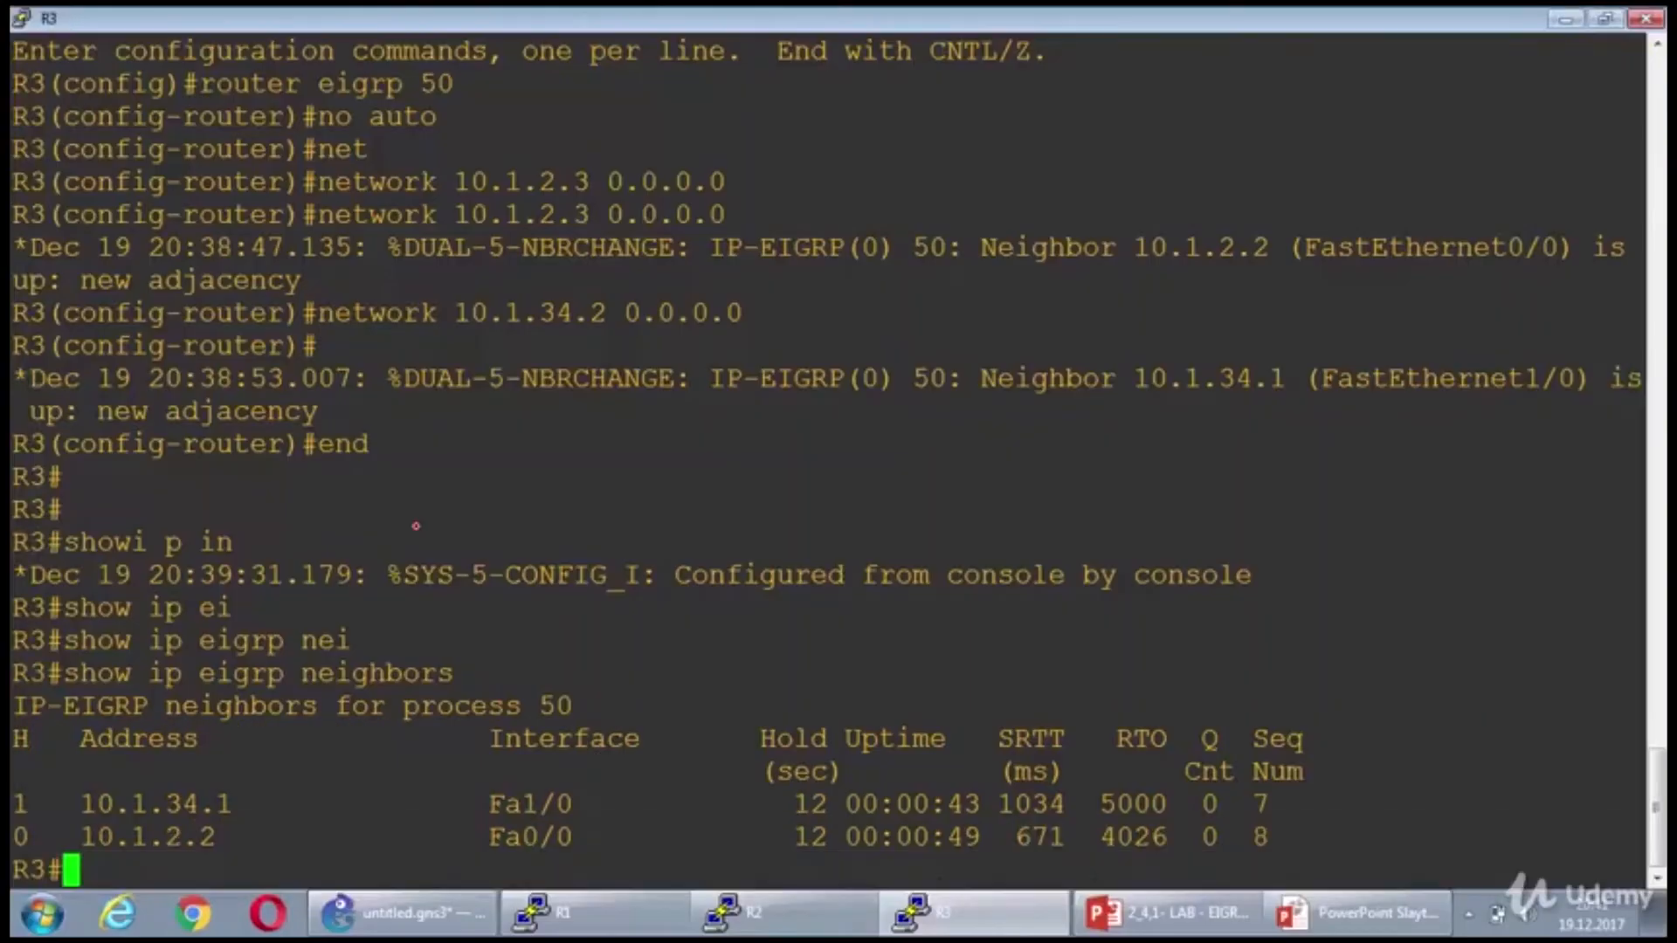
- Run show ip route on R3 and highlight the nine D 172.30.x.0/24 routes via 10.1.34.1
text(sow)
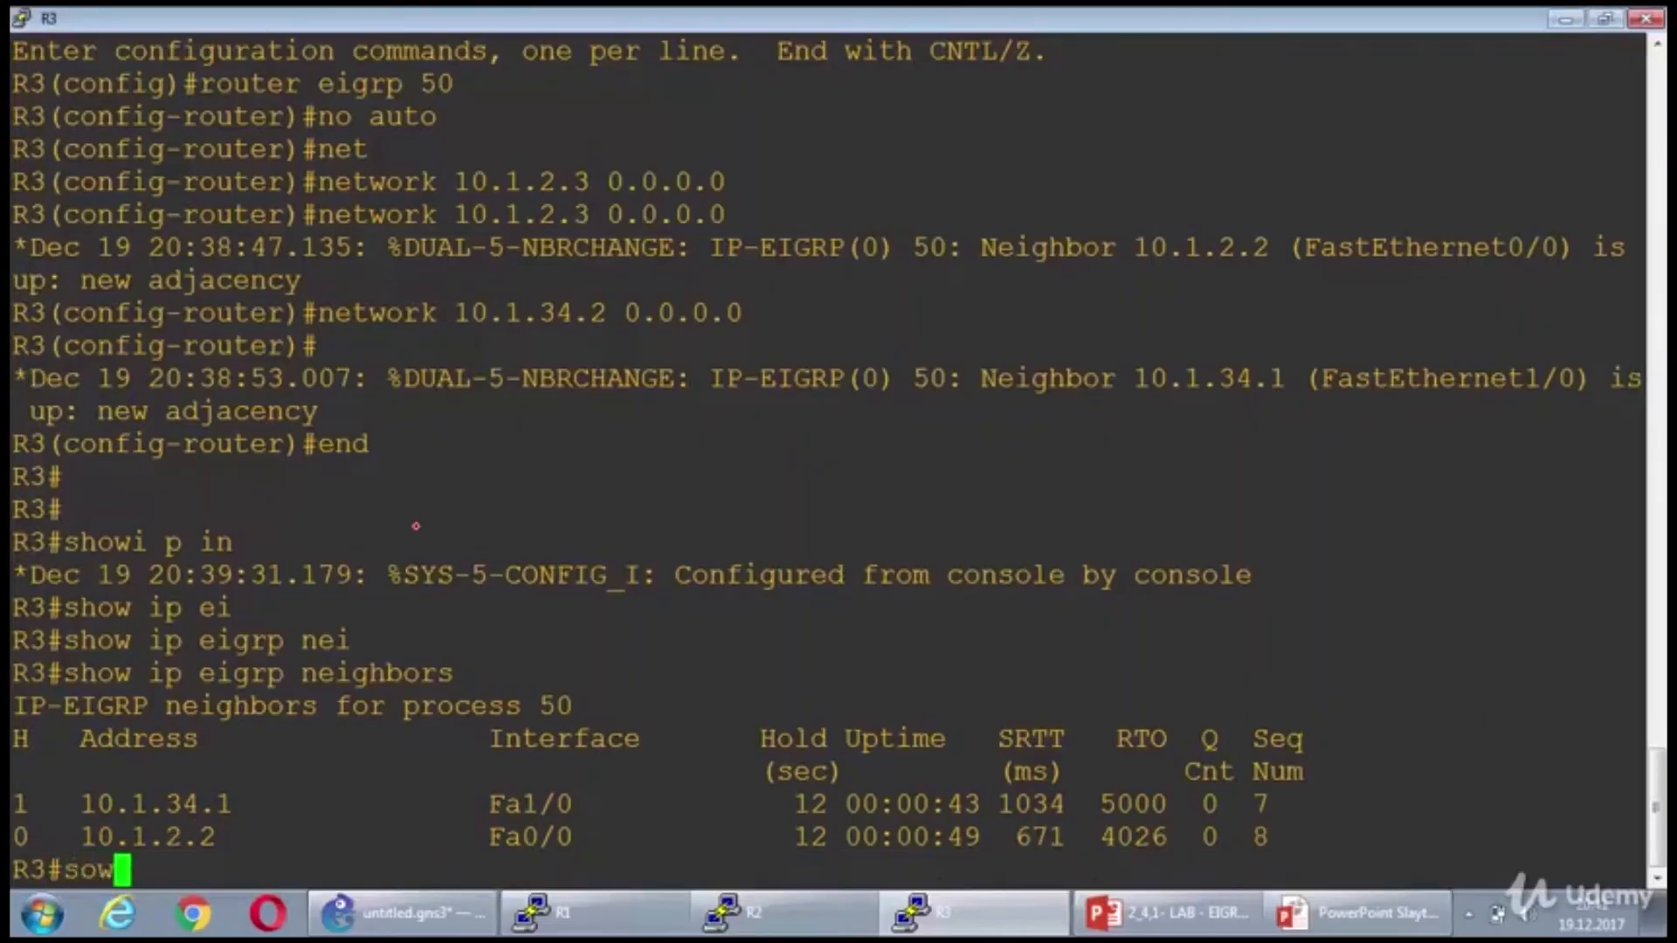
text(how ip route)
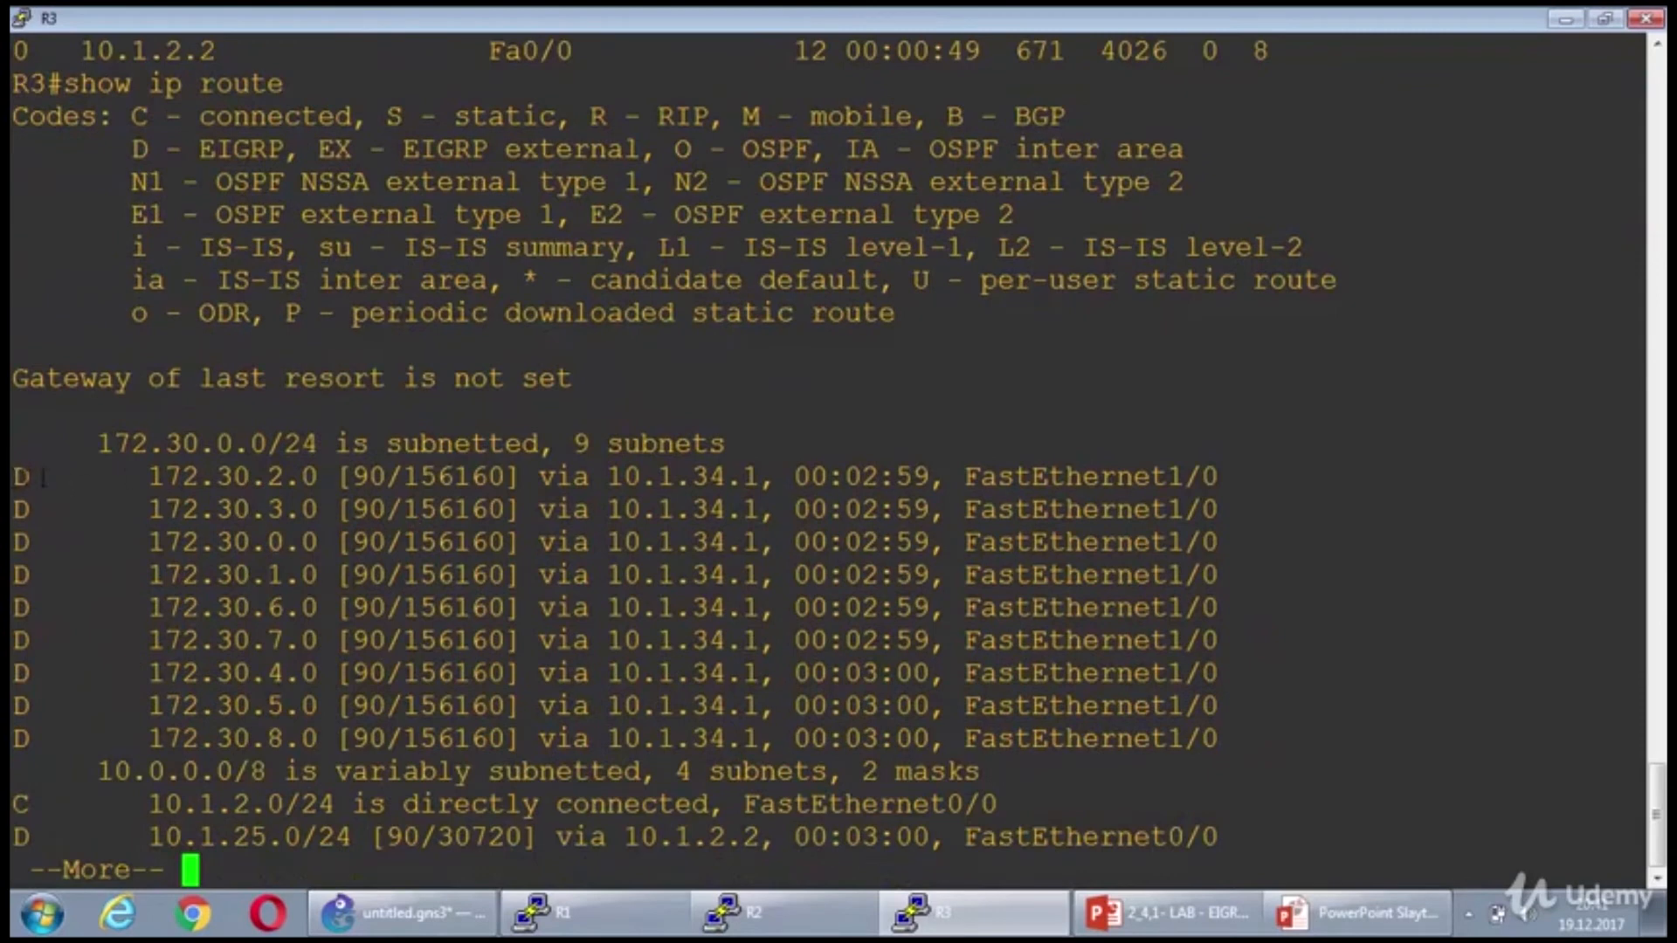
drag(21, 475, 1219, 737)
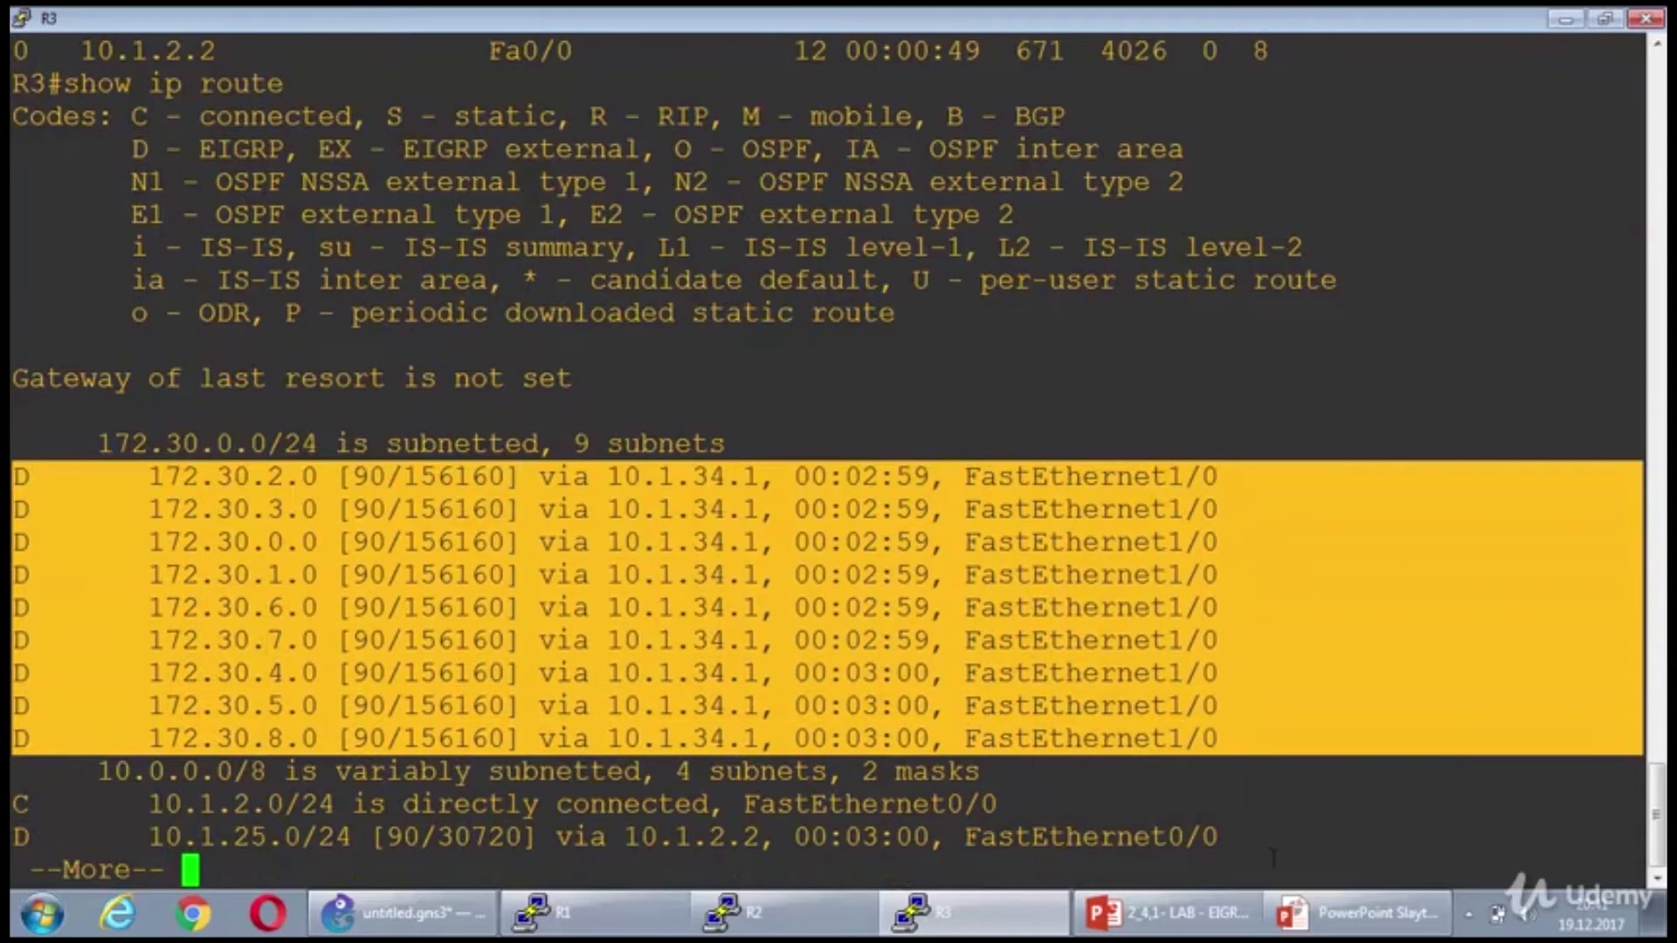
mouse_move(1165, 911)
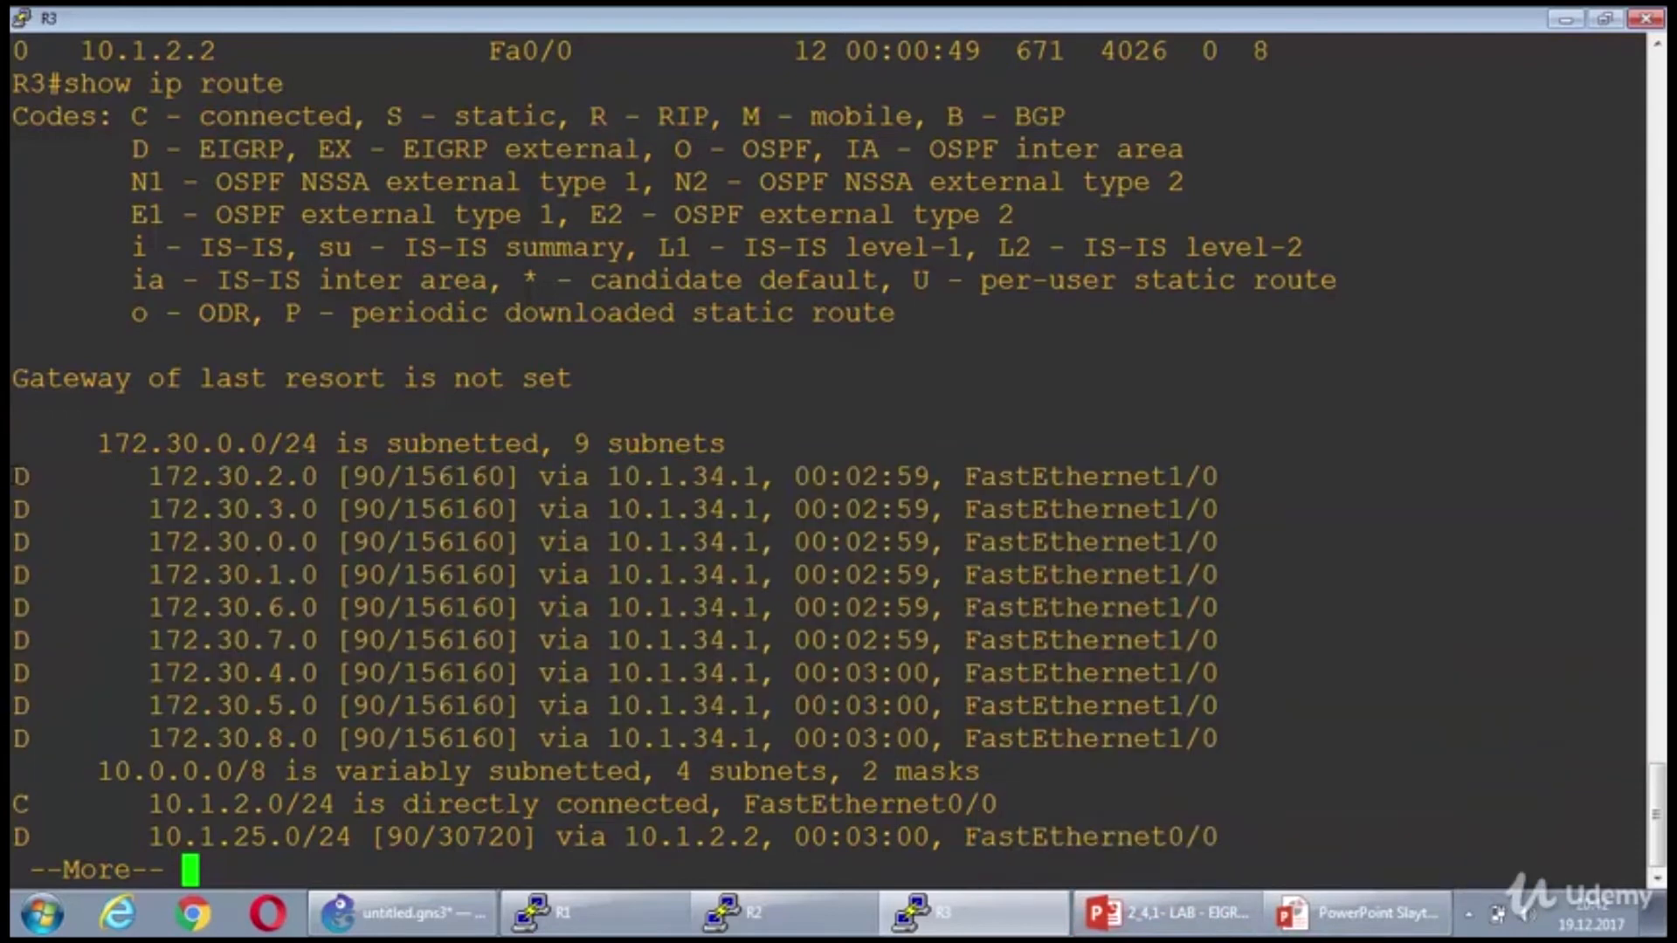
drag(16, 475, 1246, 738)
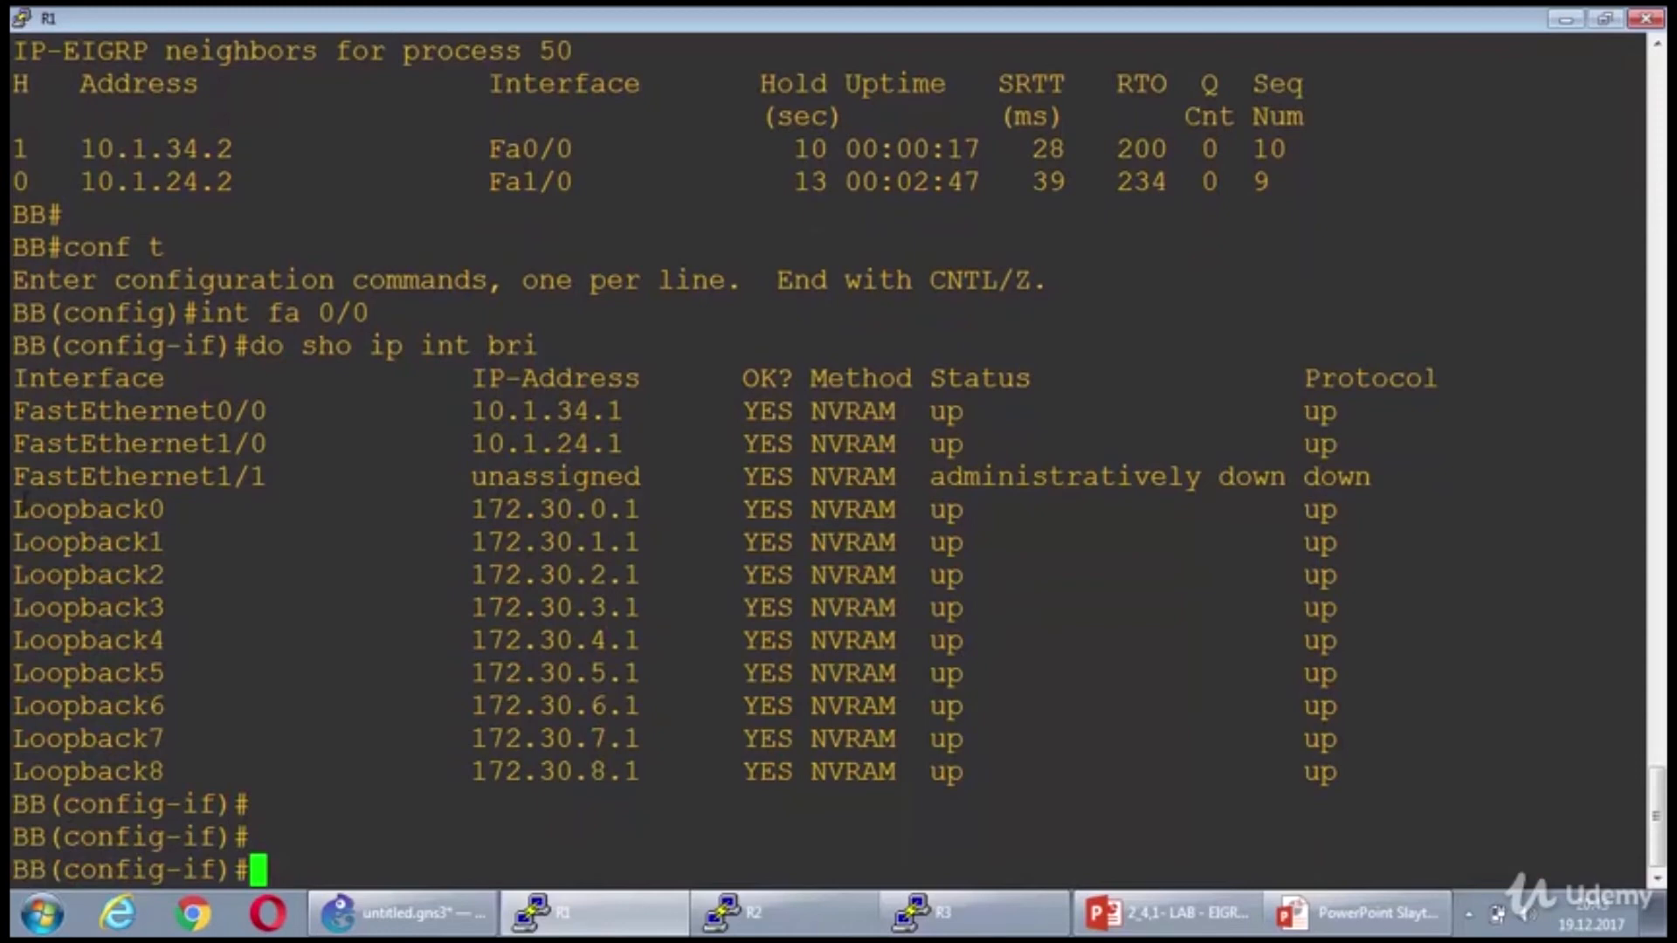
- On BB's fa0/0, apply ip summary-address eigrp 50 172.30.0.0 255.255.248.0
drag(16, 508, 684, 737)
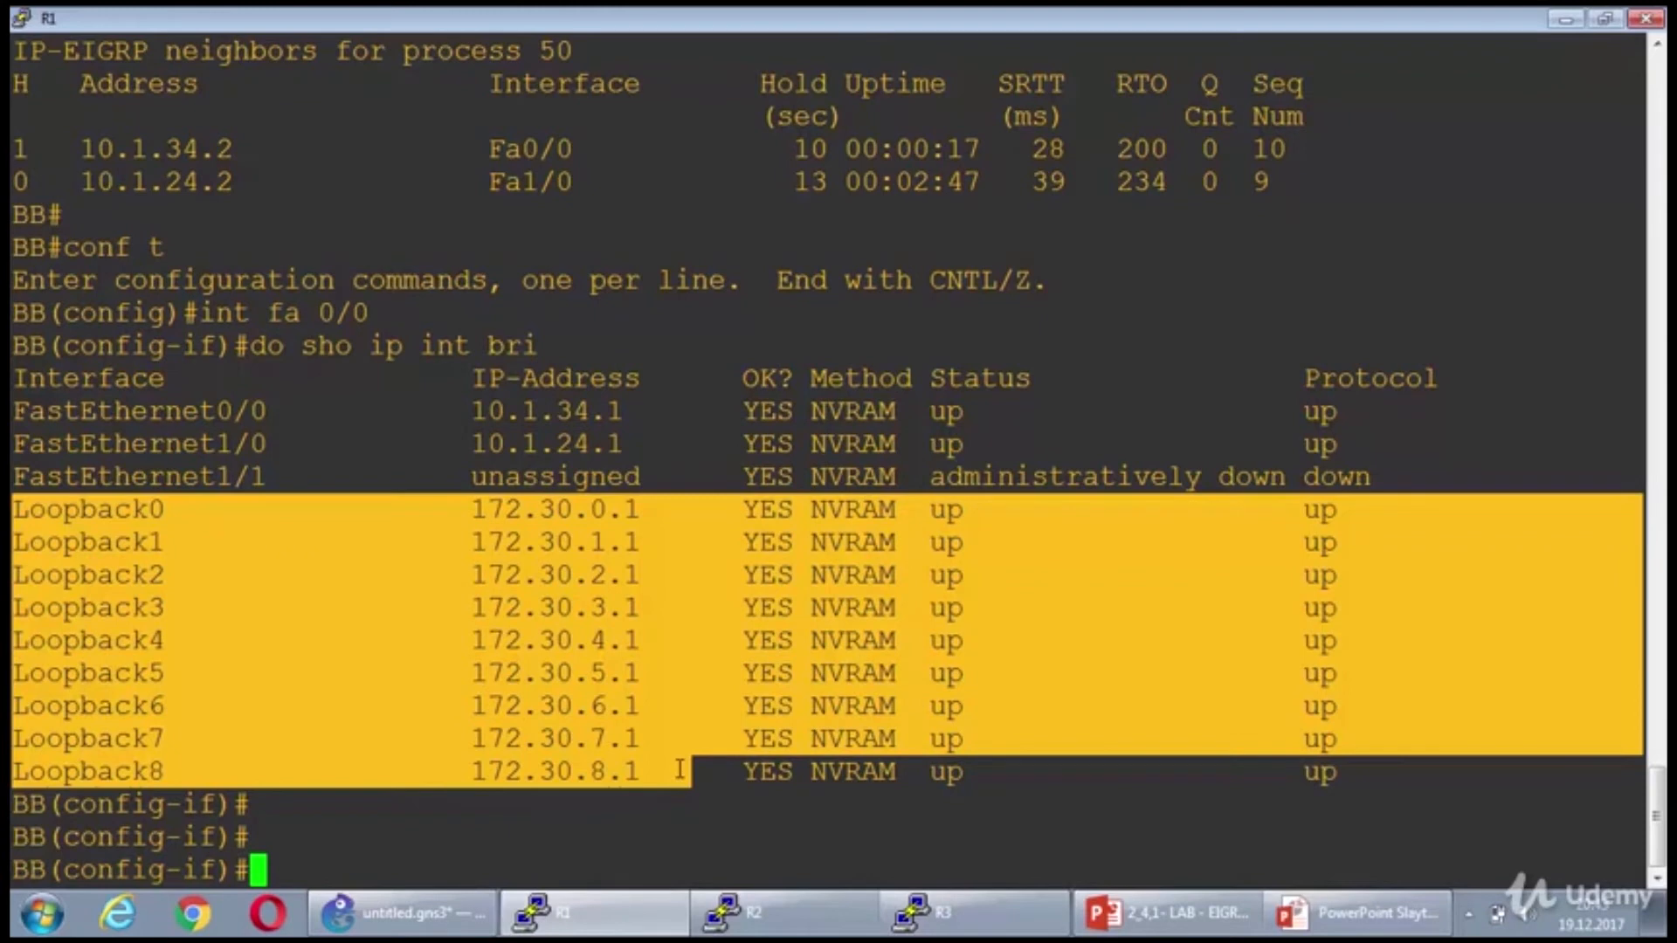
text(ip)
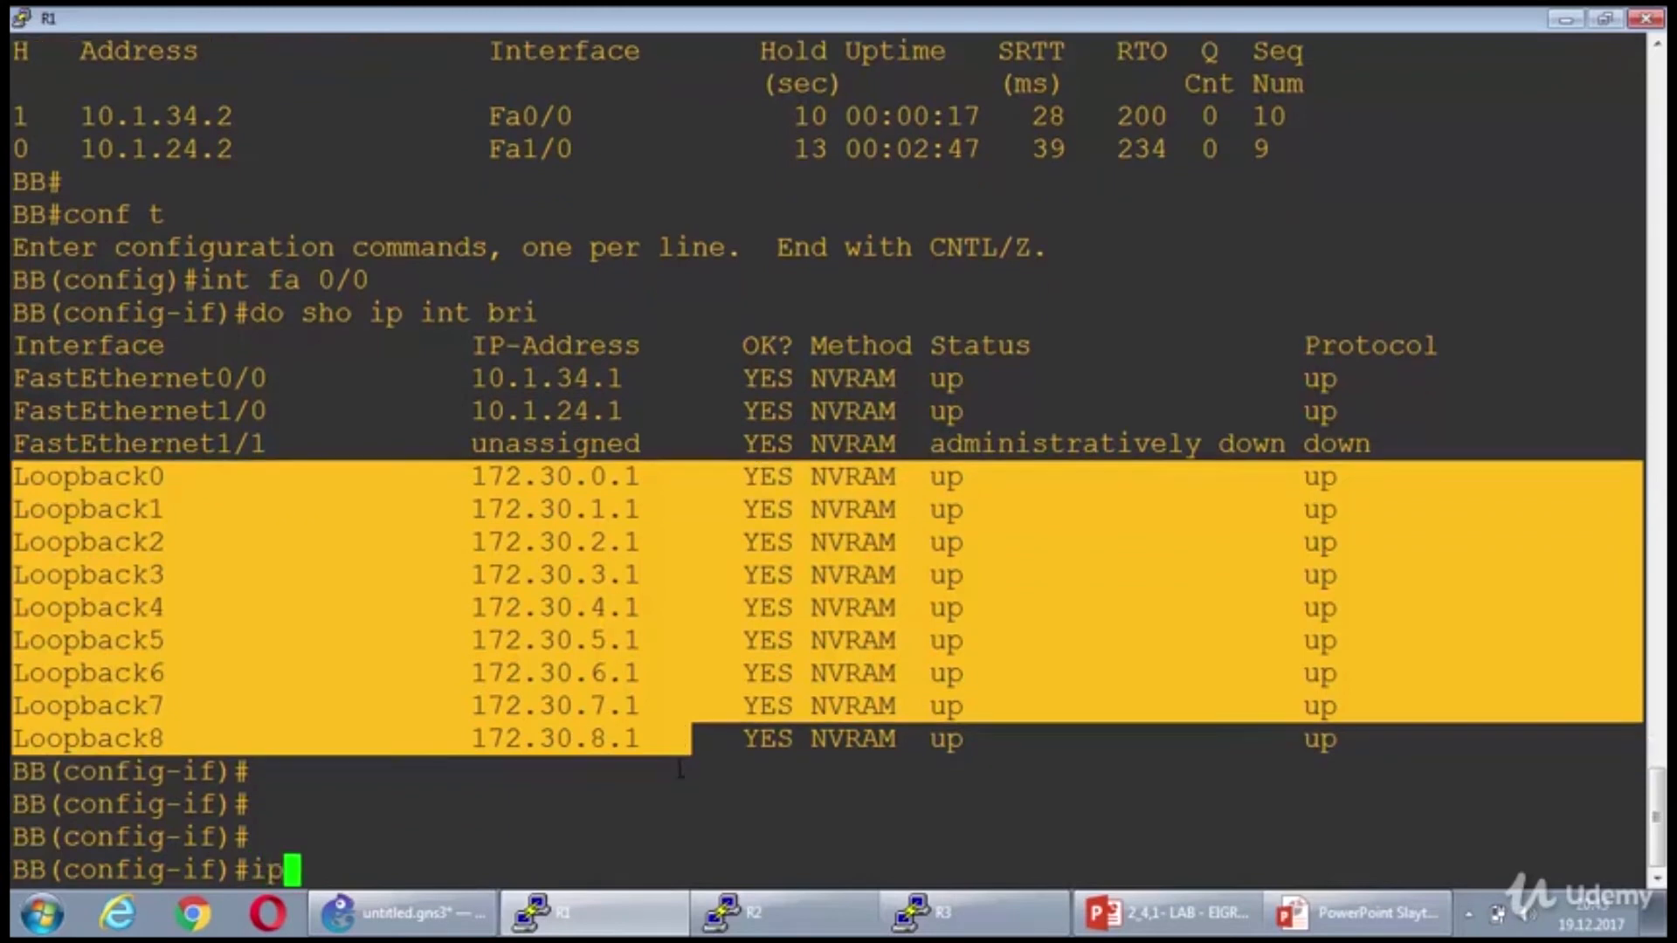
text(summary-address)
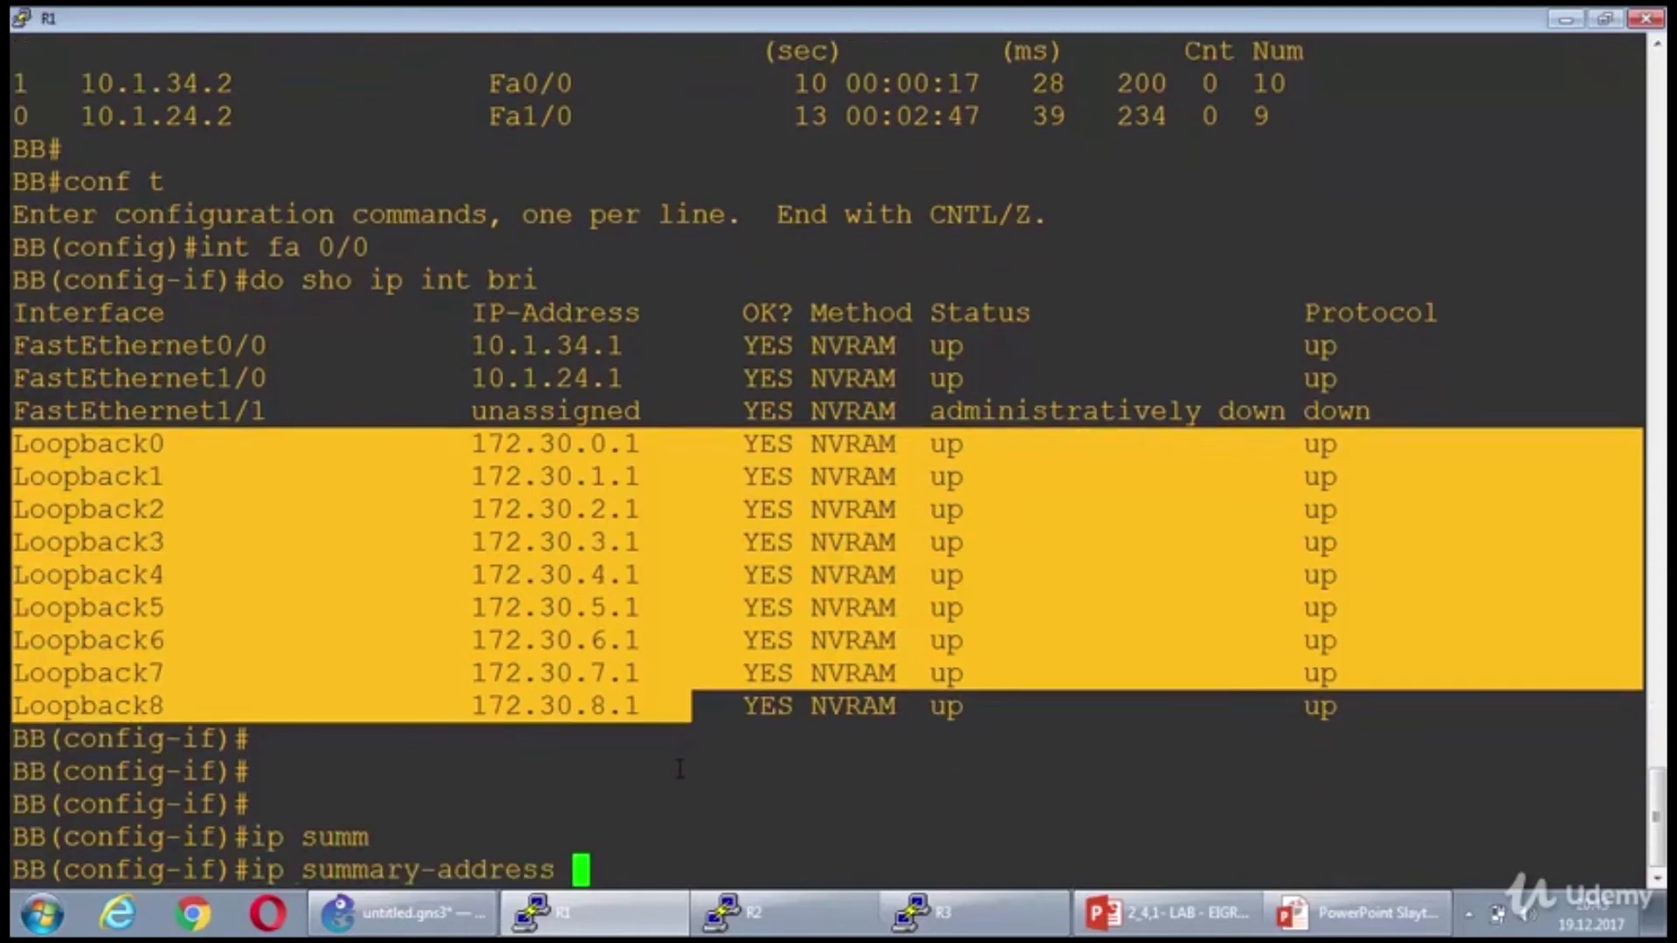
text(eigrp)
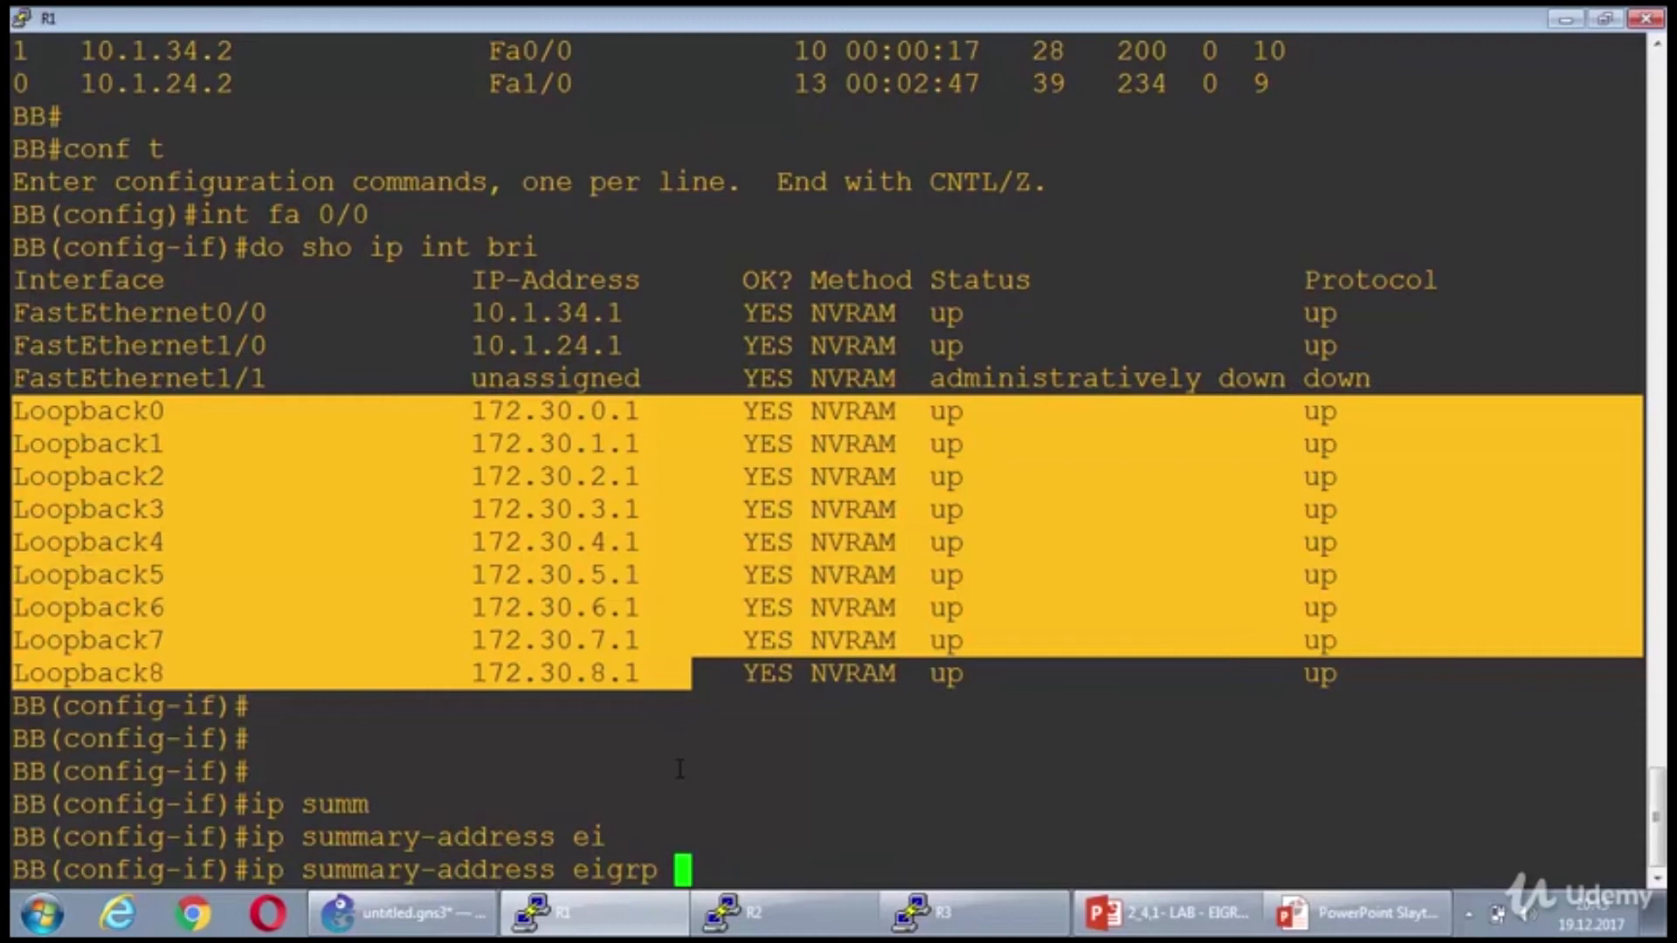
text(50)
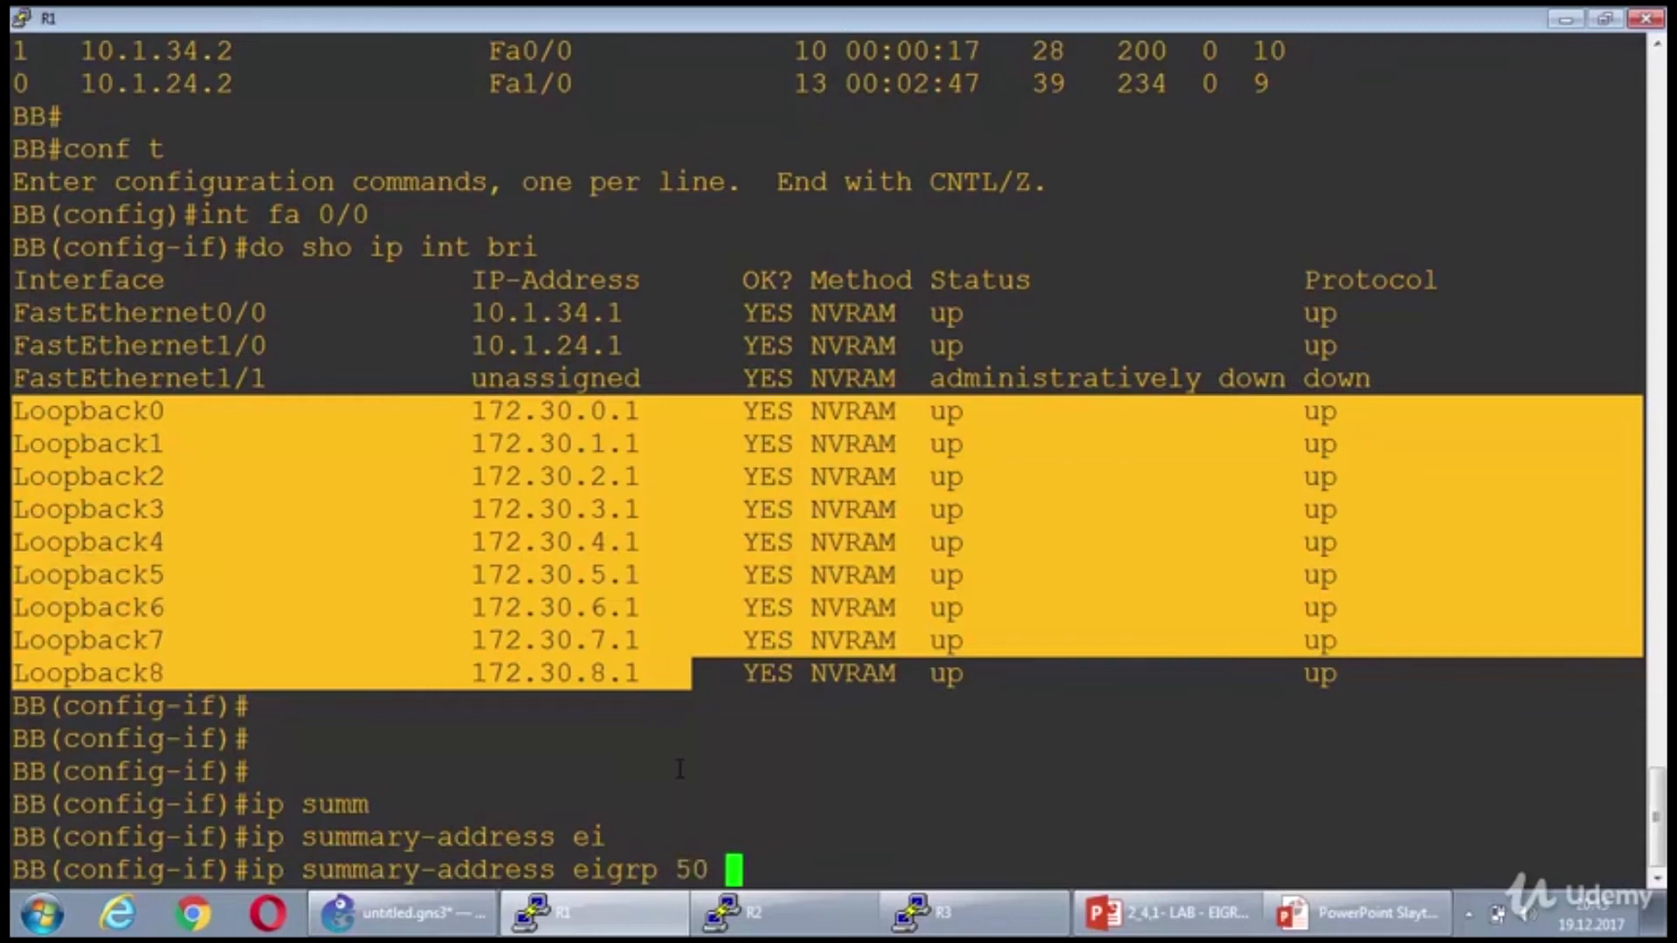
text(172.30.)
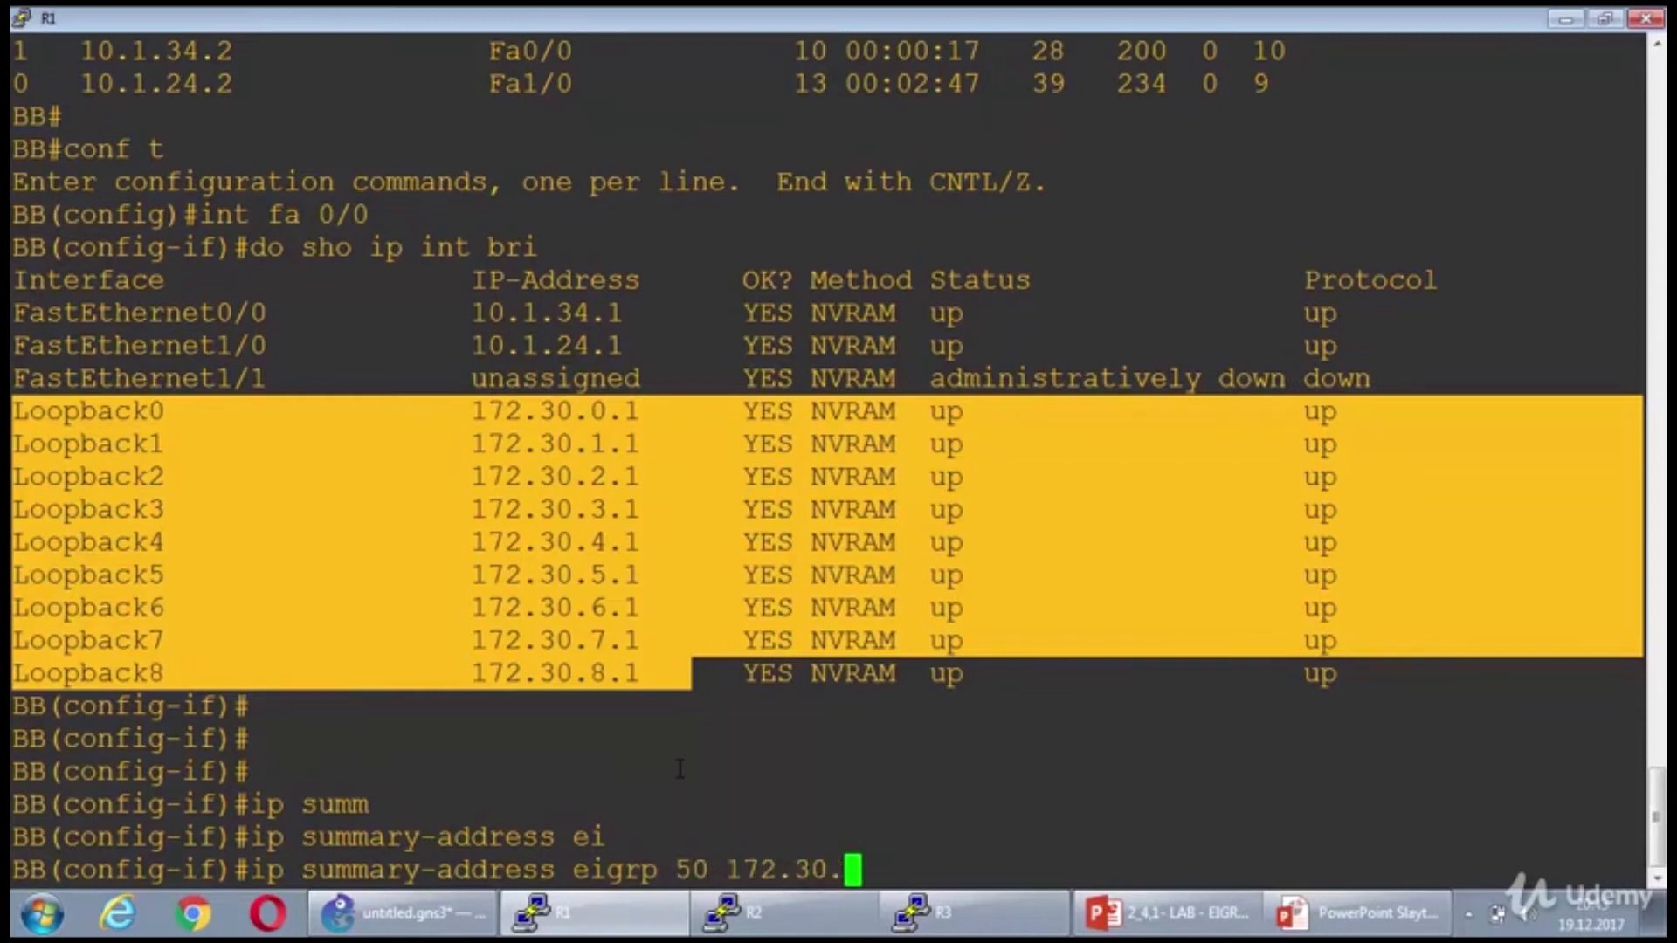
text(0.0 255)
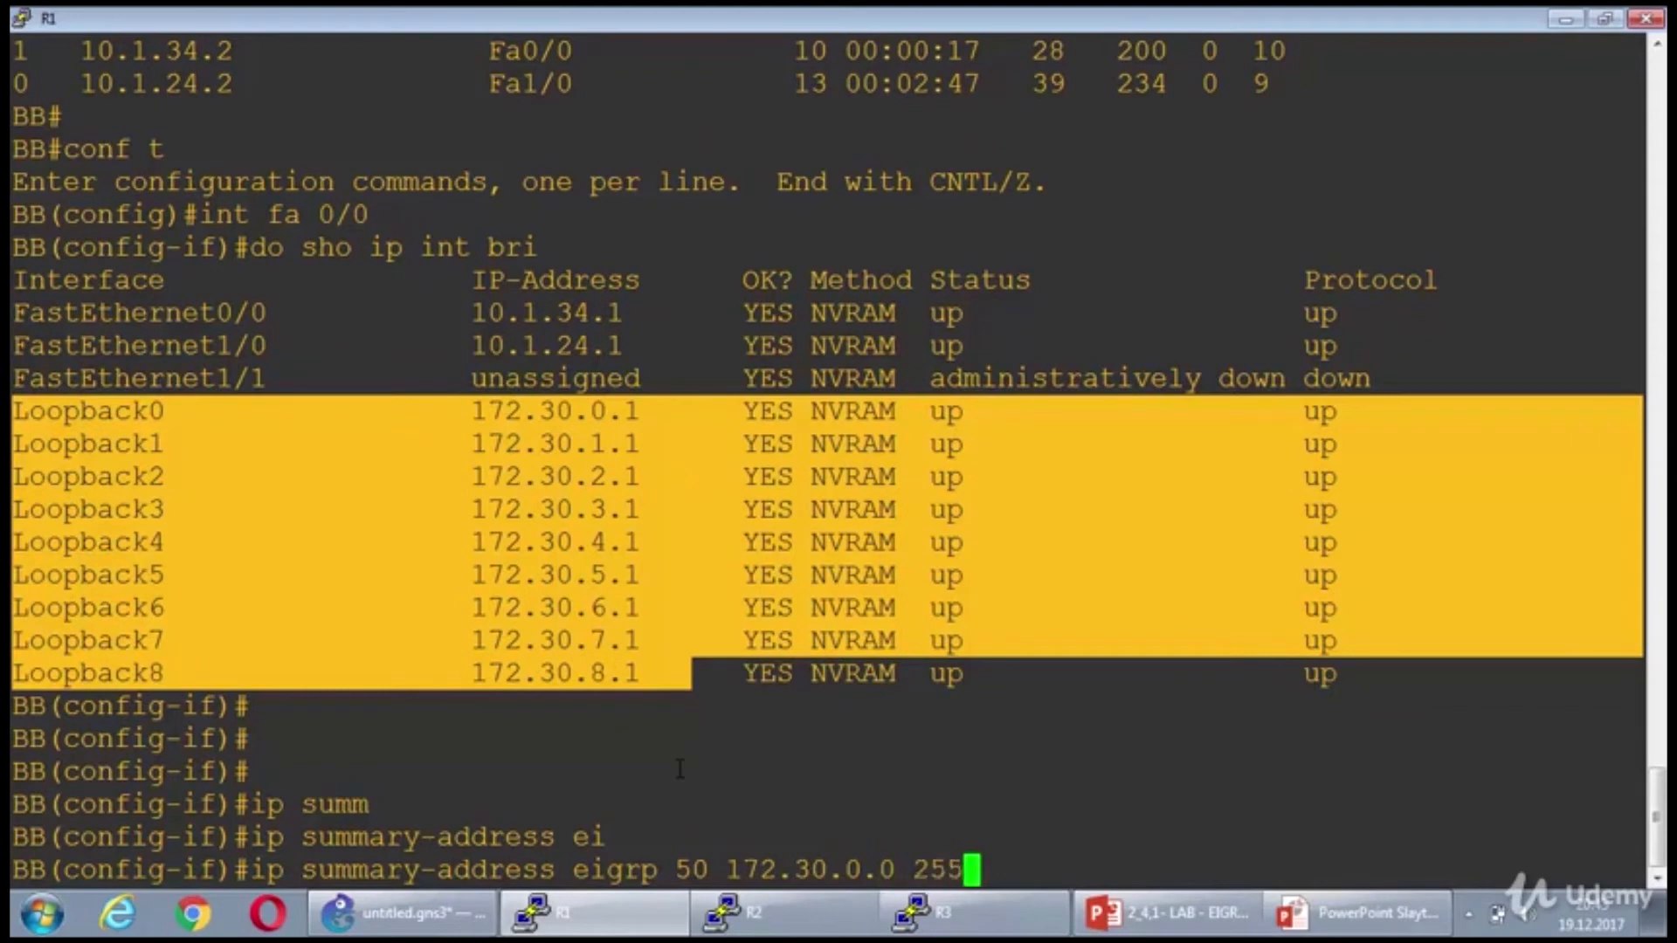
text(.255.249)
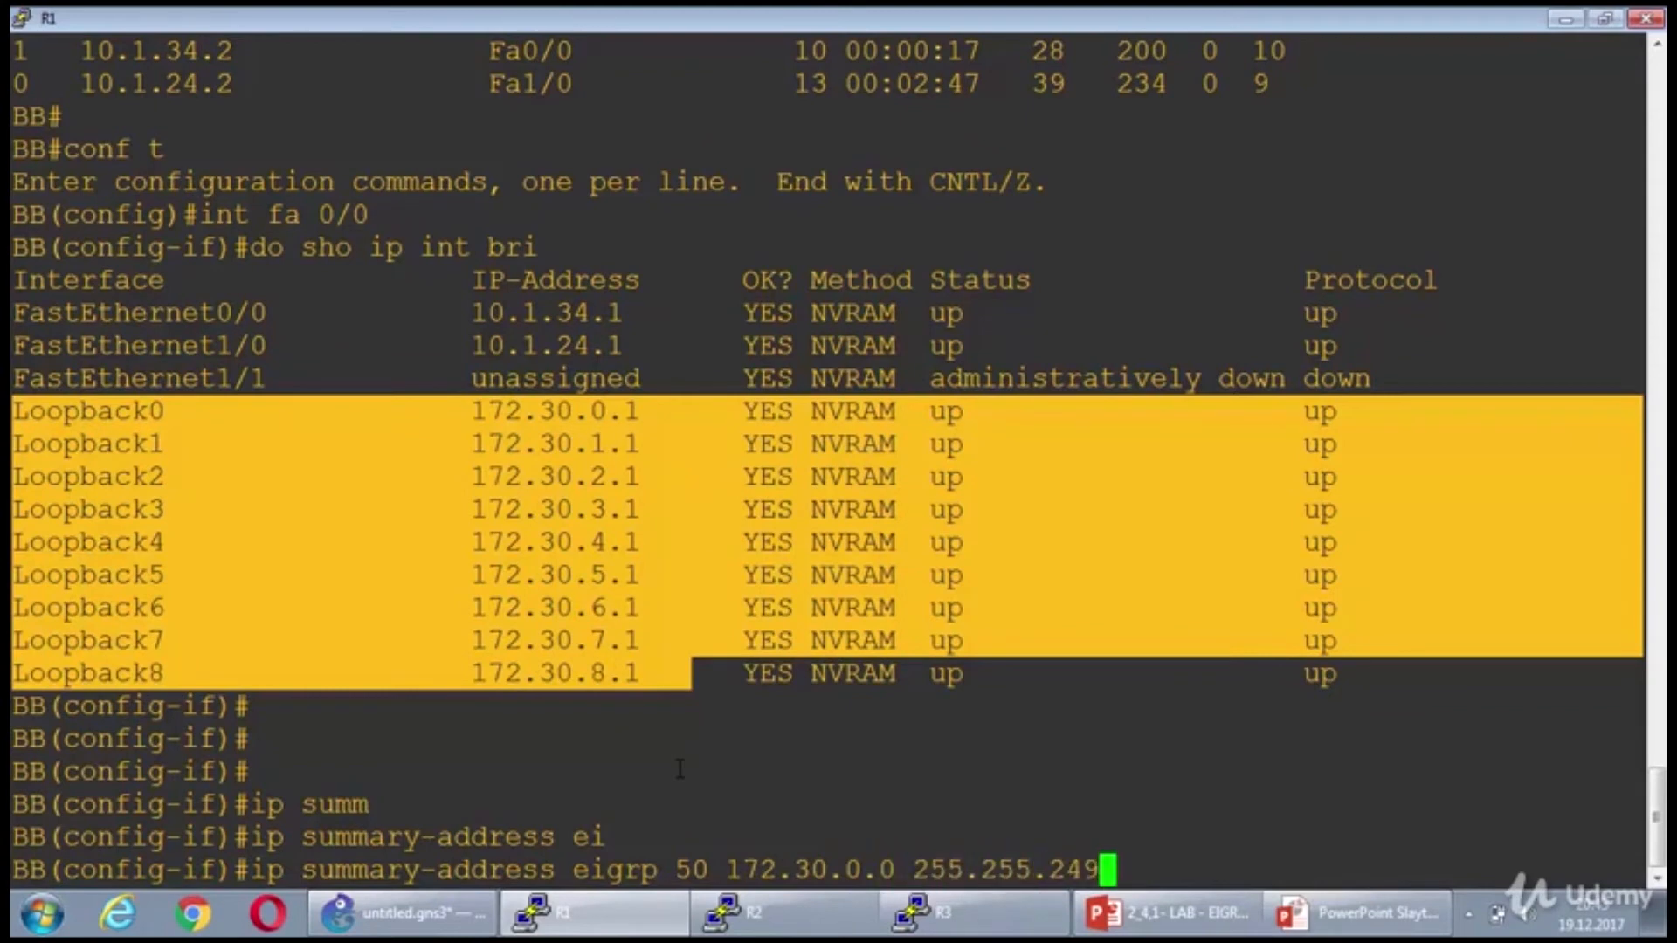
text(0)
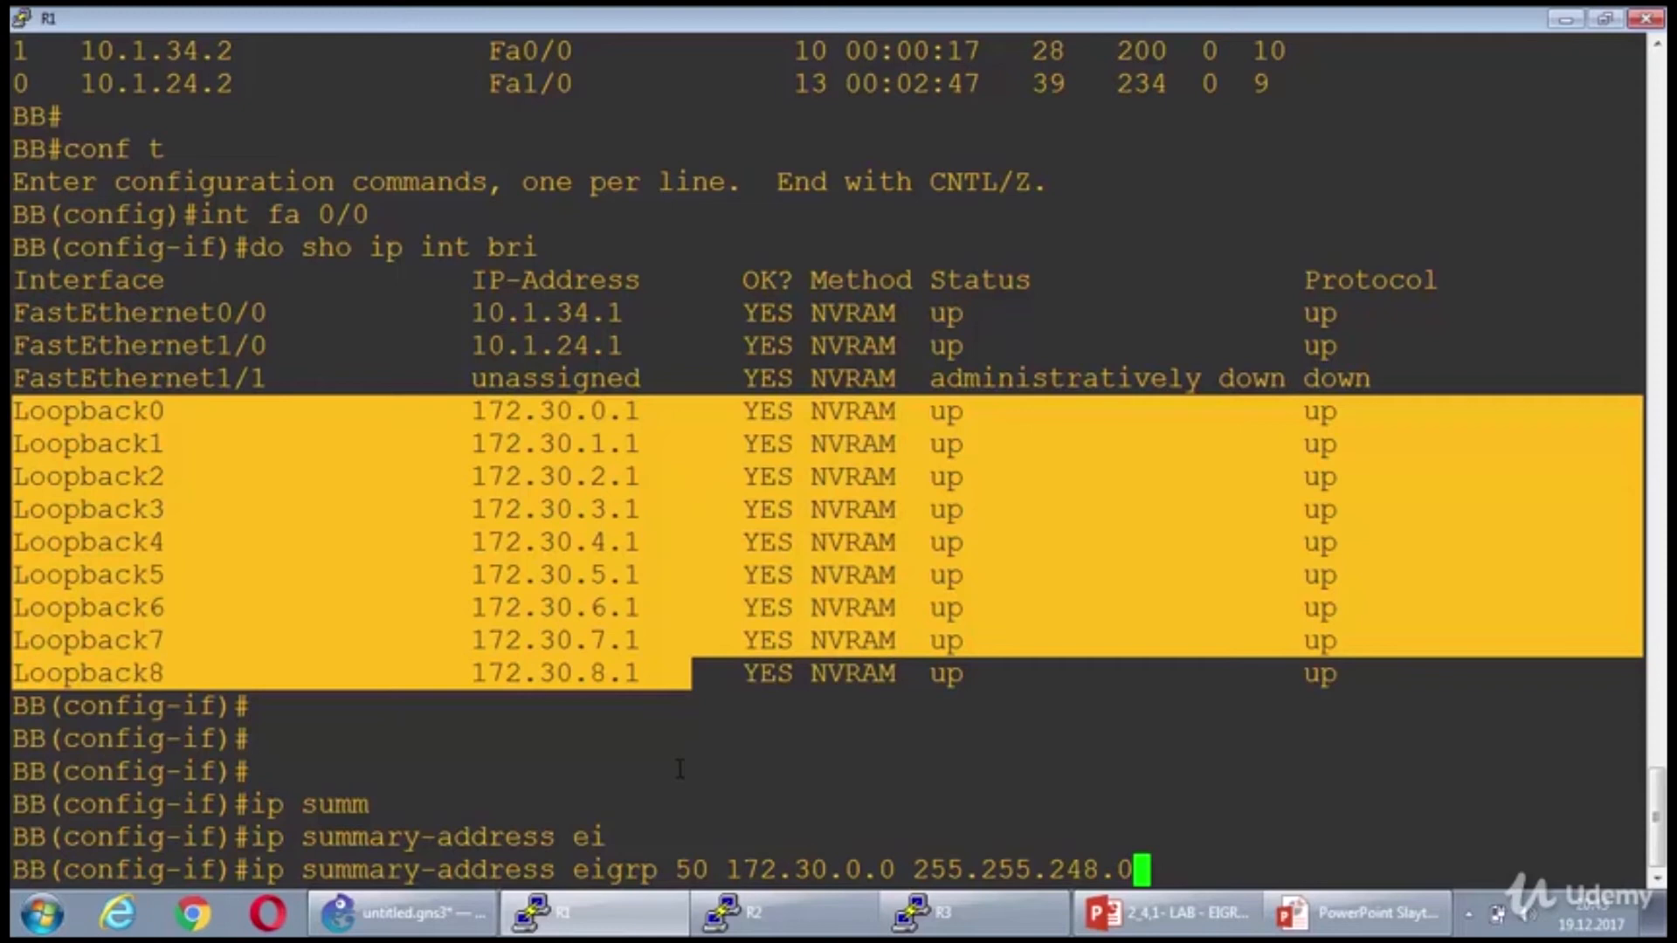
key(enter)
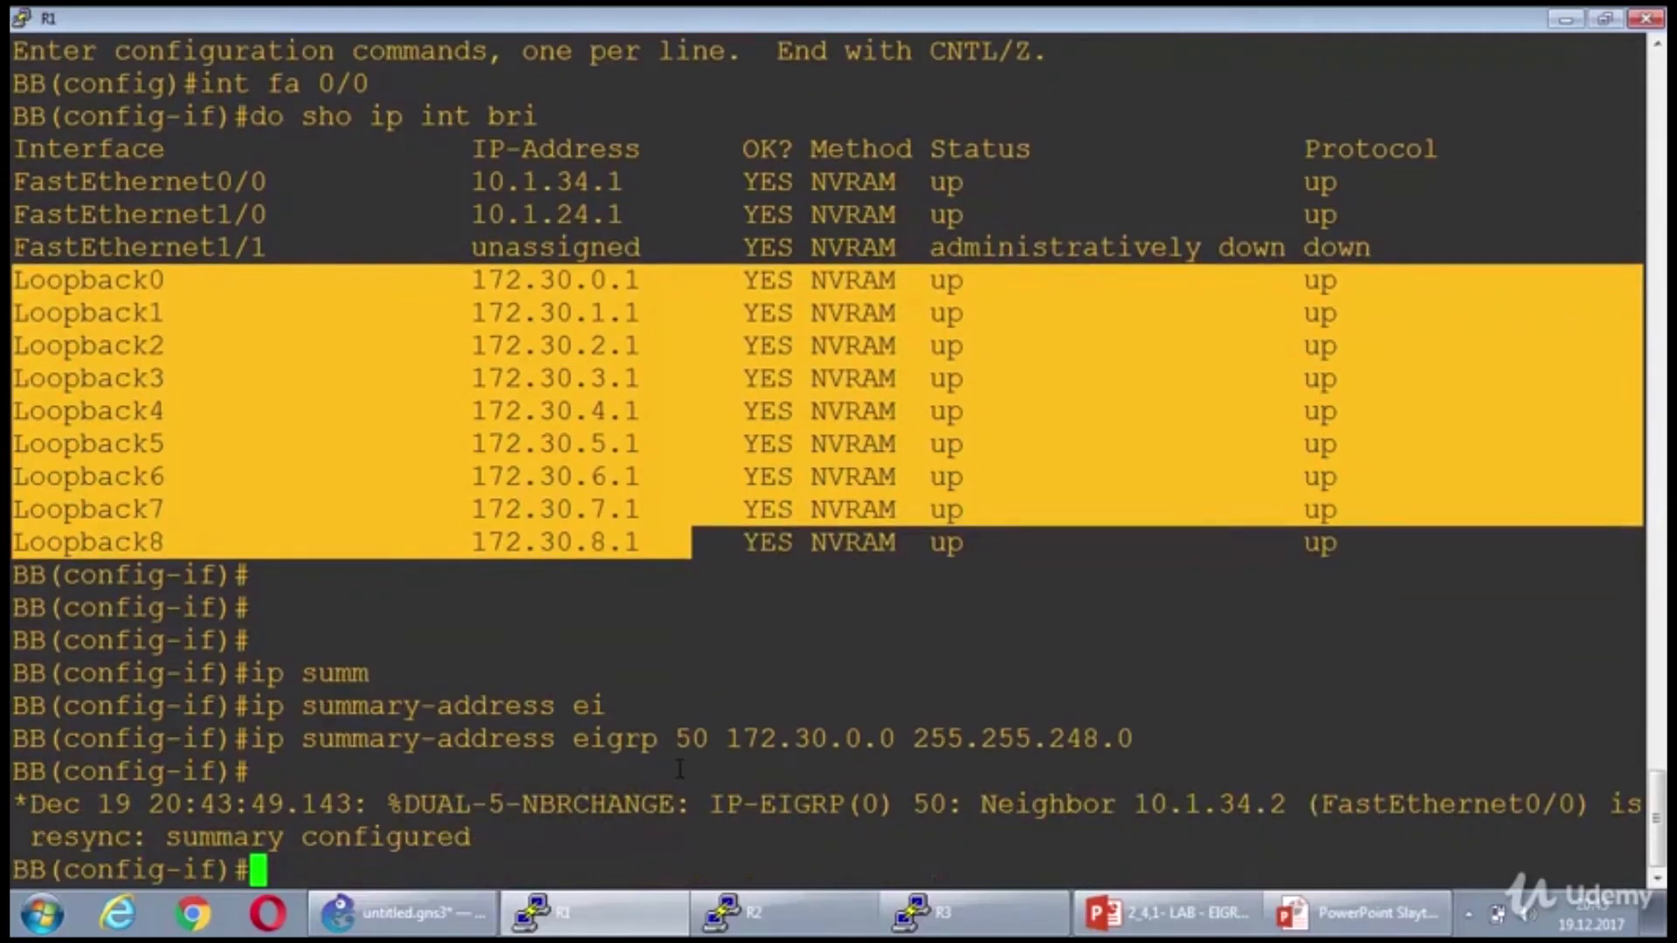
mouse_move(650, 595)
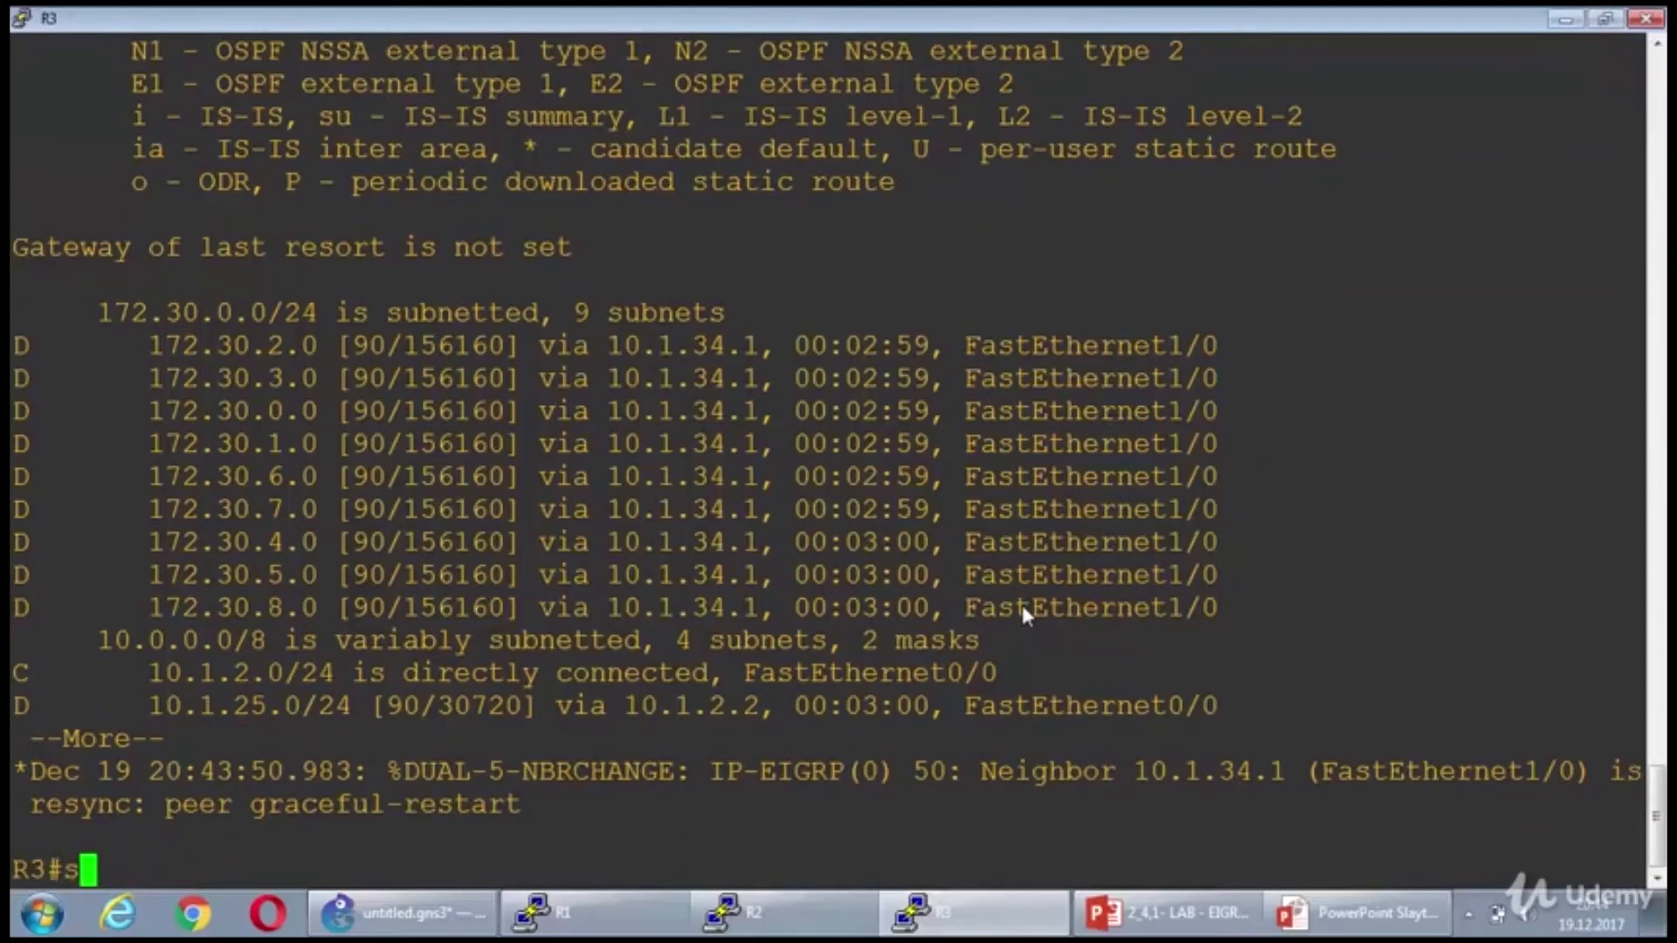
- Run show ip route on R3 to review the 172.30 routes learned from BB
text(ho ip route)
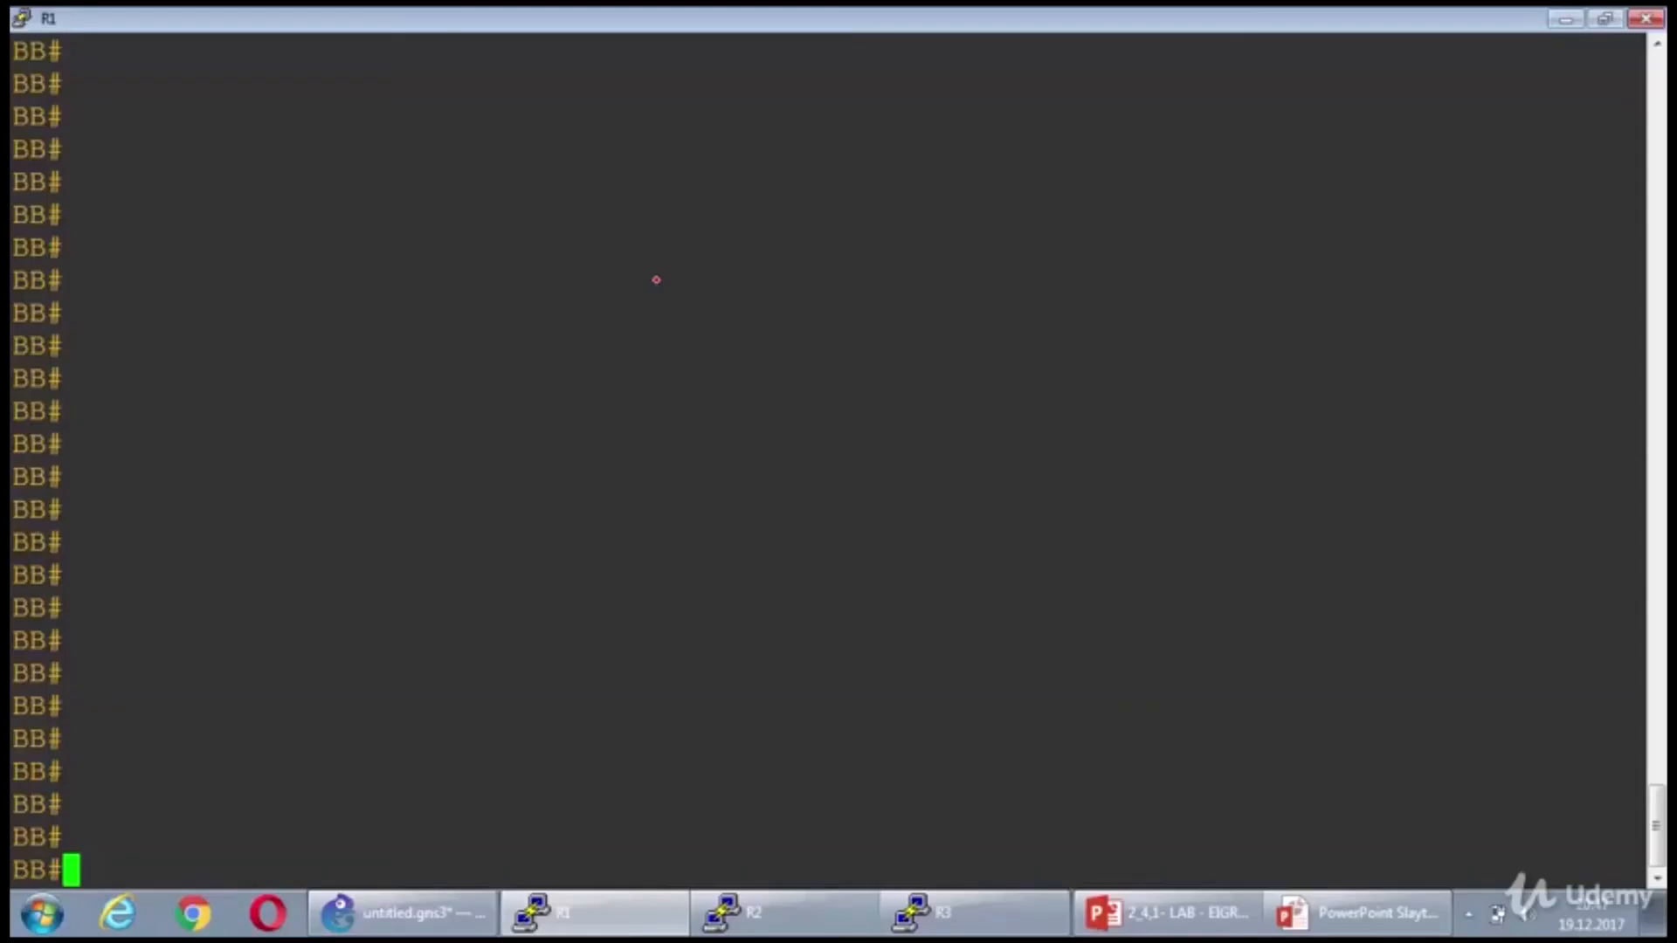
- On BB, add 'ip summary-address eigrp 50 172.30.0.0 255.255.248.0' under interface FastEthernet0/0
text(conf t)
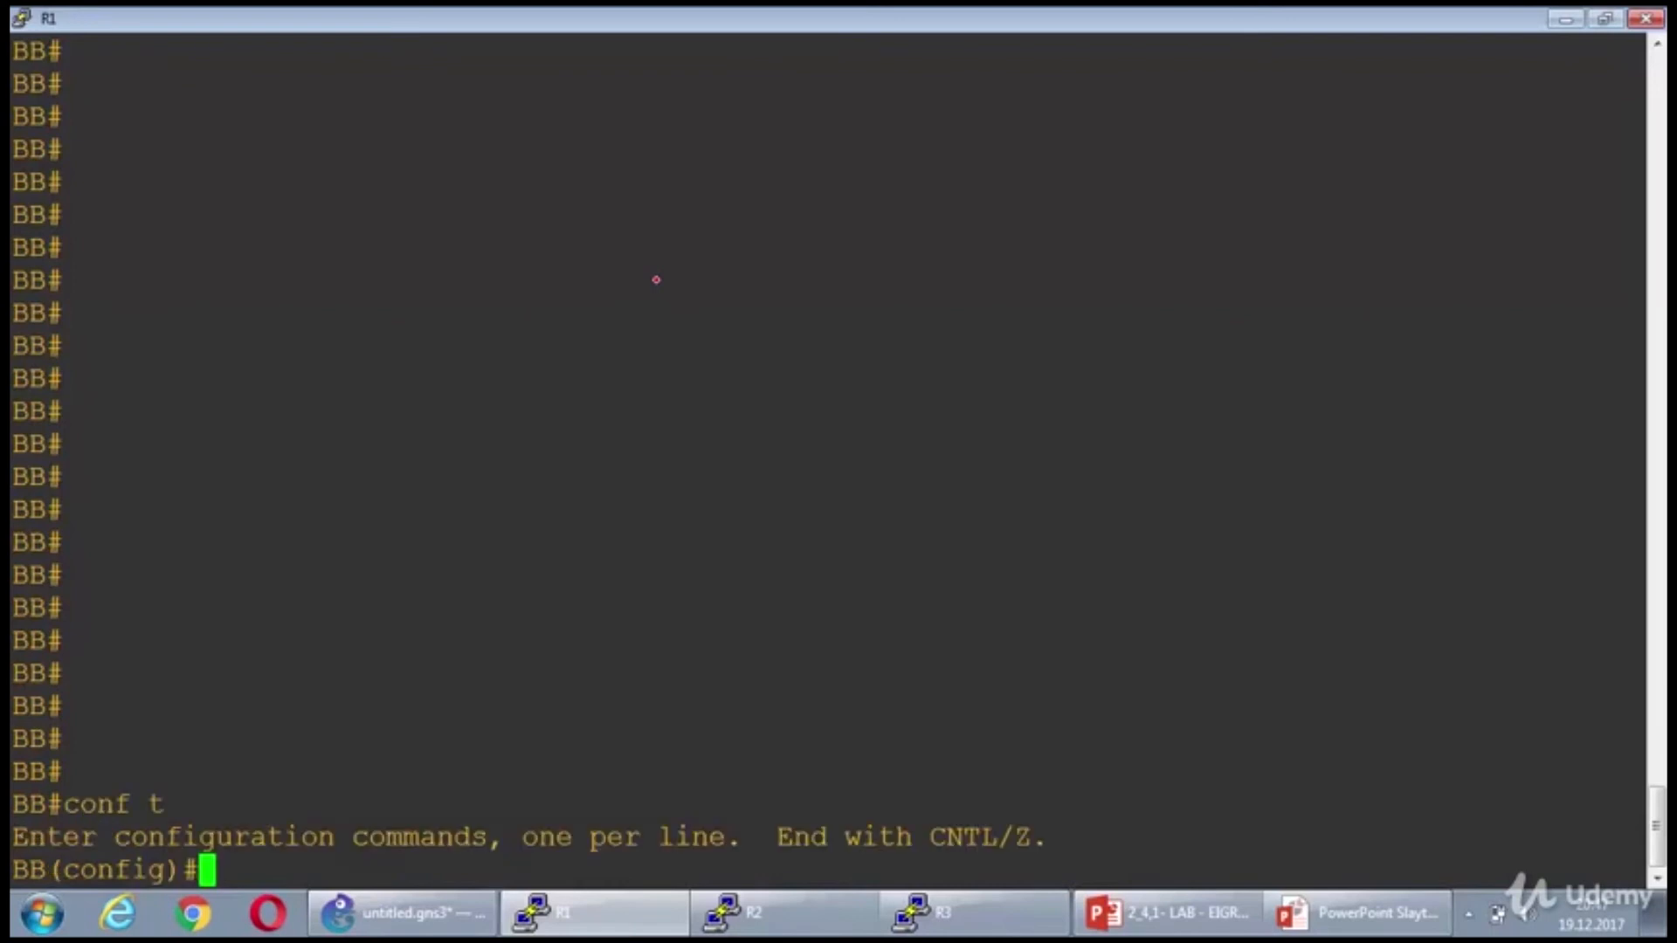
text(int f0/0)
text(ip summary-address)
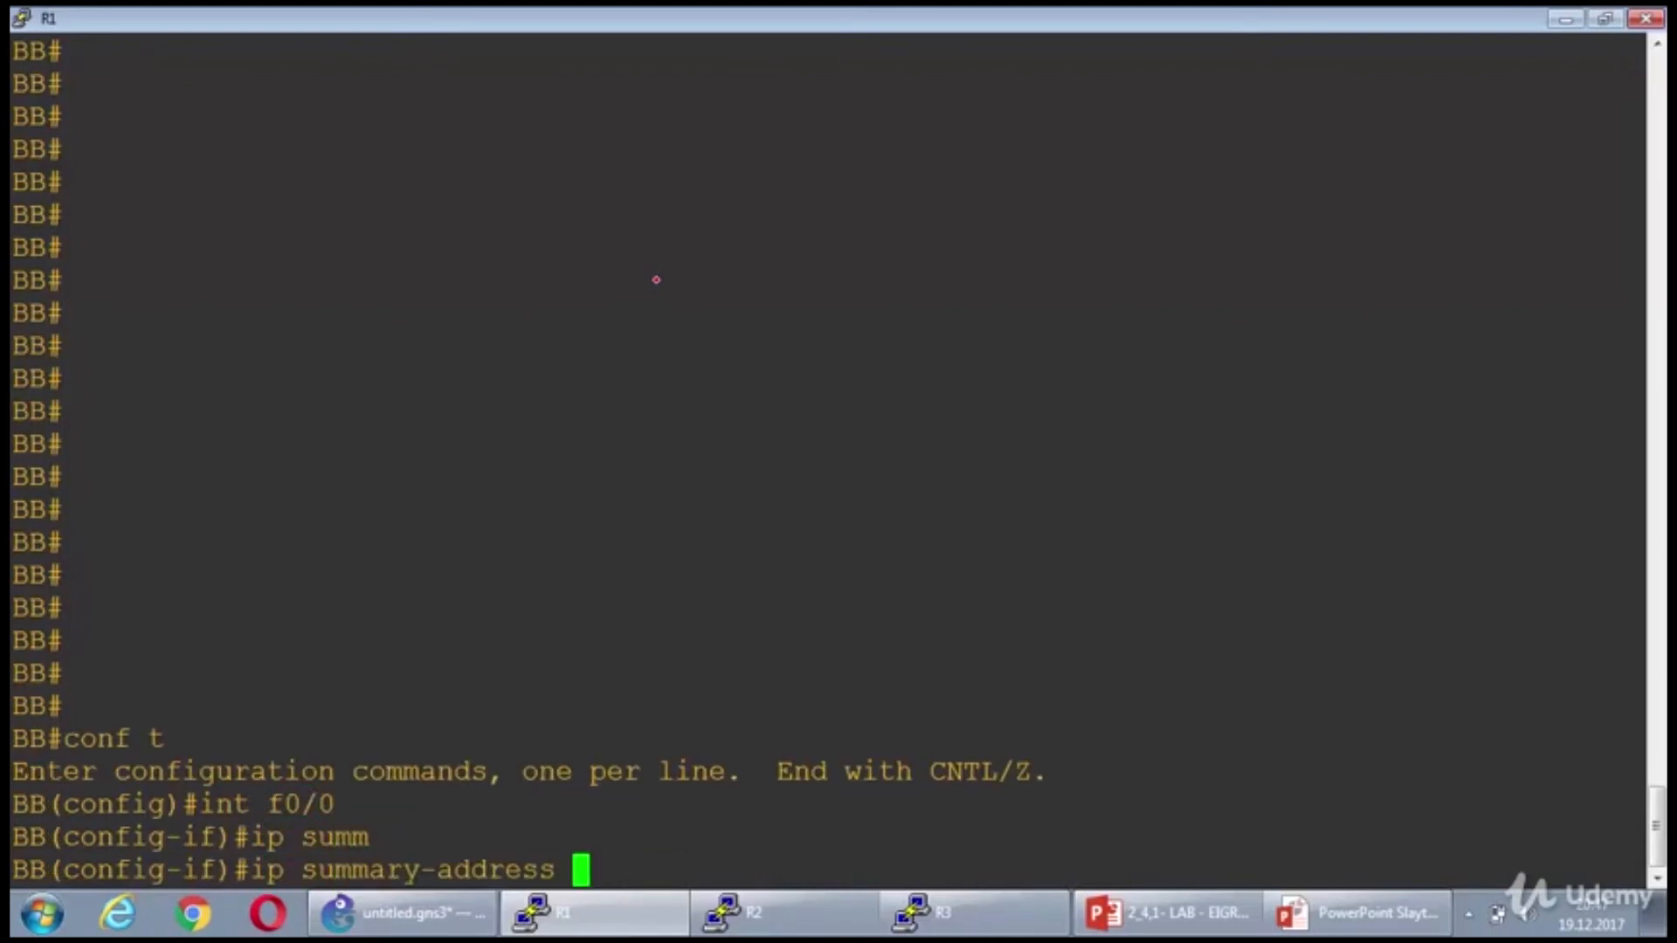
text(e)
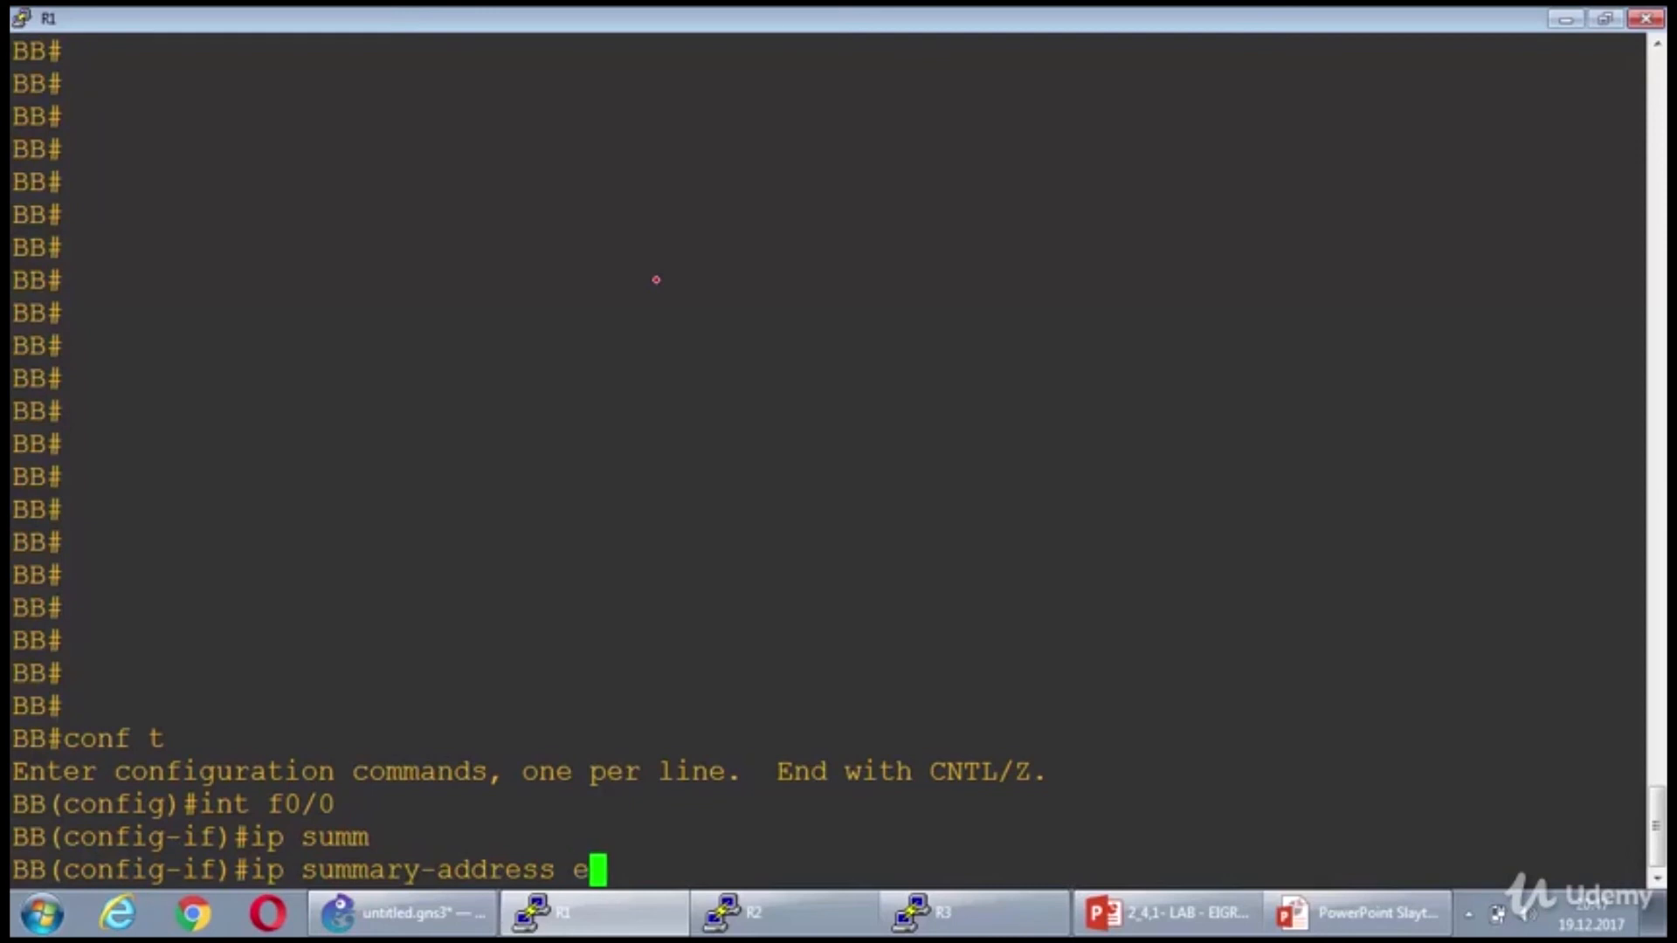
text(grp 50)
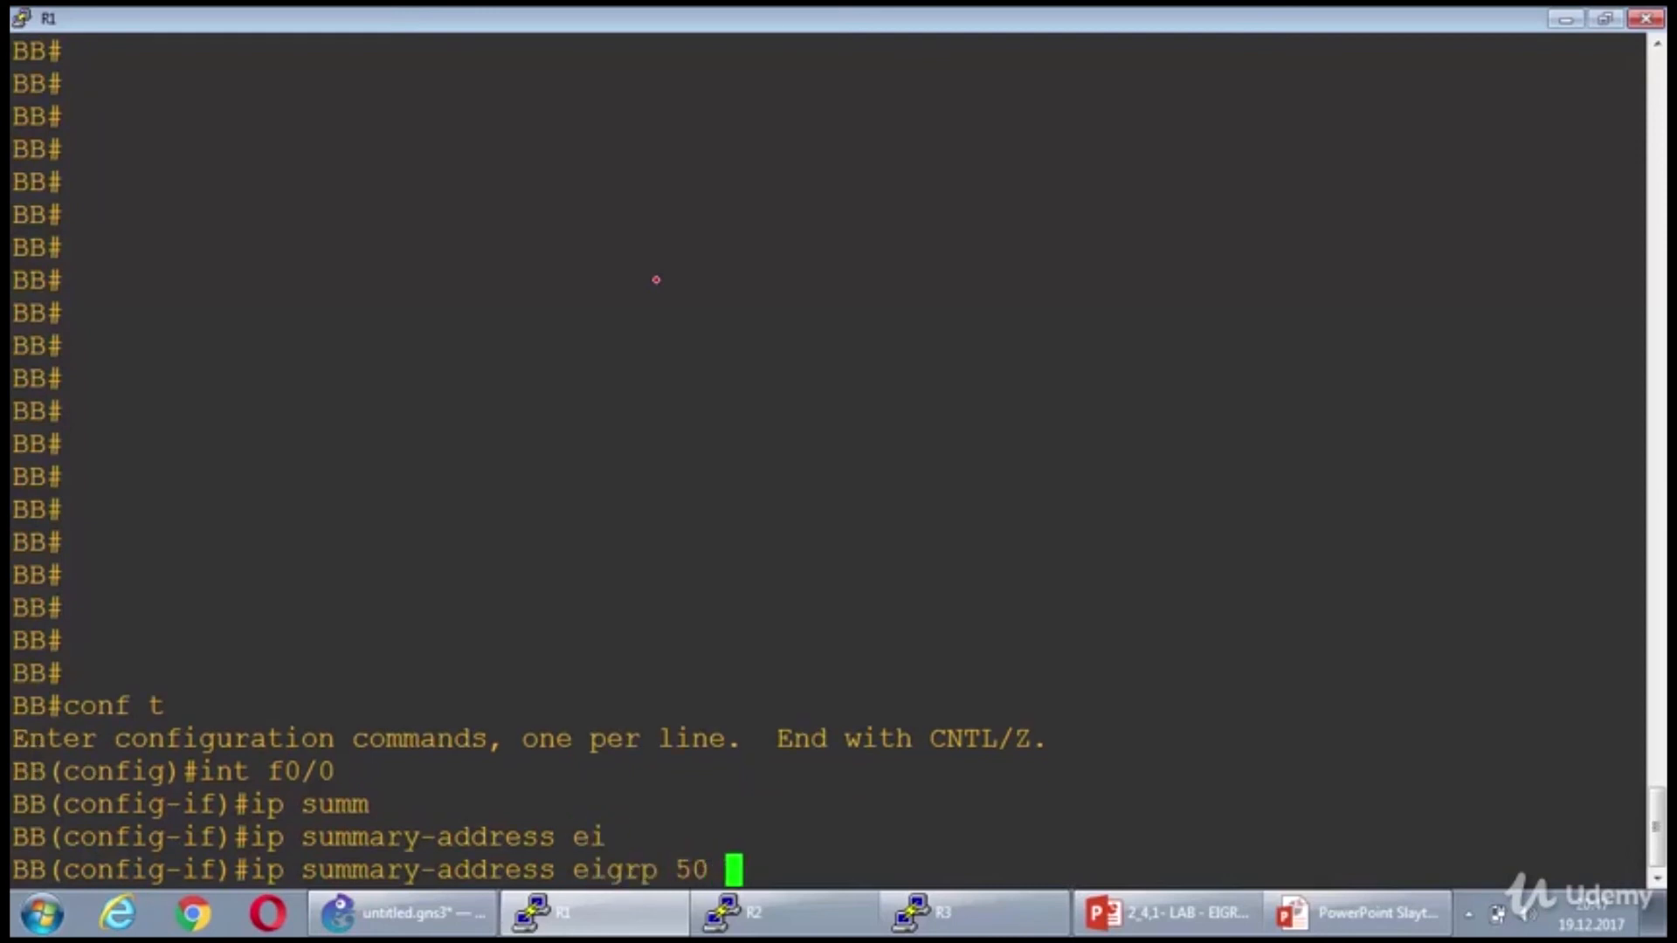
text(172.30.)
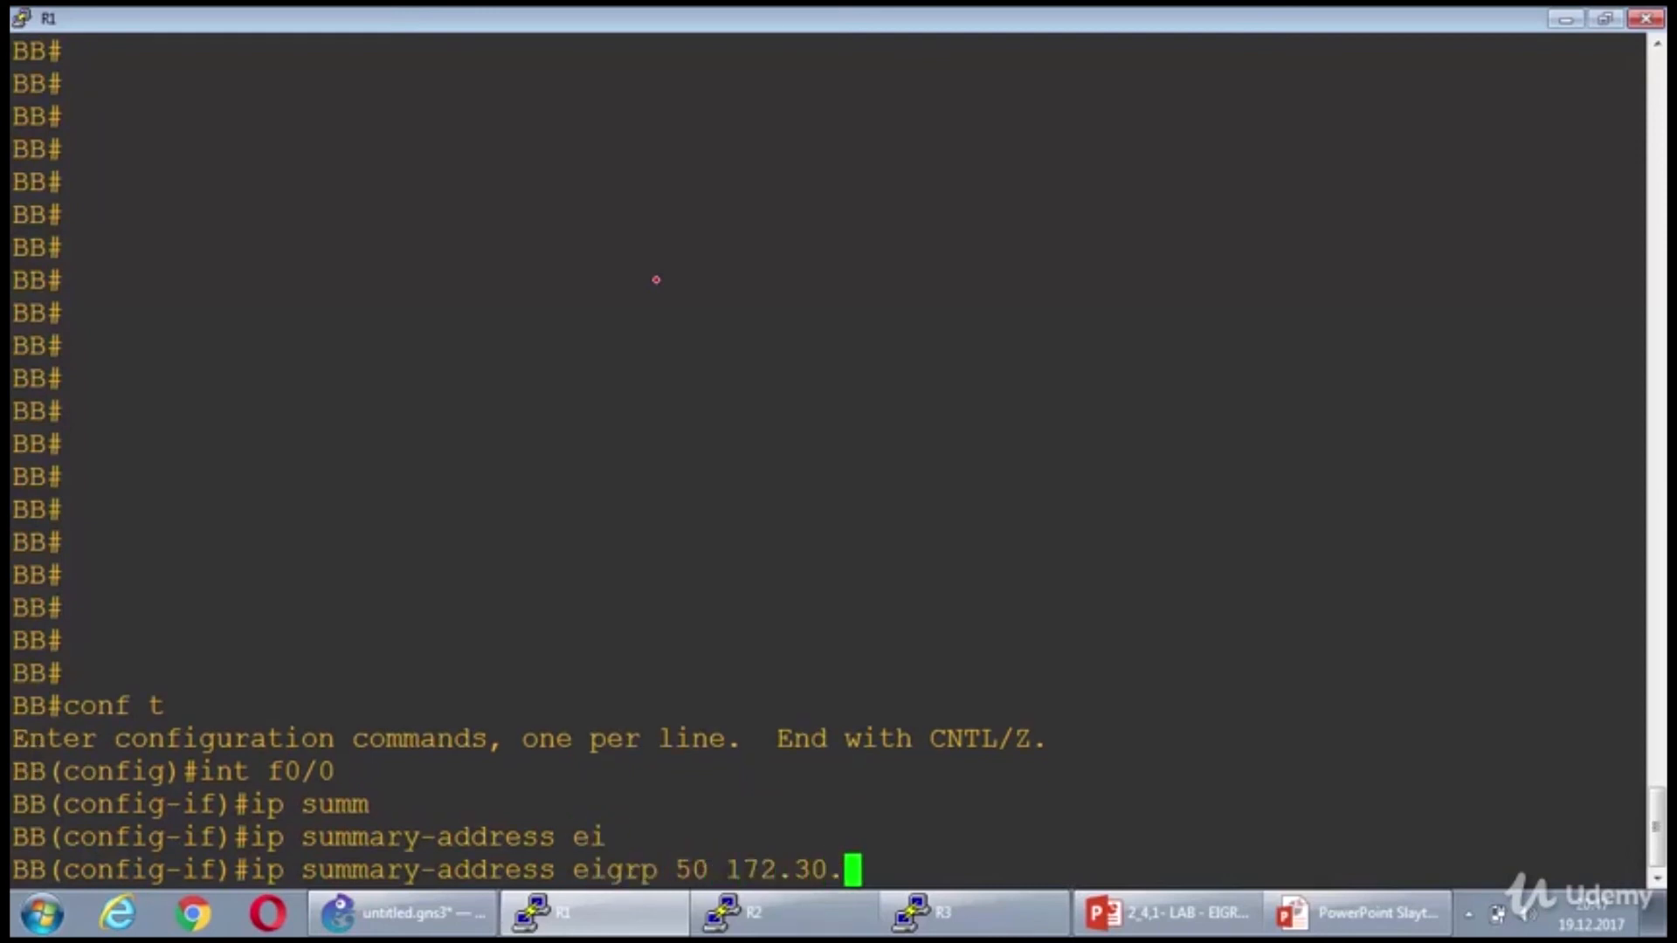
text(0.0 255.)
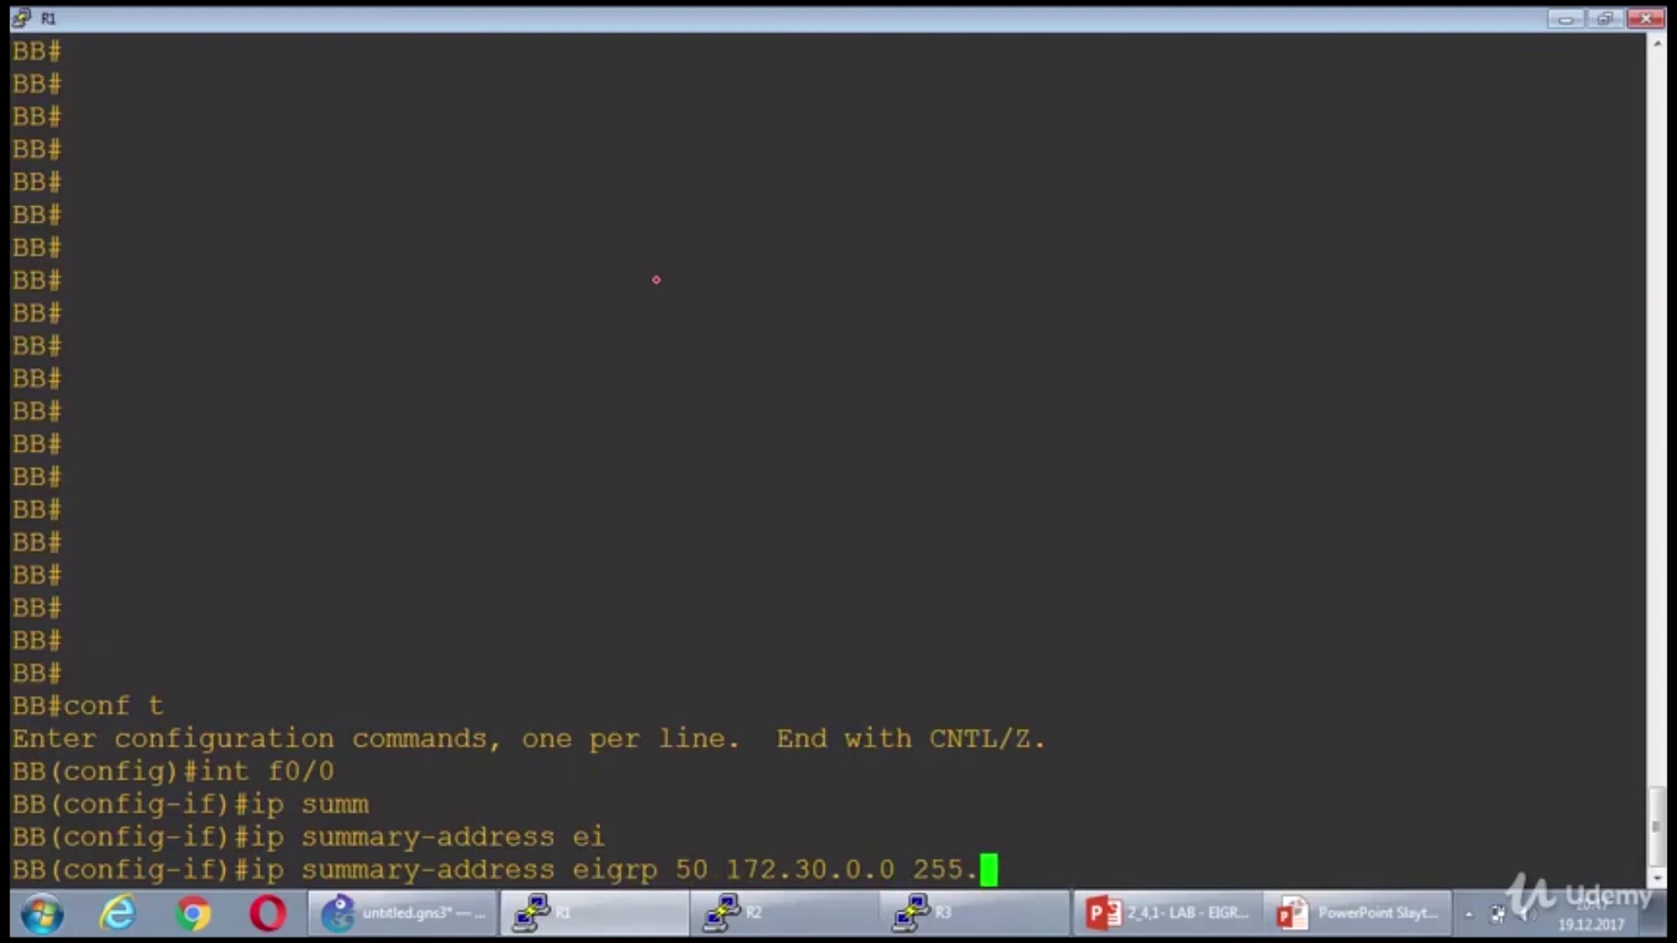
text(255.)
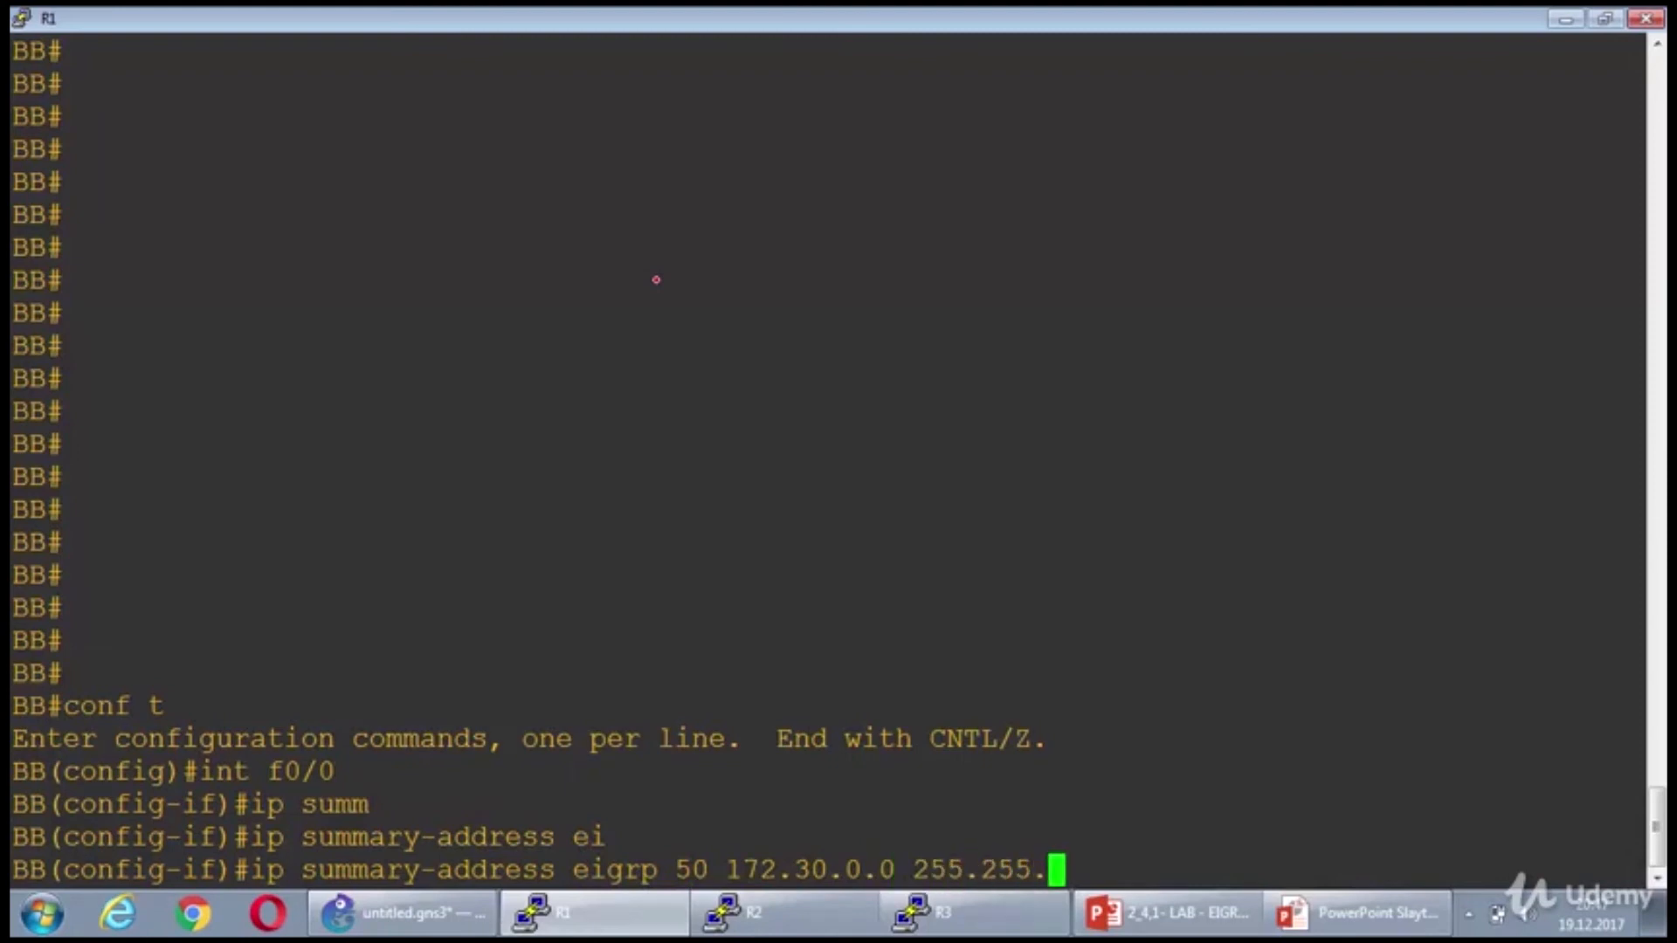
text(248.0)
text(int f0/0)
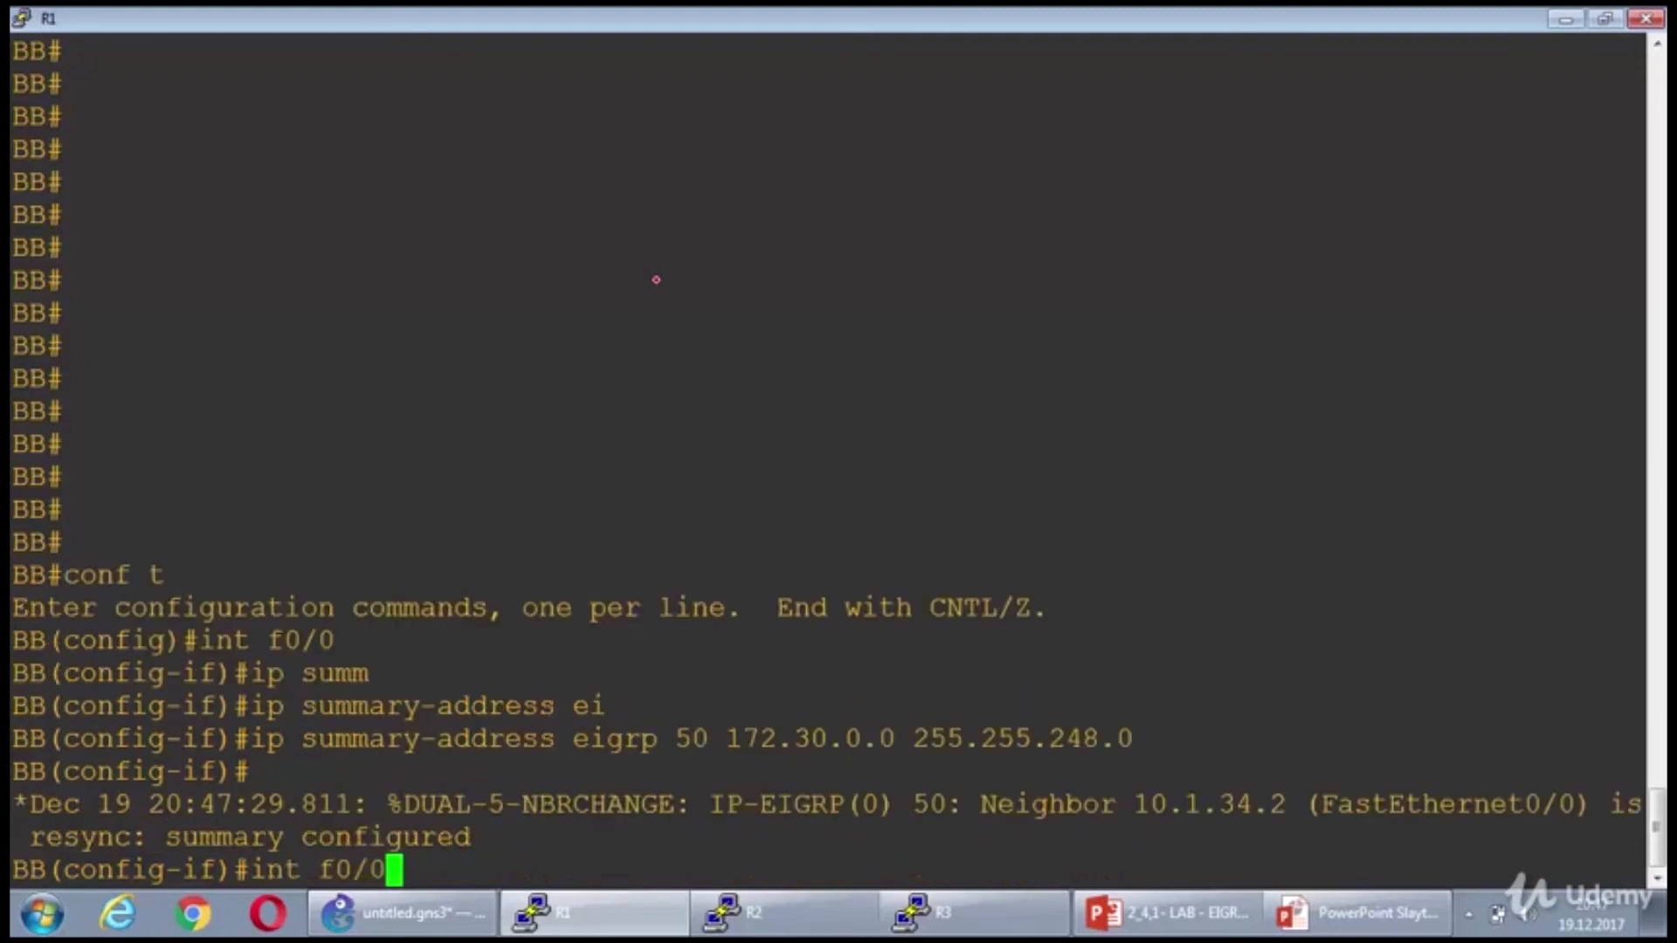
- Apply the same EIGRP 50 summary 172.30.0.0 255.255.248.0 under FastEthernet1/0
text(1)
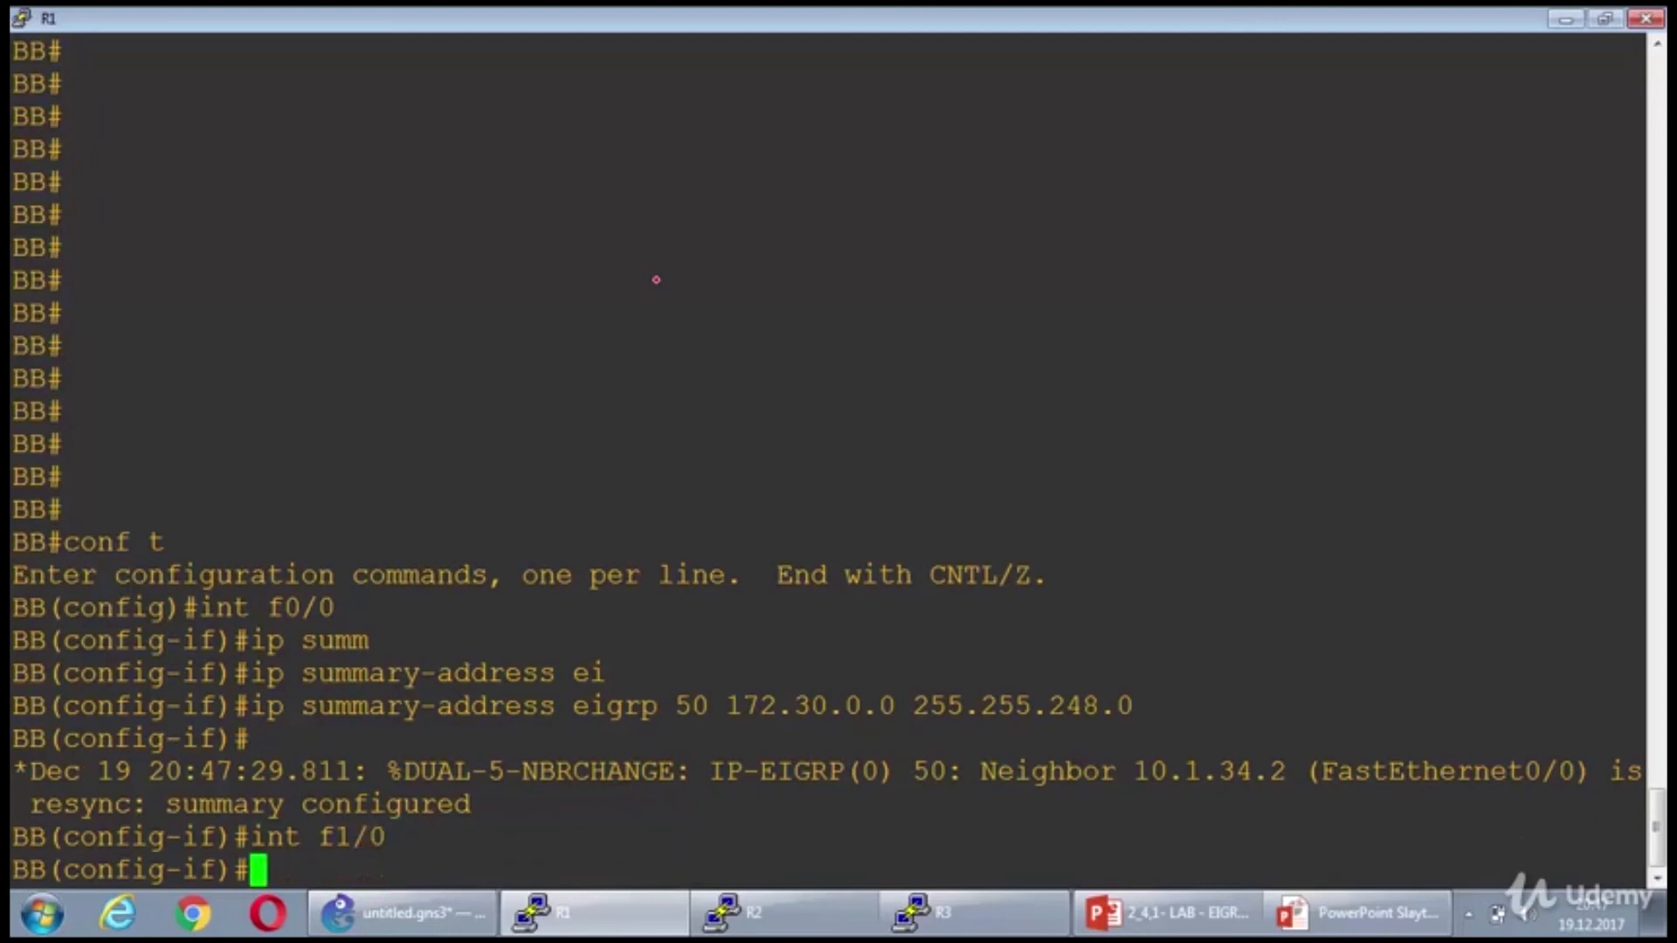
text(ip summary-address eigrp 50 172.30.0.0 255.255.248.0)
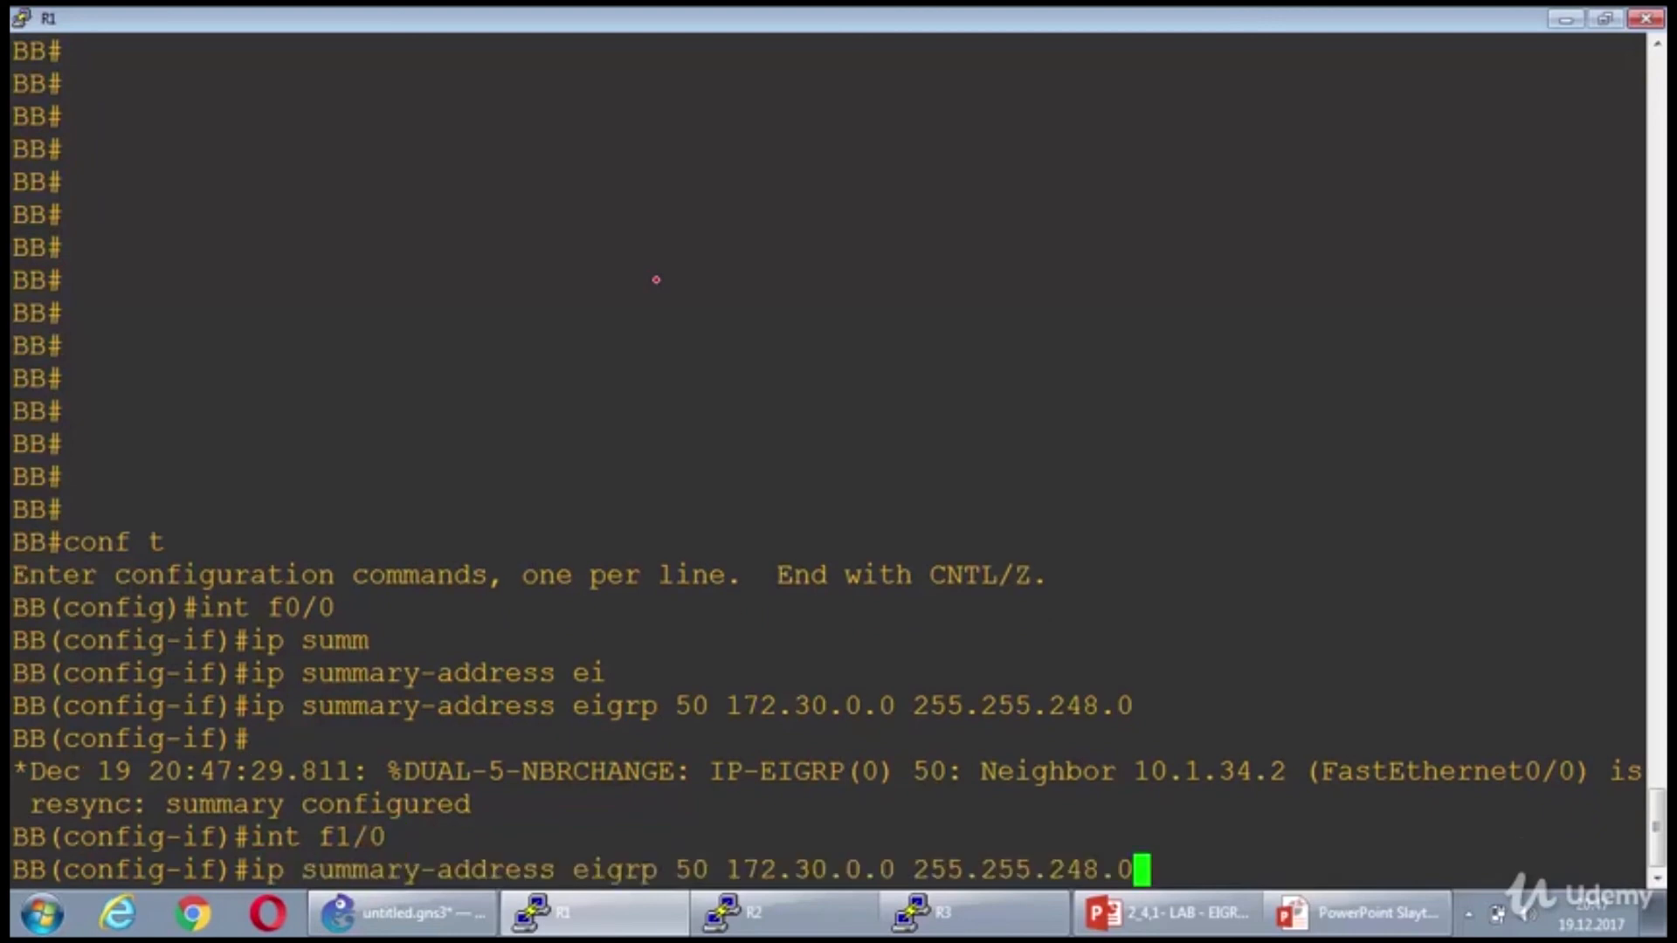
key(enter)
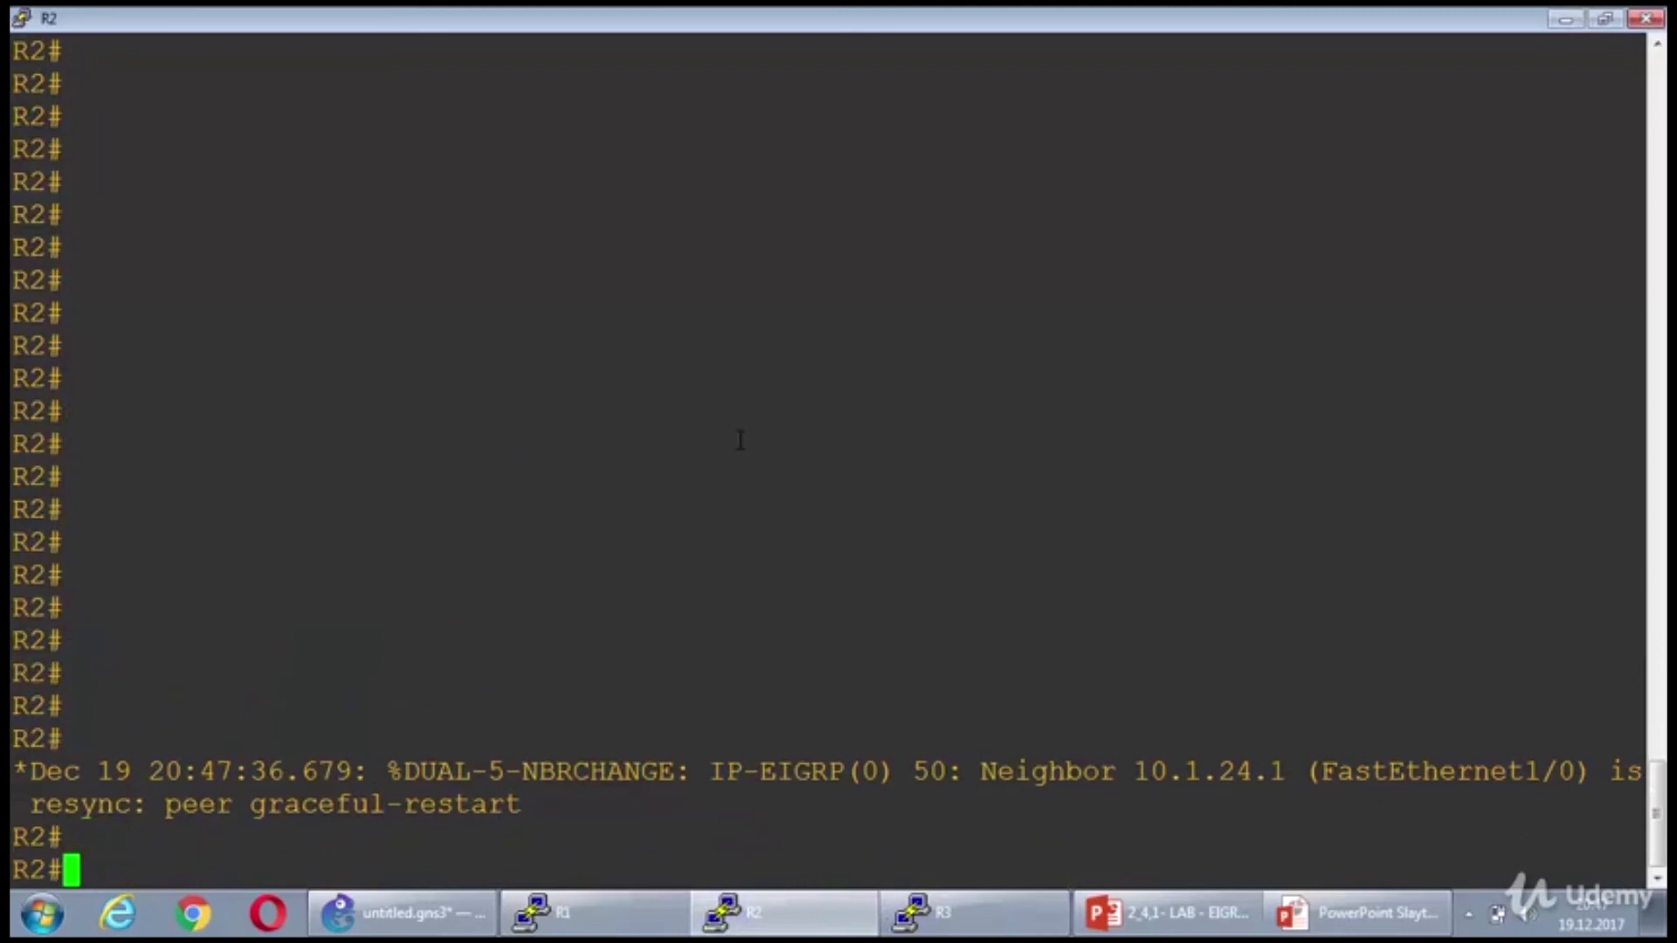
- View R3's routing table with 'show ip route', now listing the 172.30.0.0/21 summary
text(show)
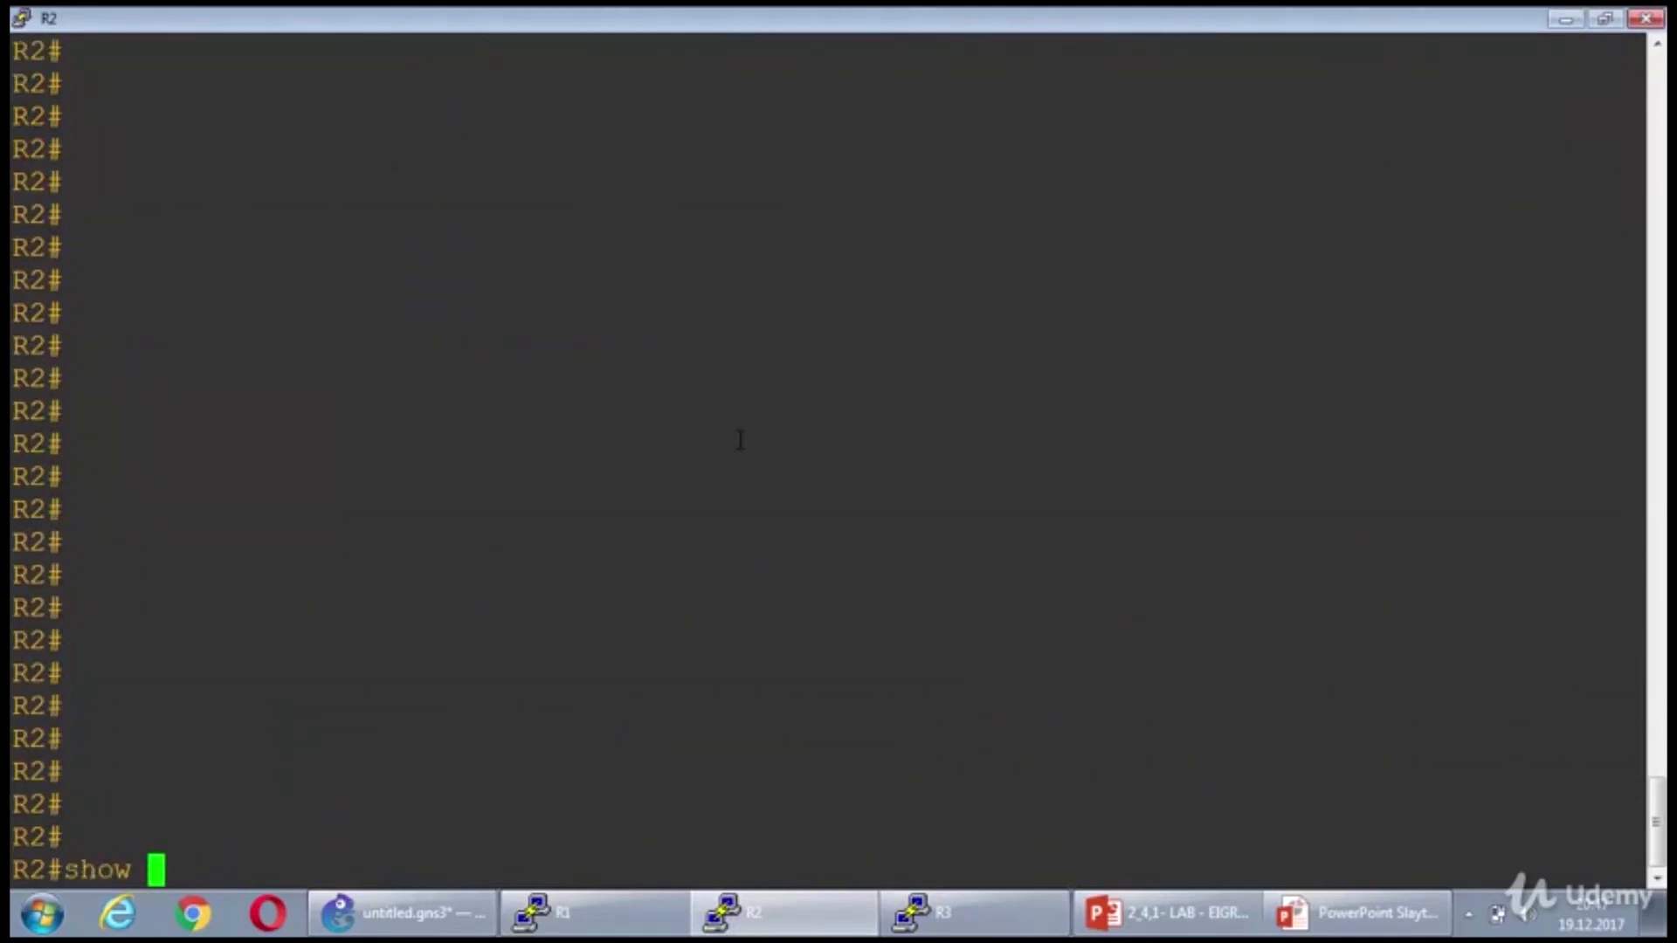
click(969, 912)
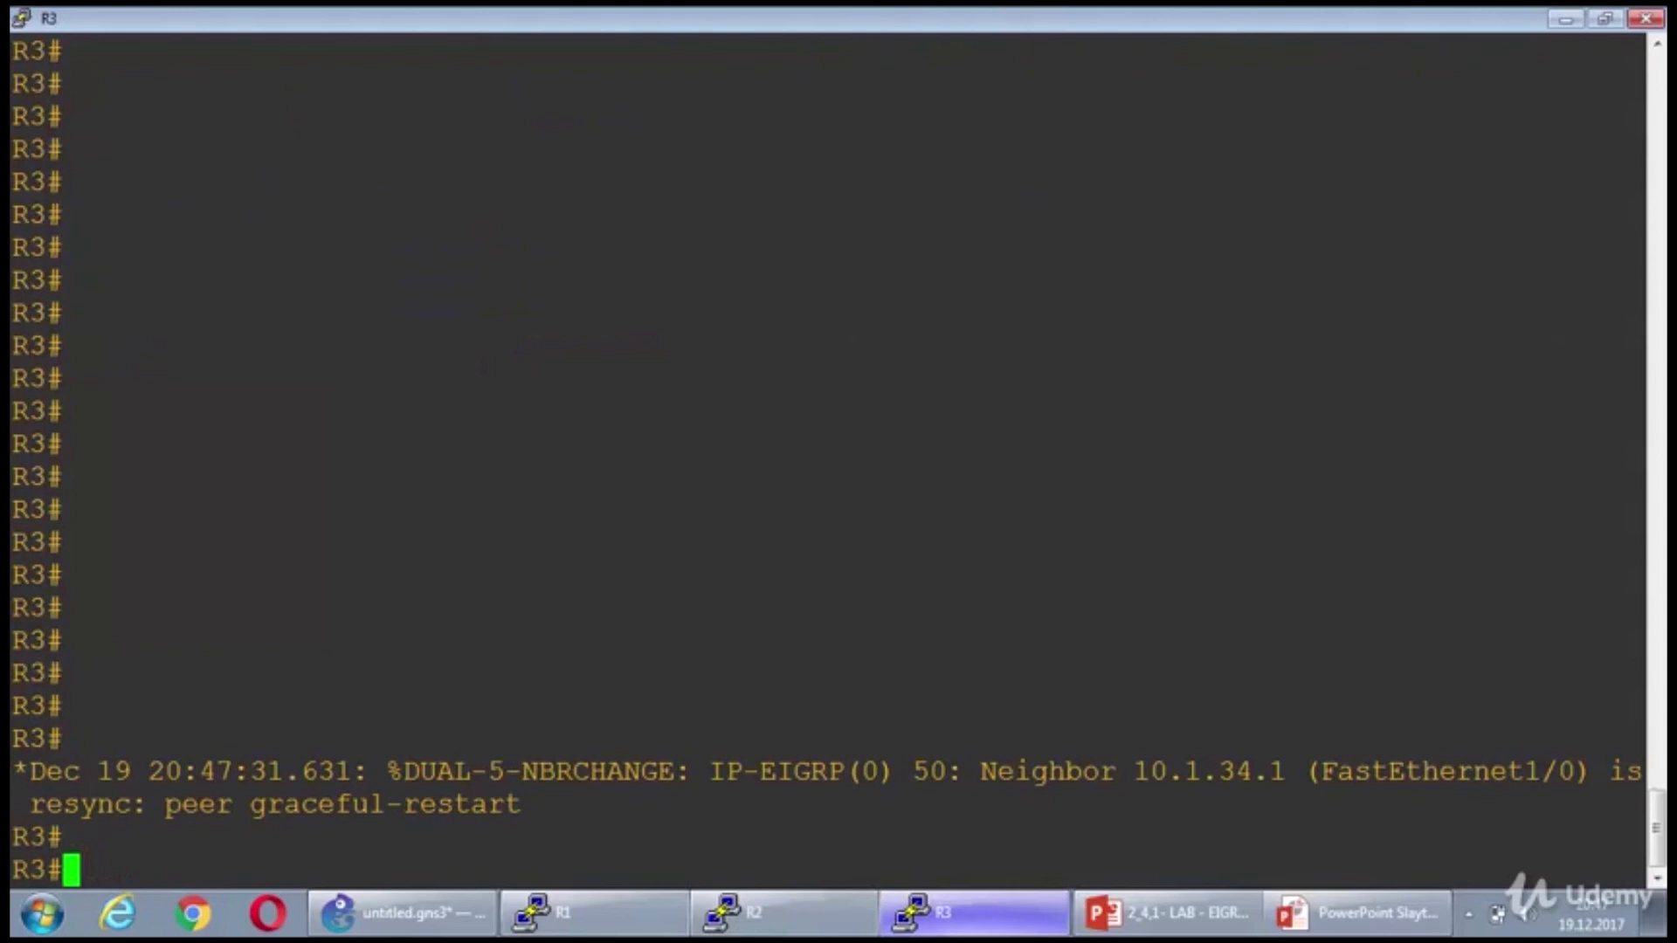
text(show ip route)
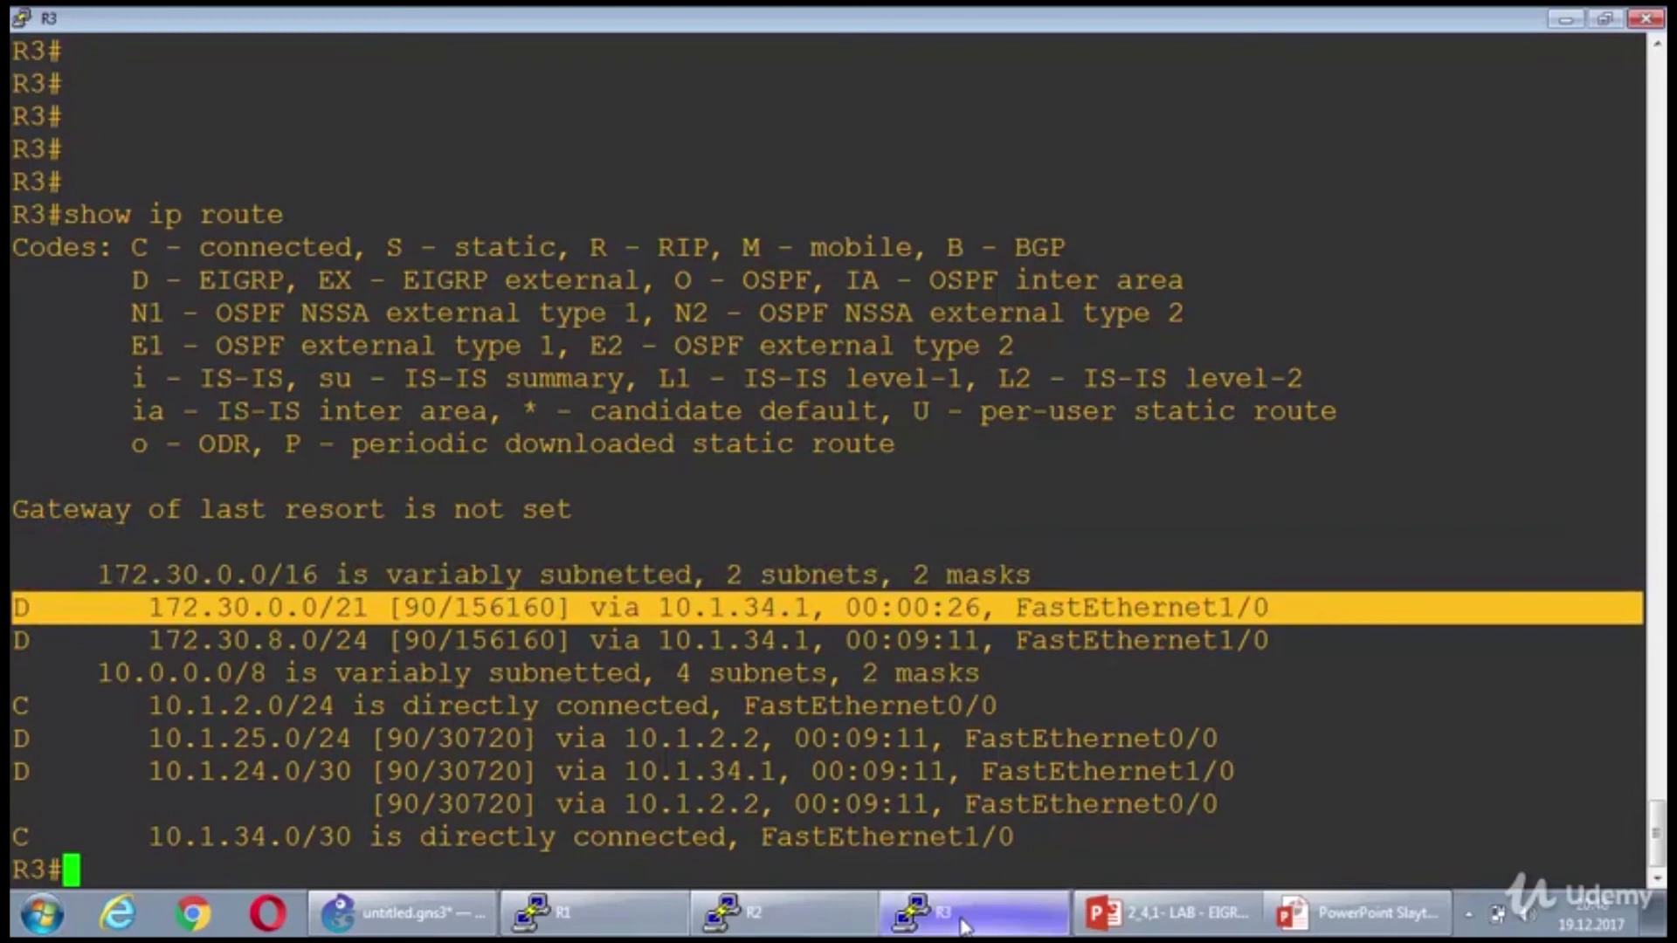
- View R2's routing table with 'show ip route', then return to BB's console
click(783, 912)
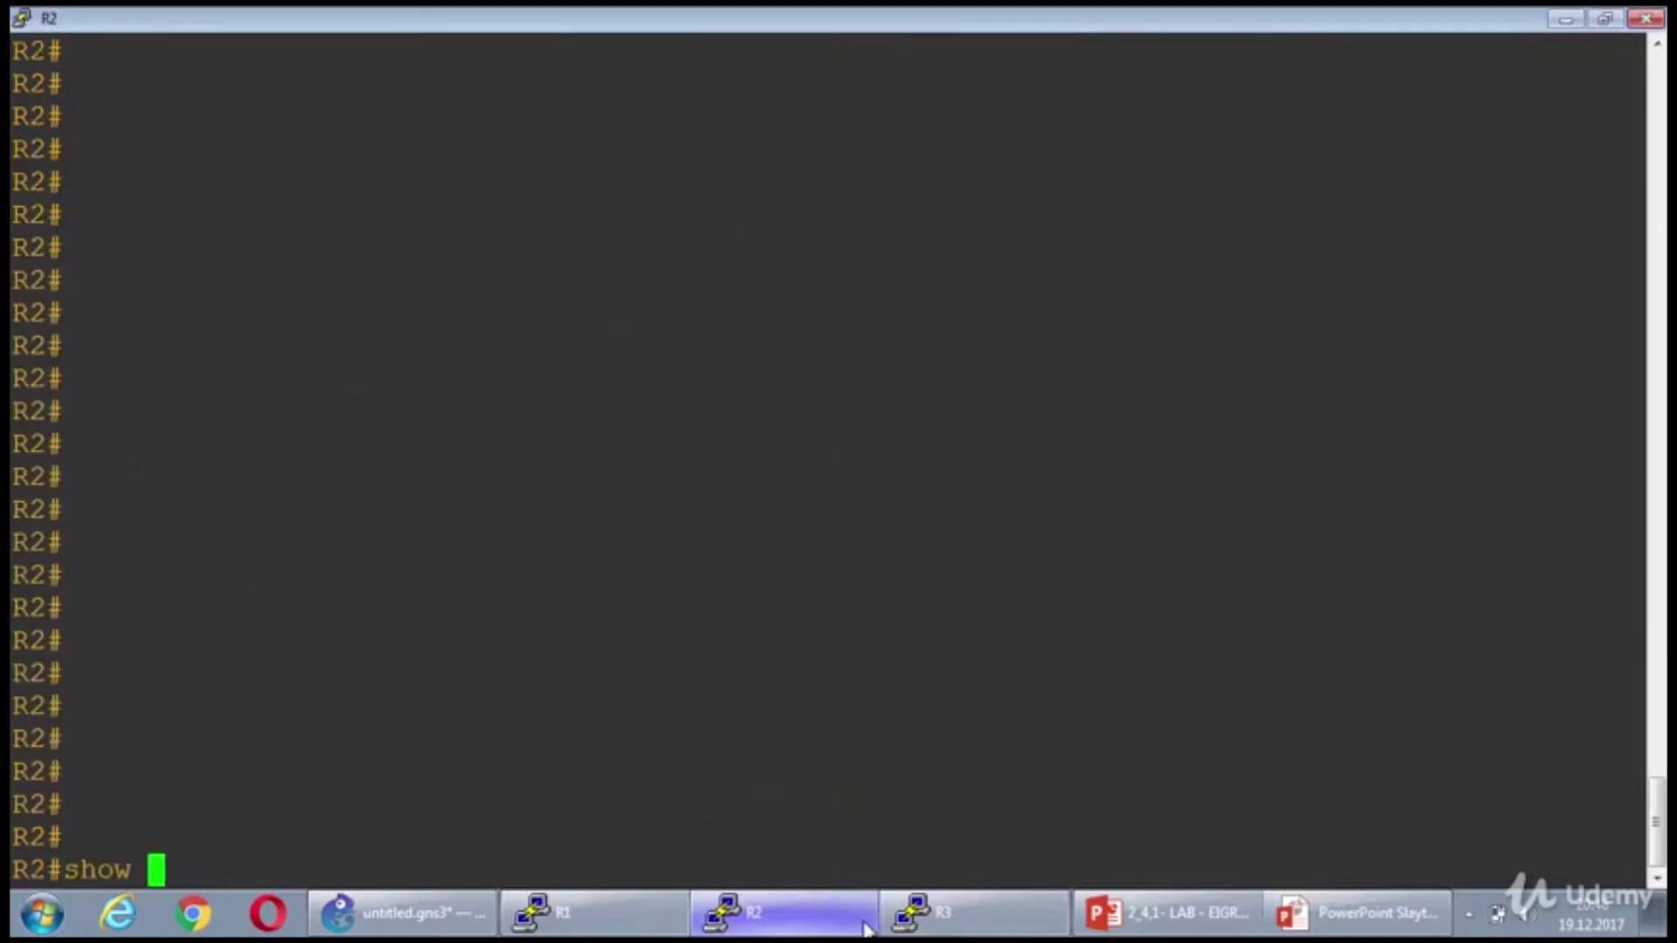
text(ip route)
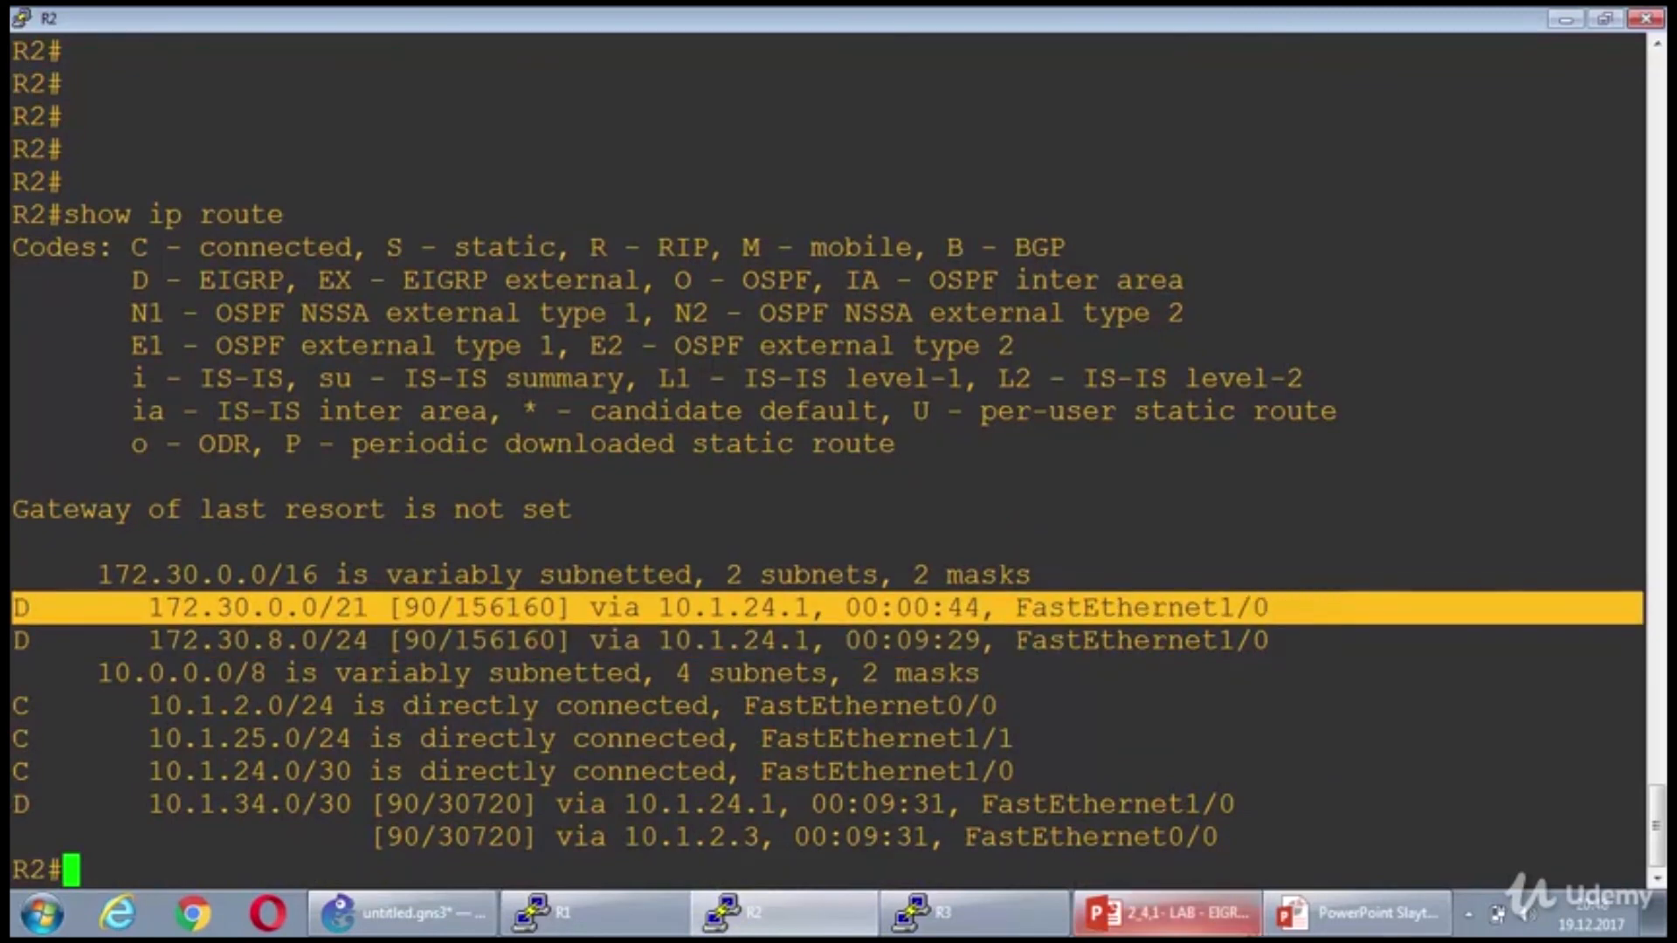
click(566, 912)
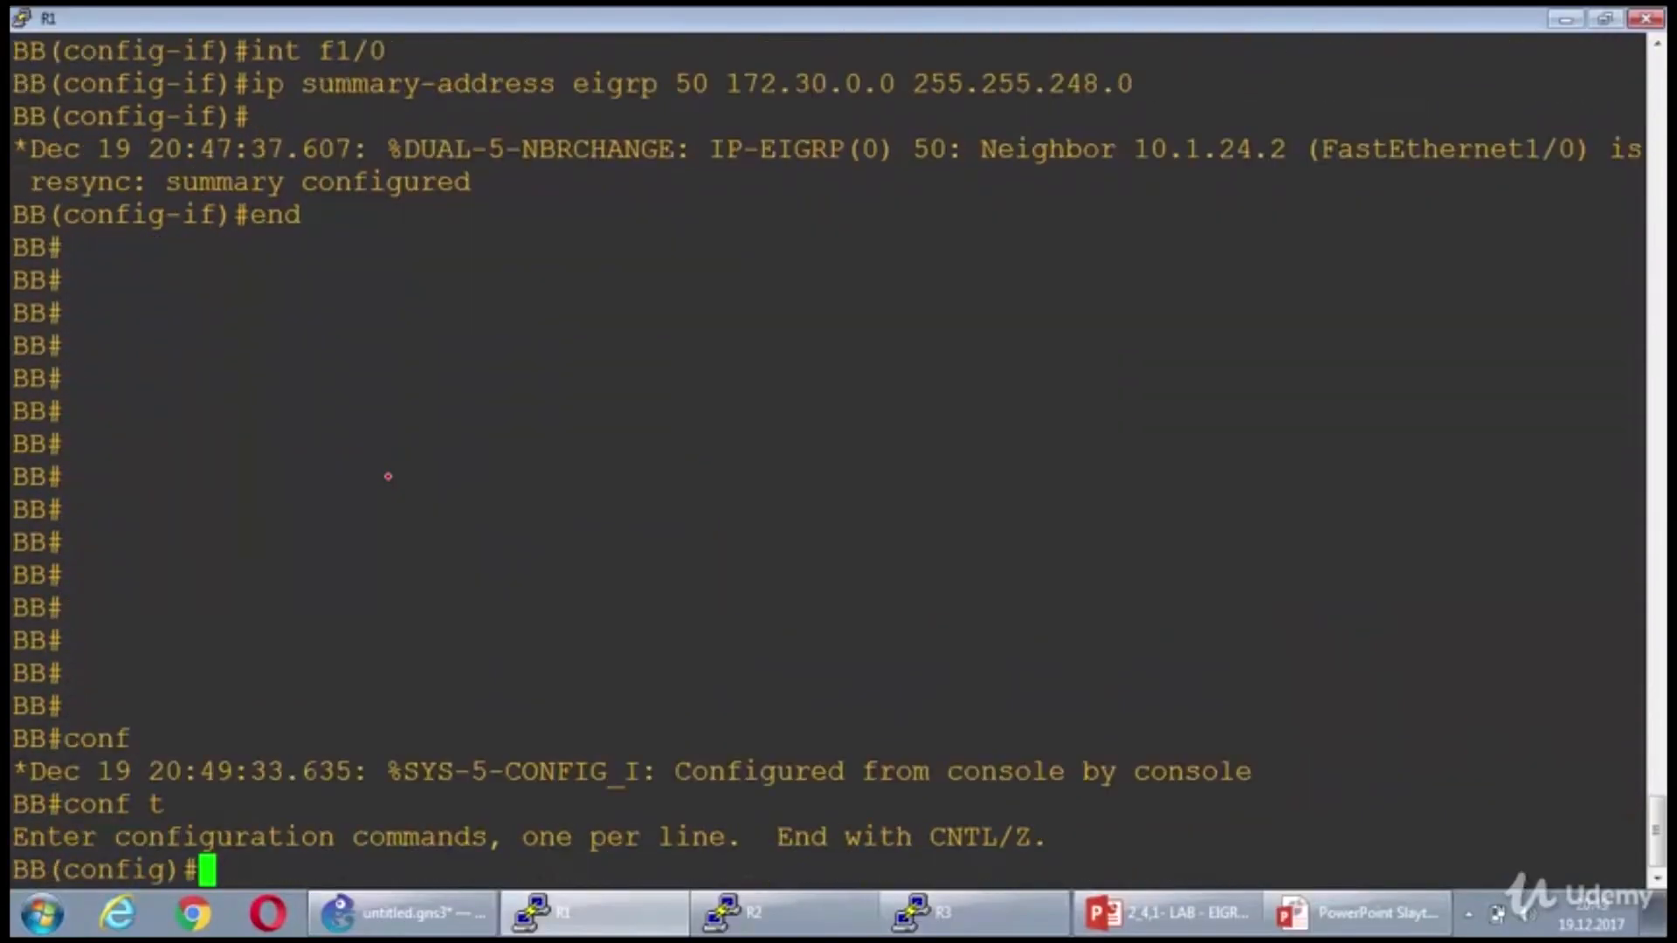
- On BB, enter 'router eigrp 50' and set 'variance 2' for unequal-cost load balancing
text(router)
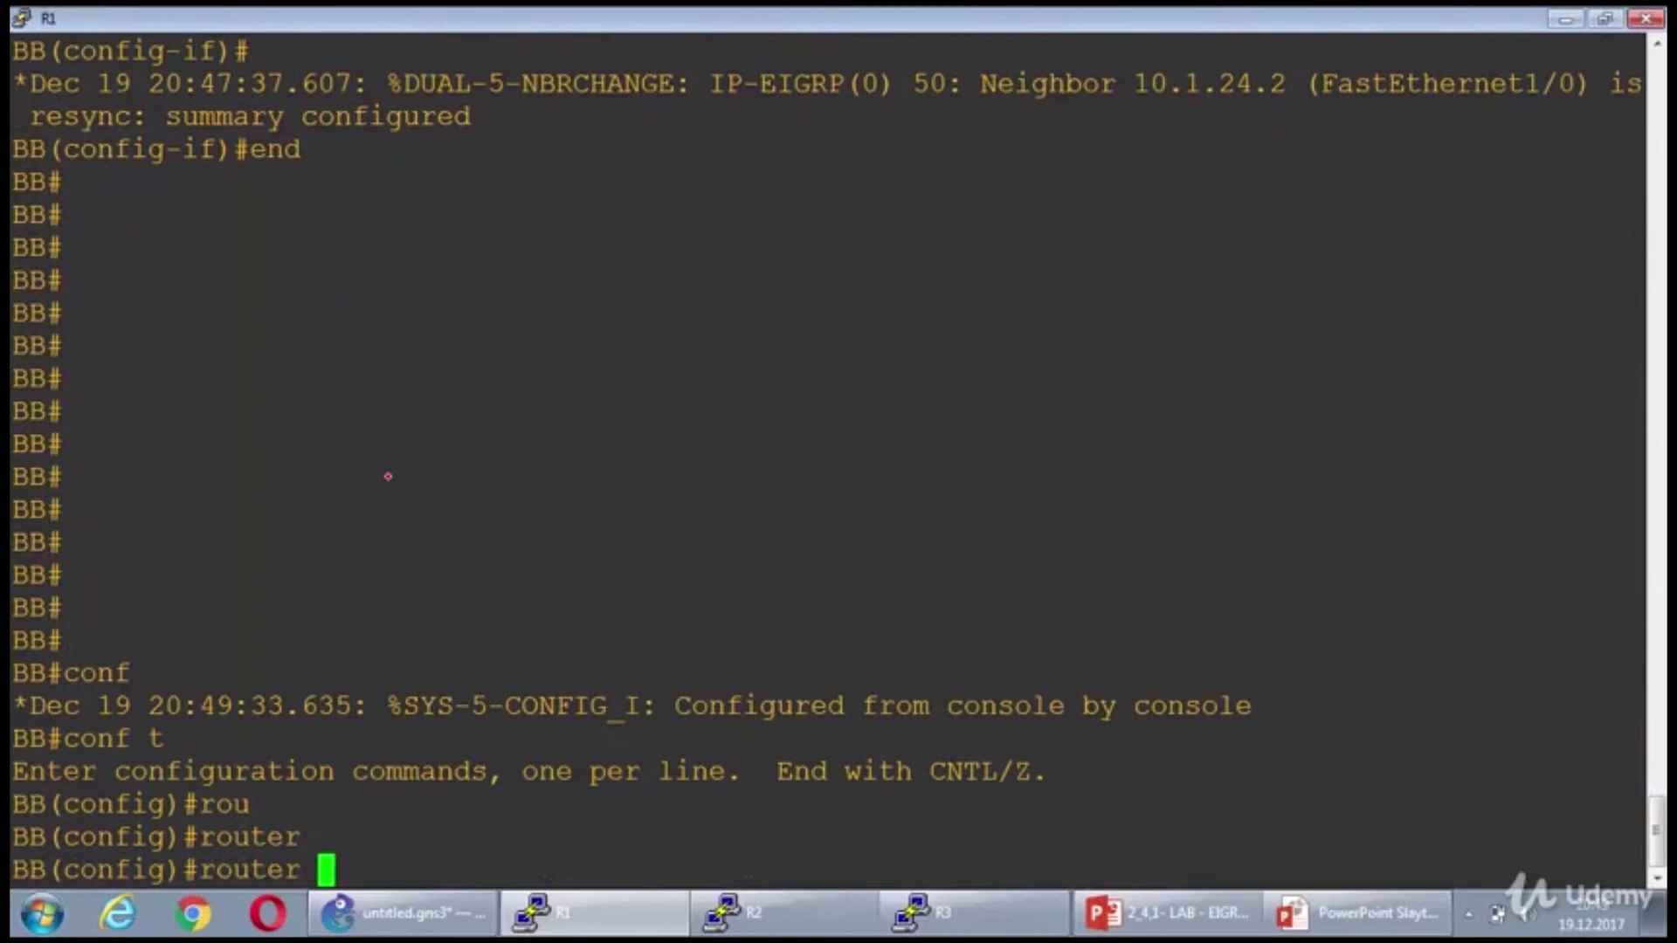
text(eigrp)
text(variance 1)
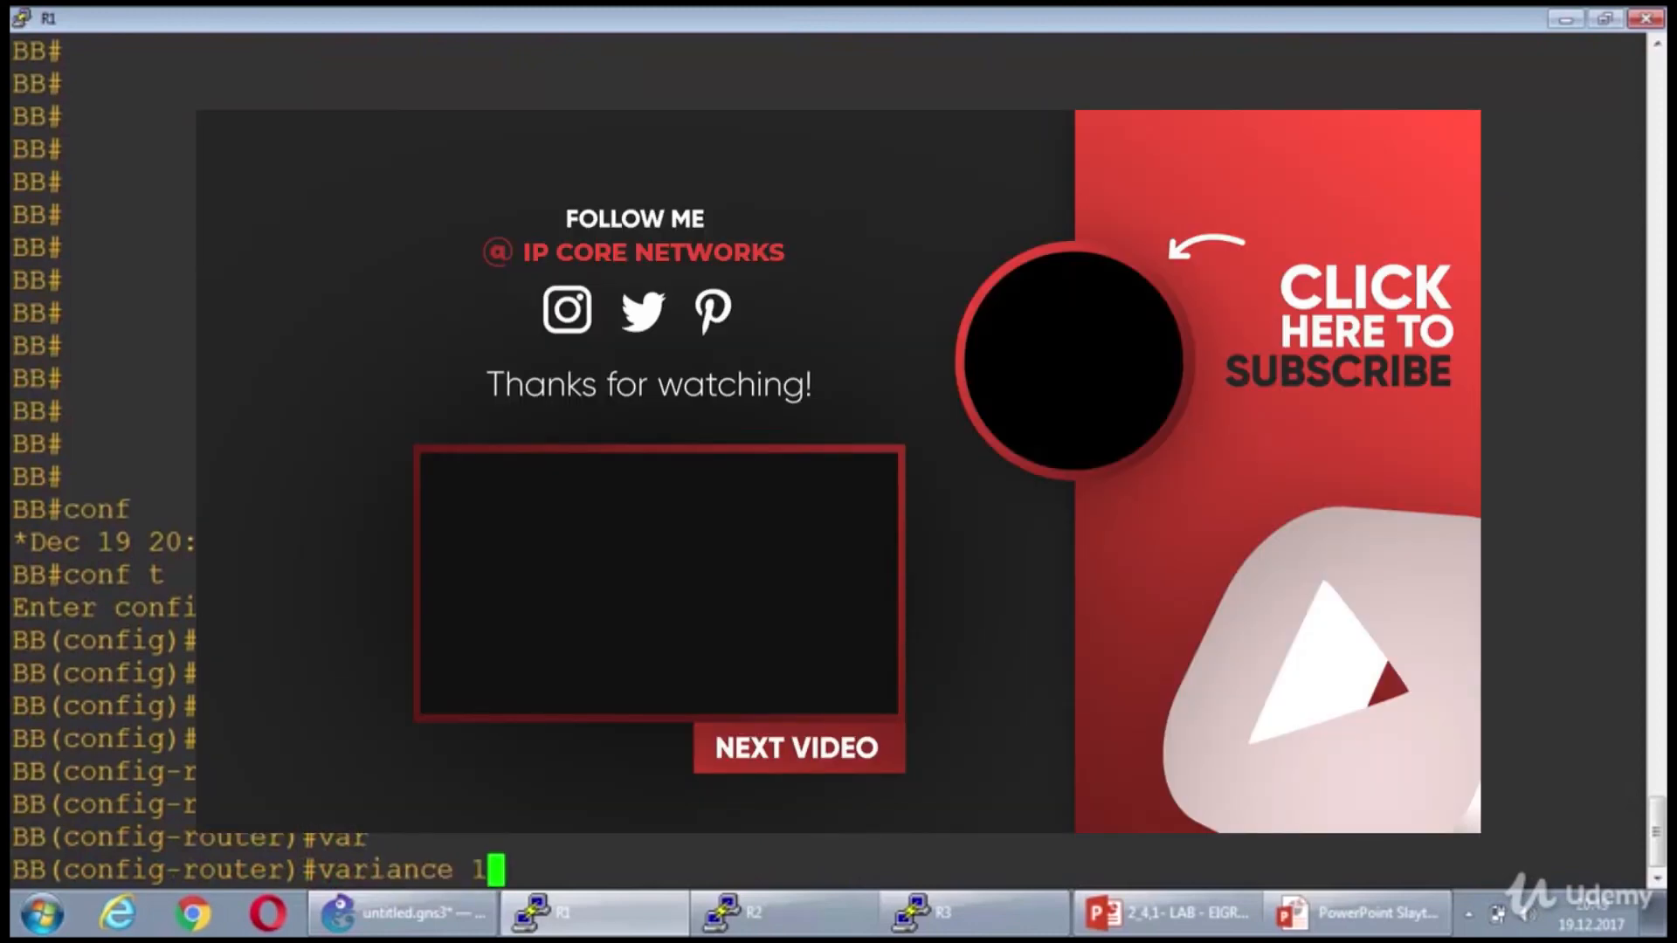
text(2)
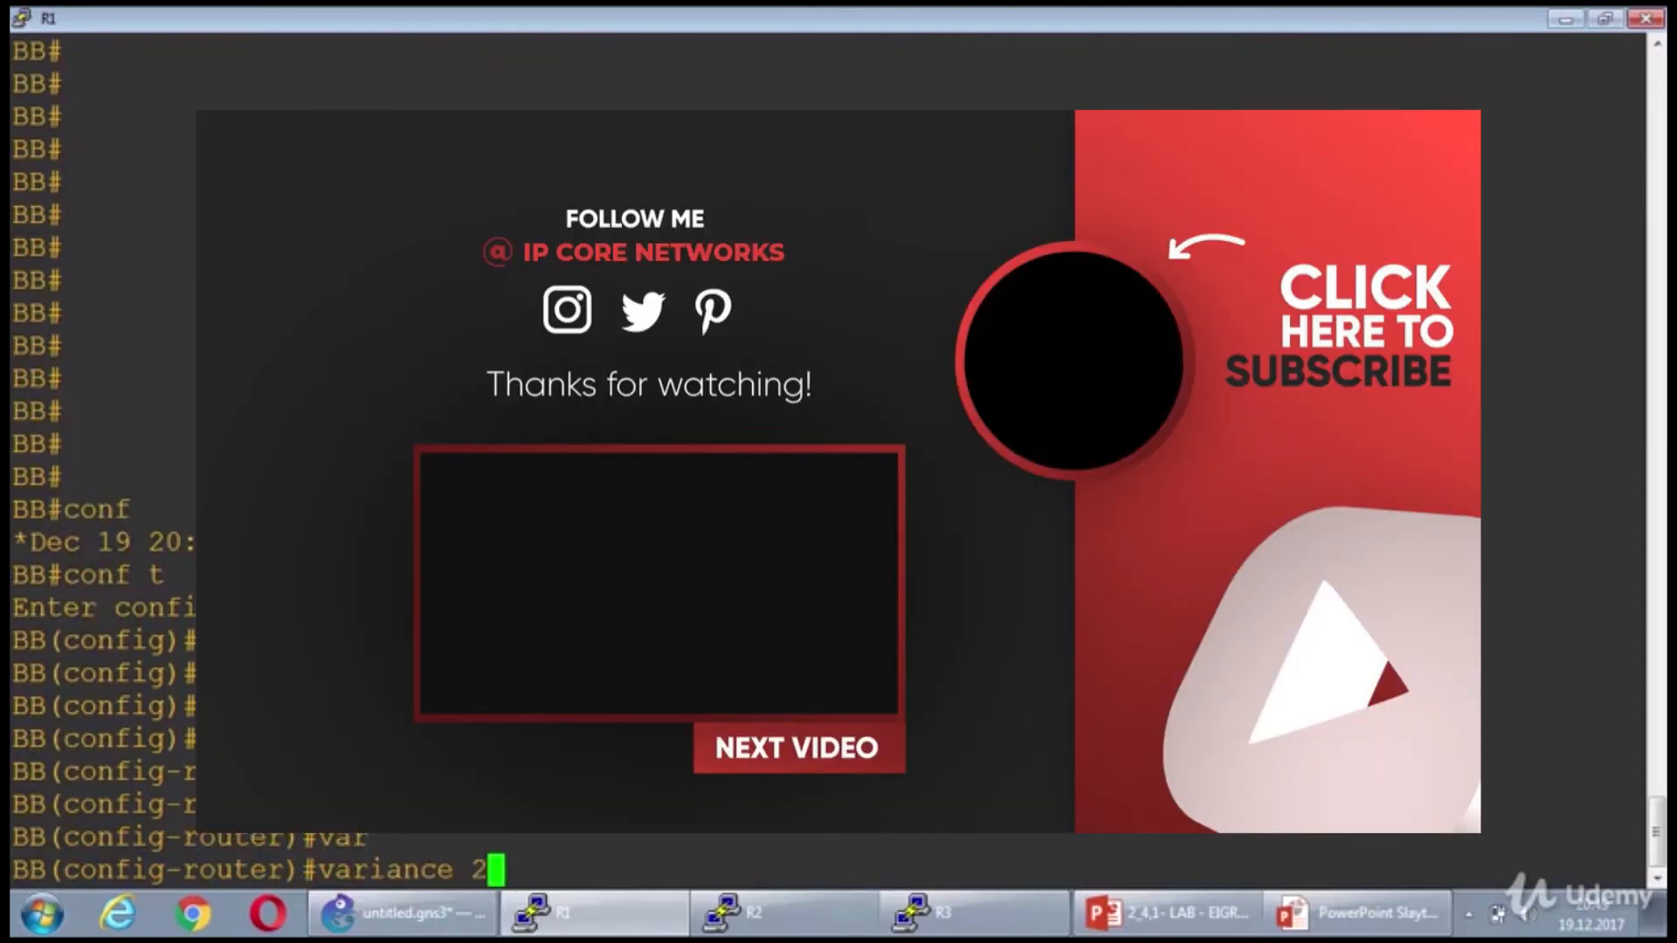